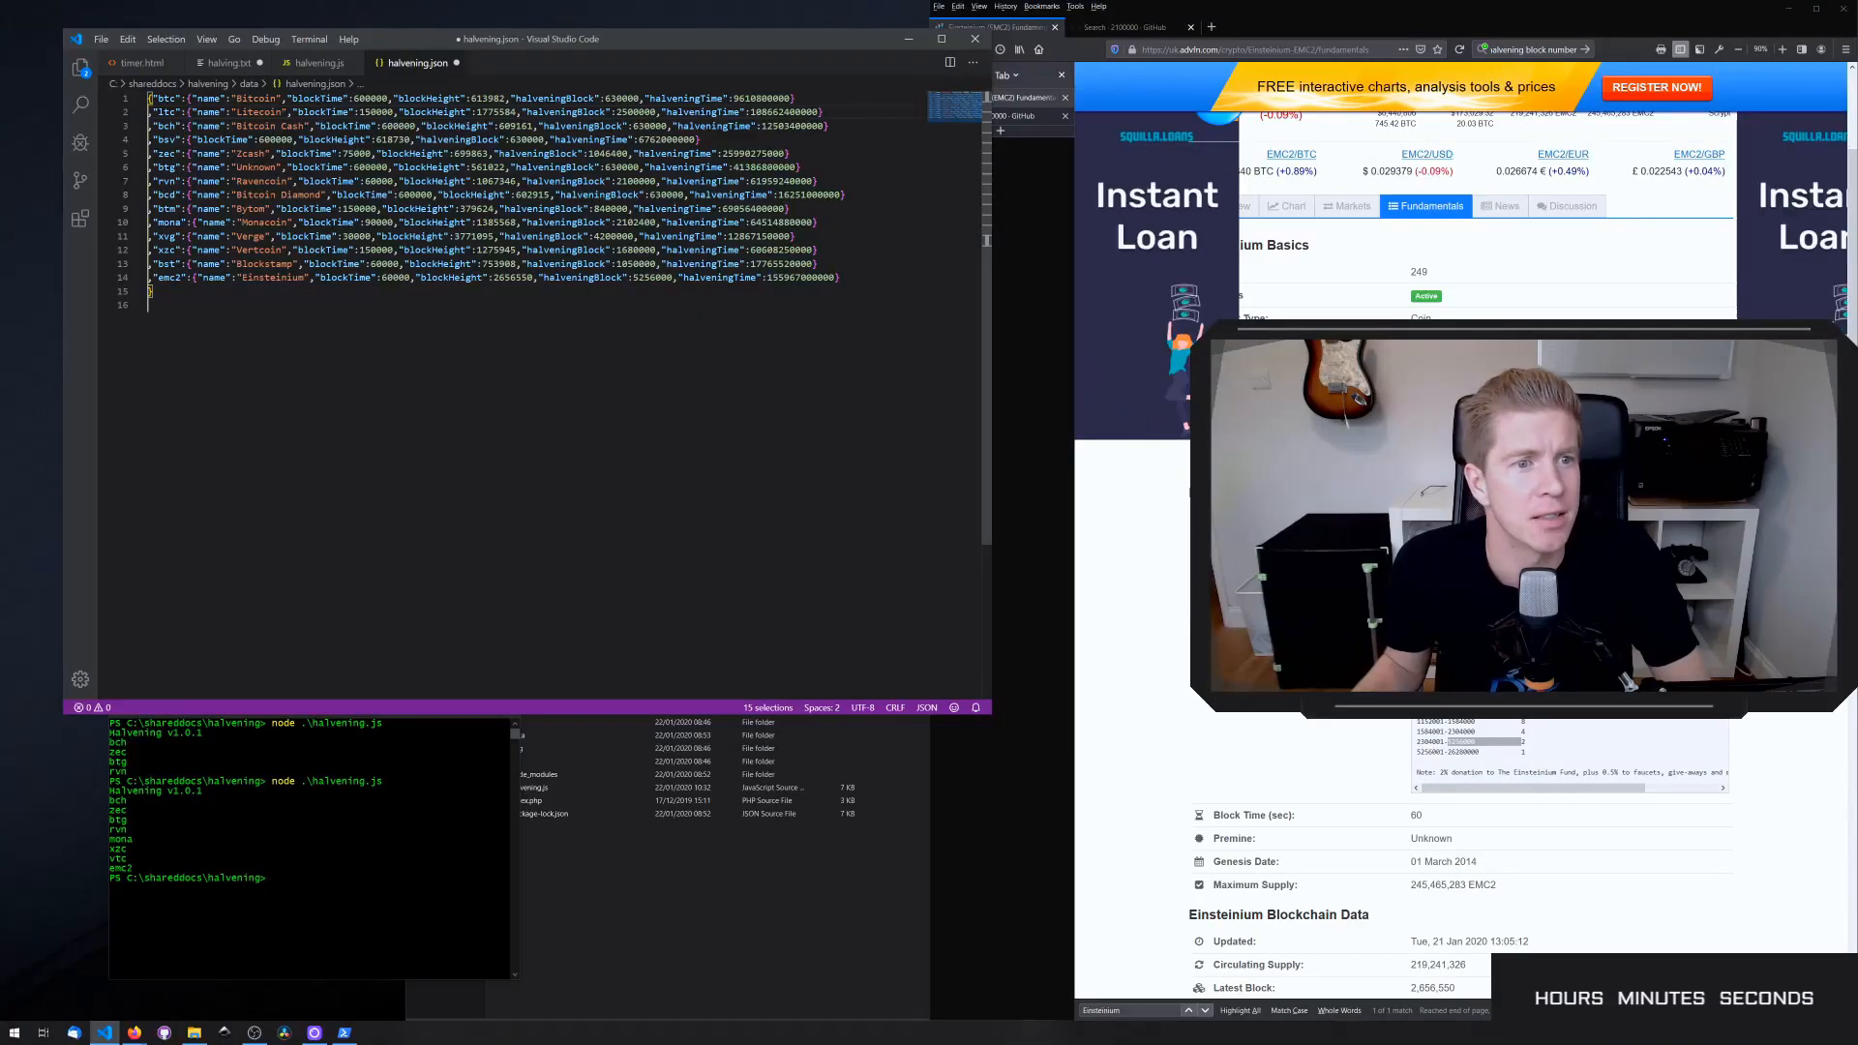
- Select all of halving.json before adding the Einsteinium (EMC2) entry
key(ctrl+a)
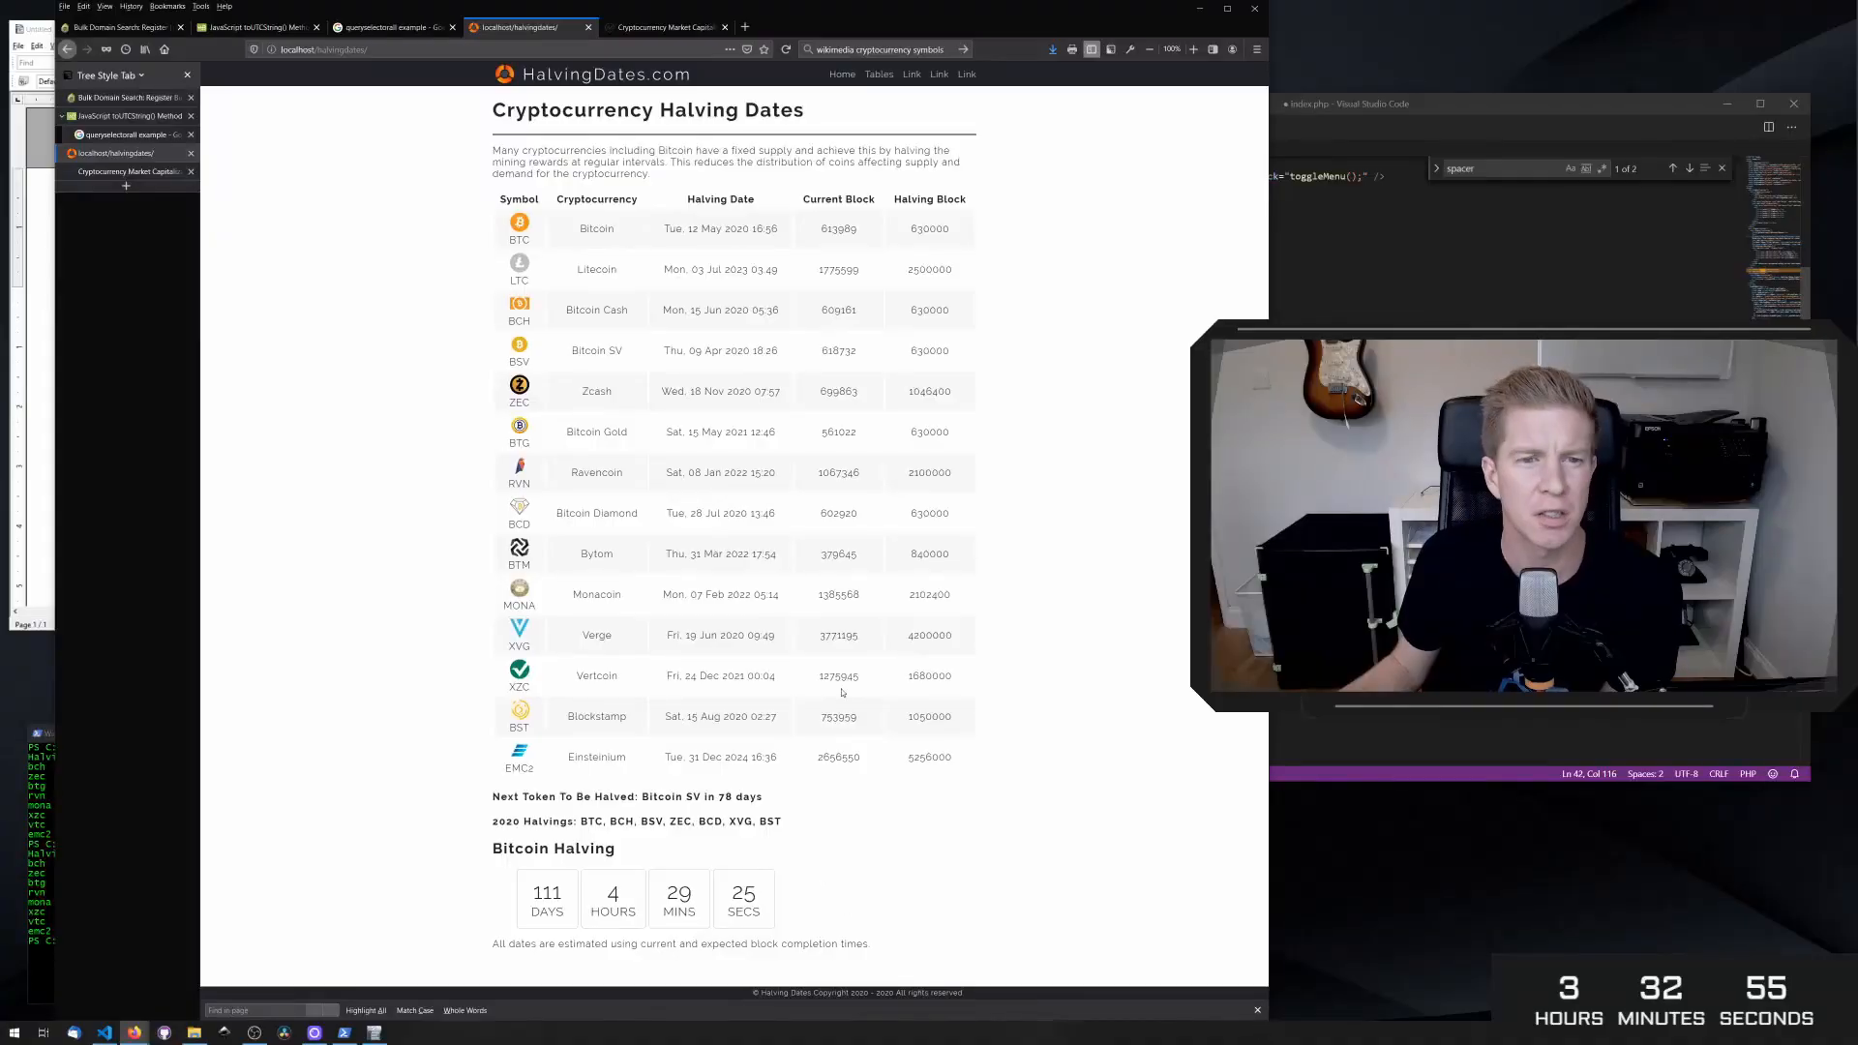
mouse_move(892, 356)
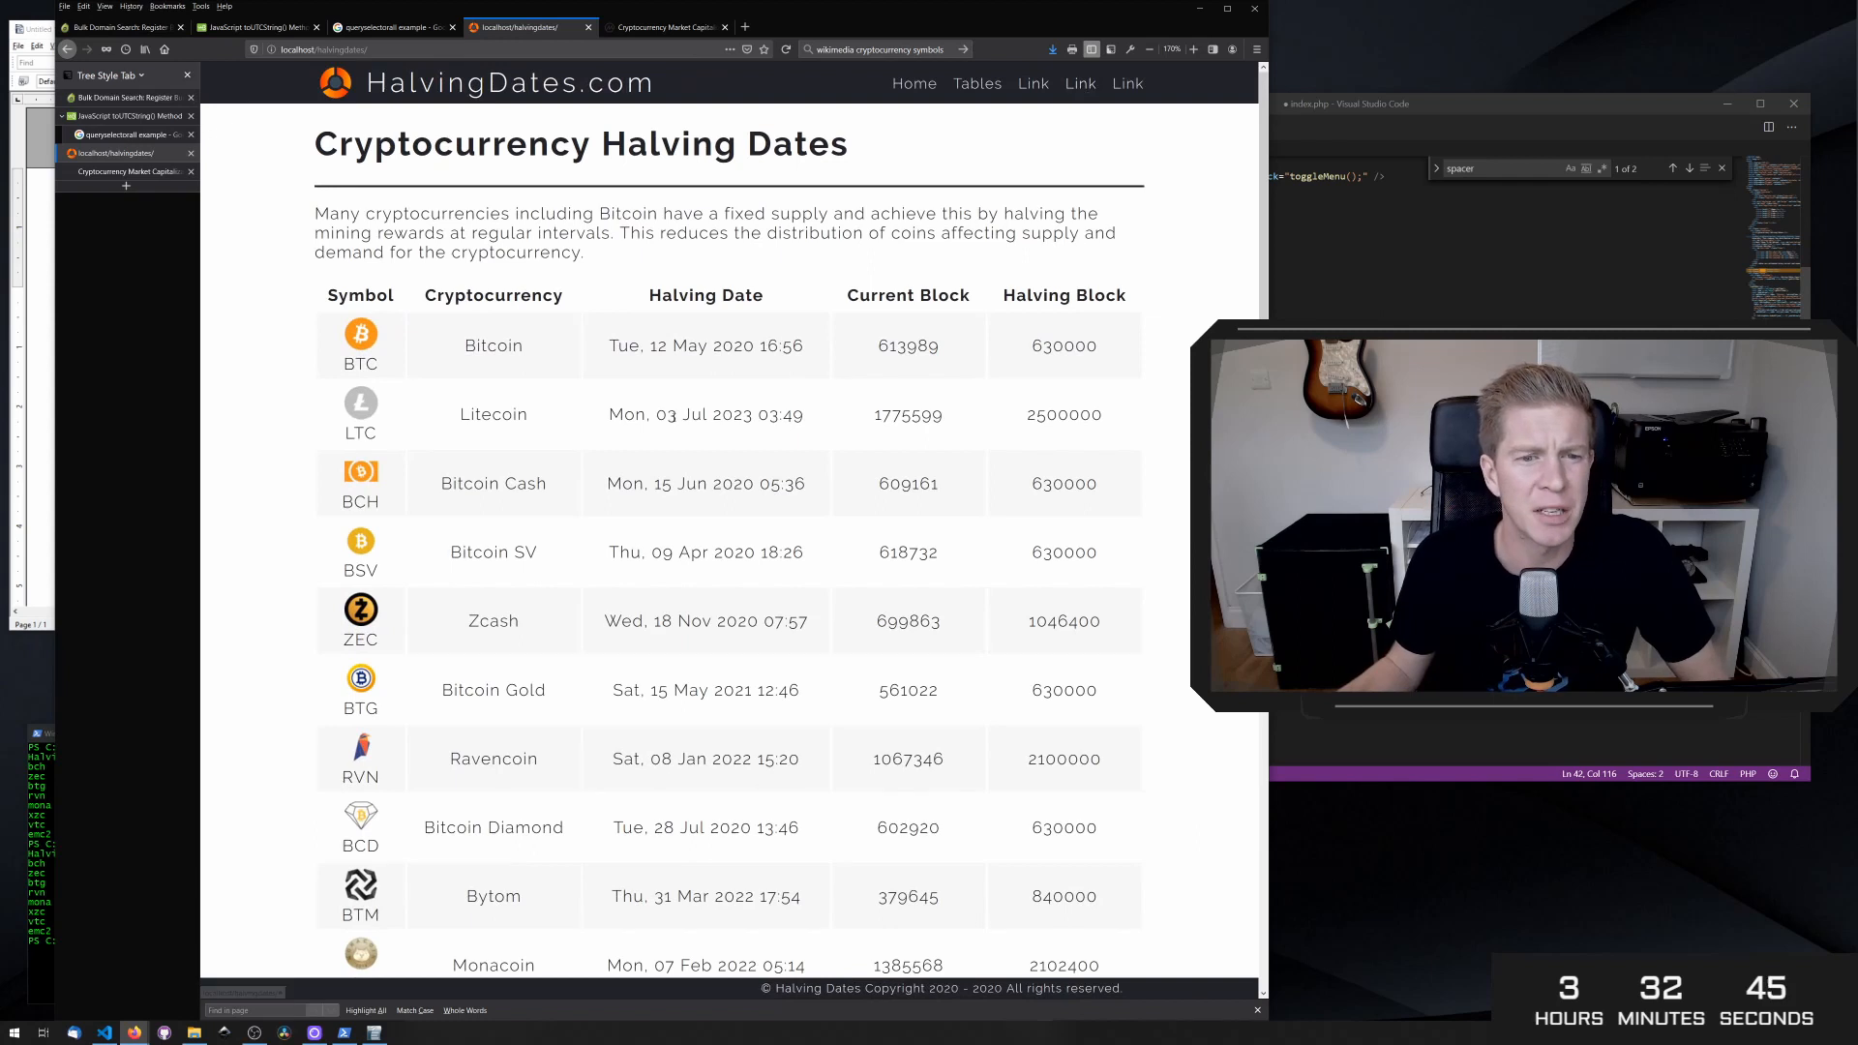
- Scroll down the local HalvingDates halving table to review every coin
scroll(down, 3)
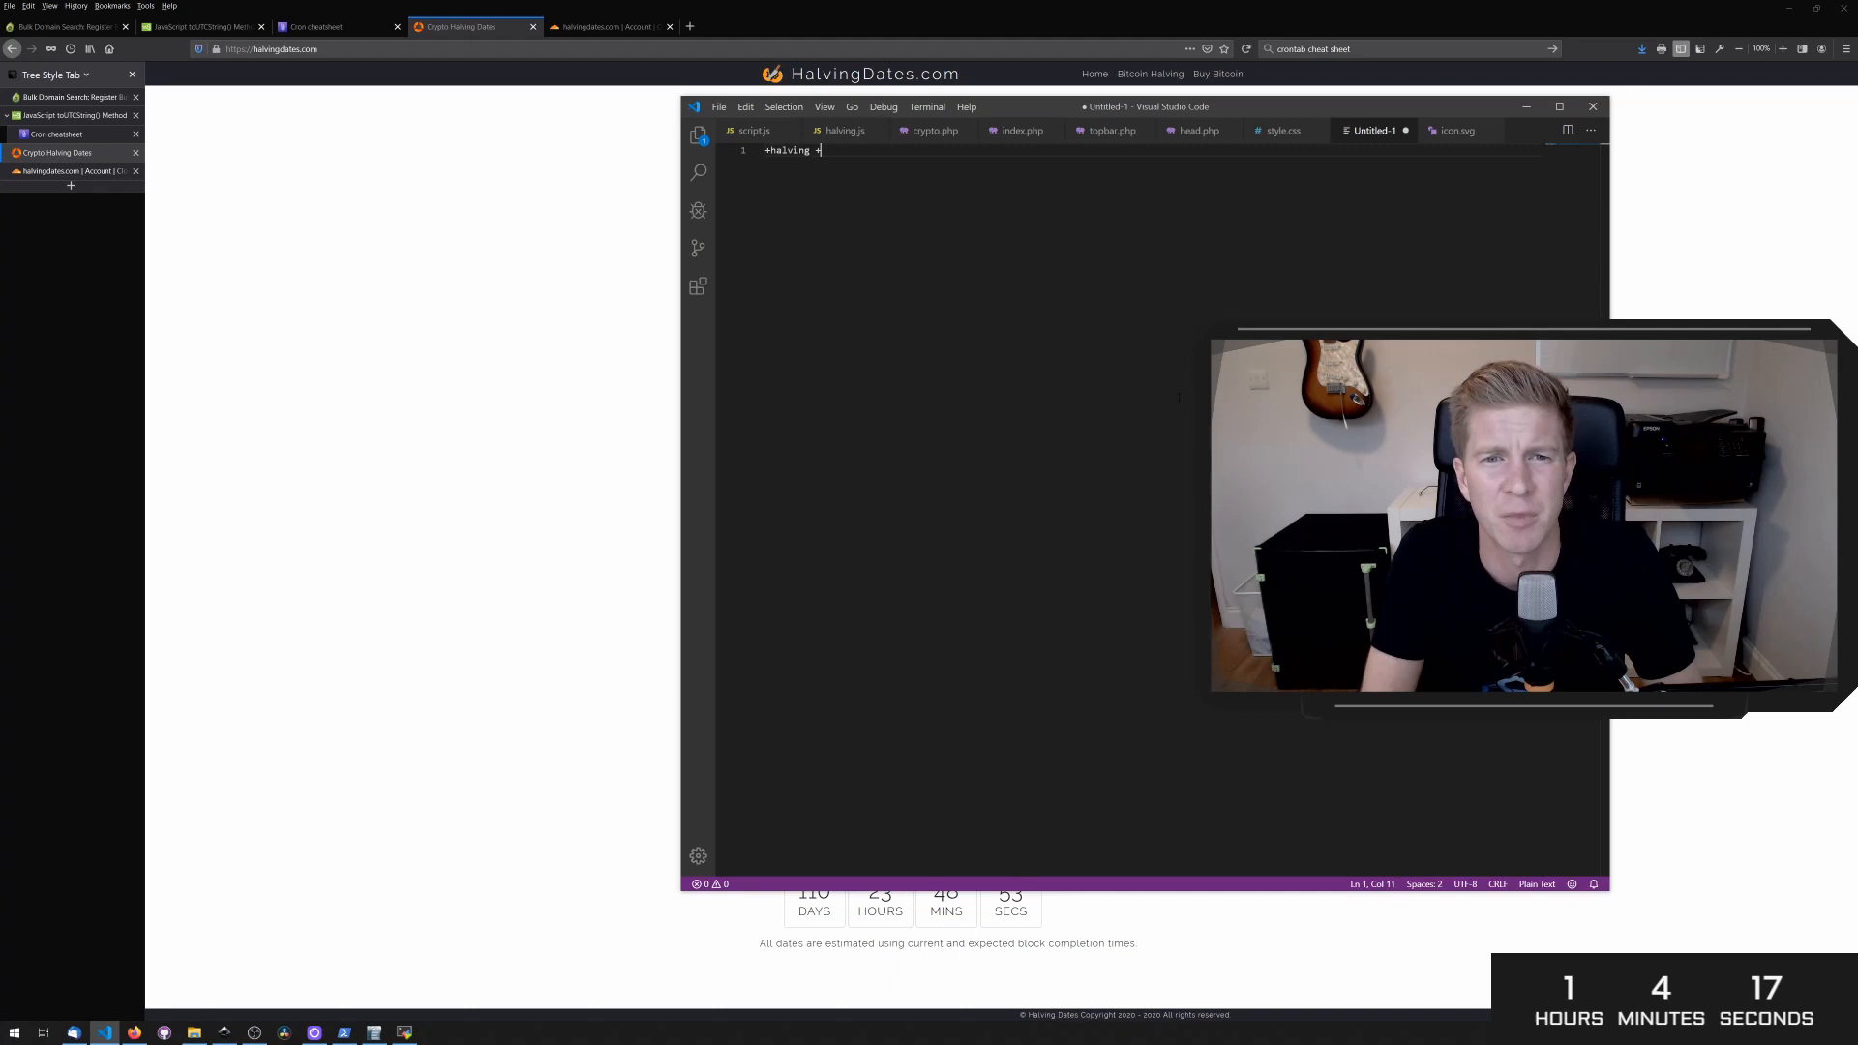
- Write the bitcoin '+halvening +' keyword lines, then move to the Google Ads tab
text(bitcoin)
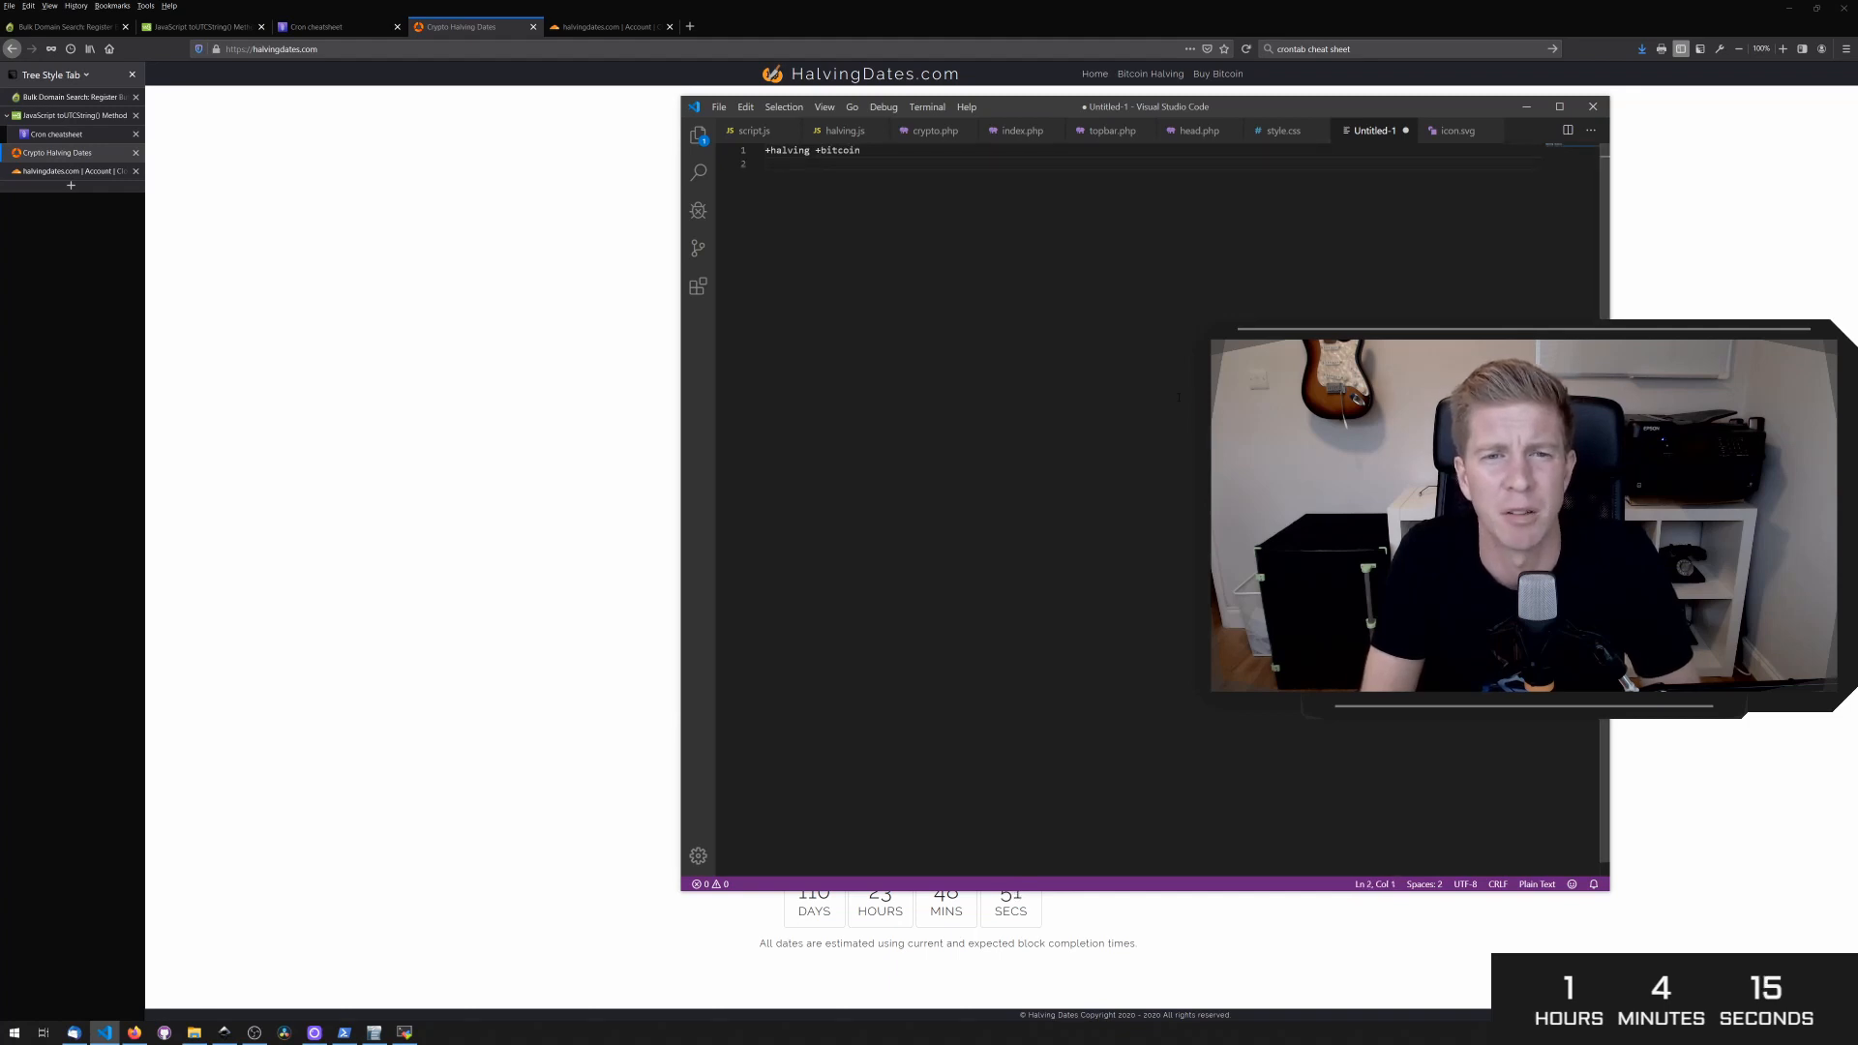
text(+halvening +)
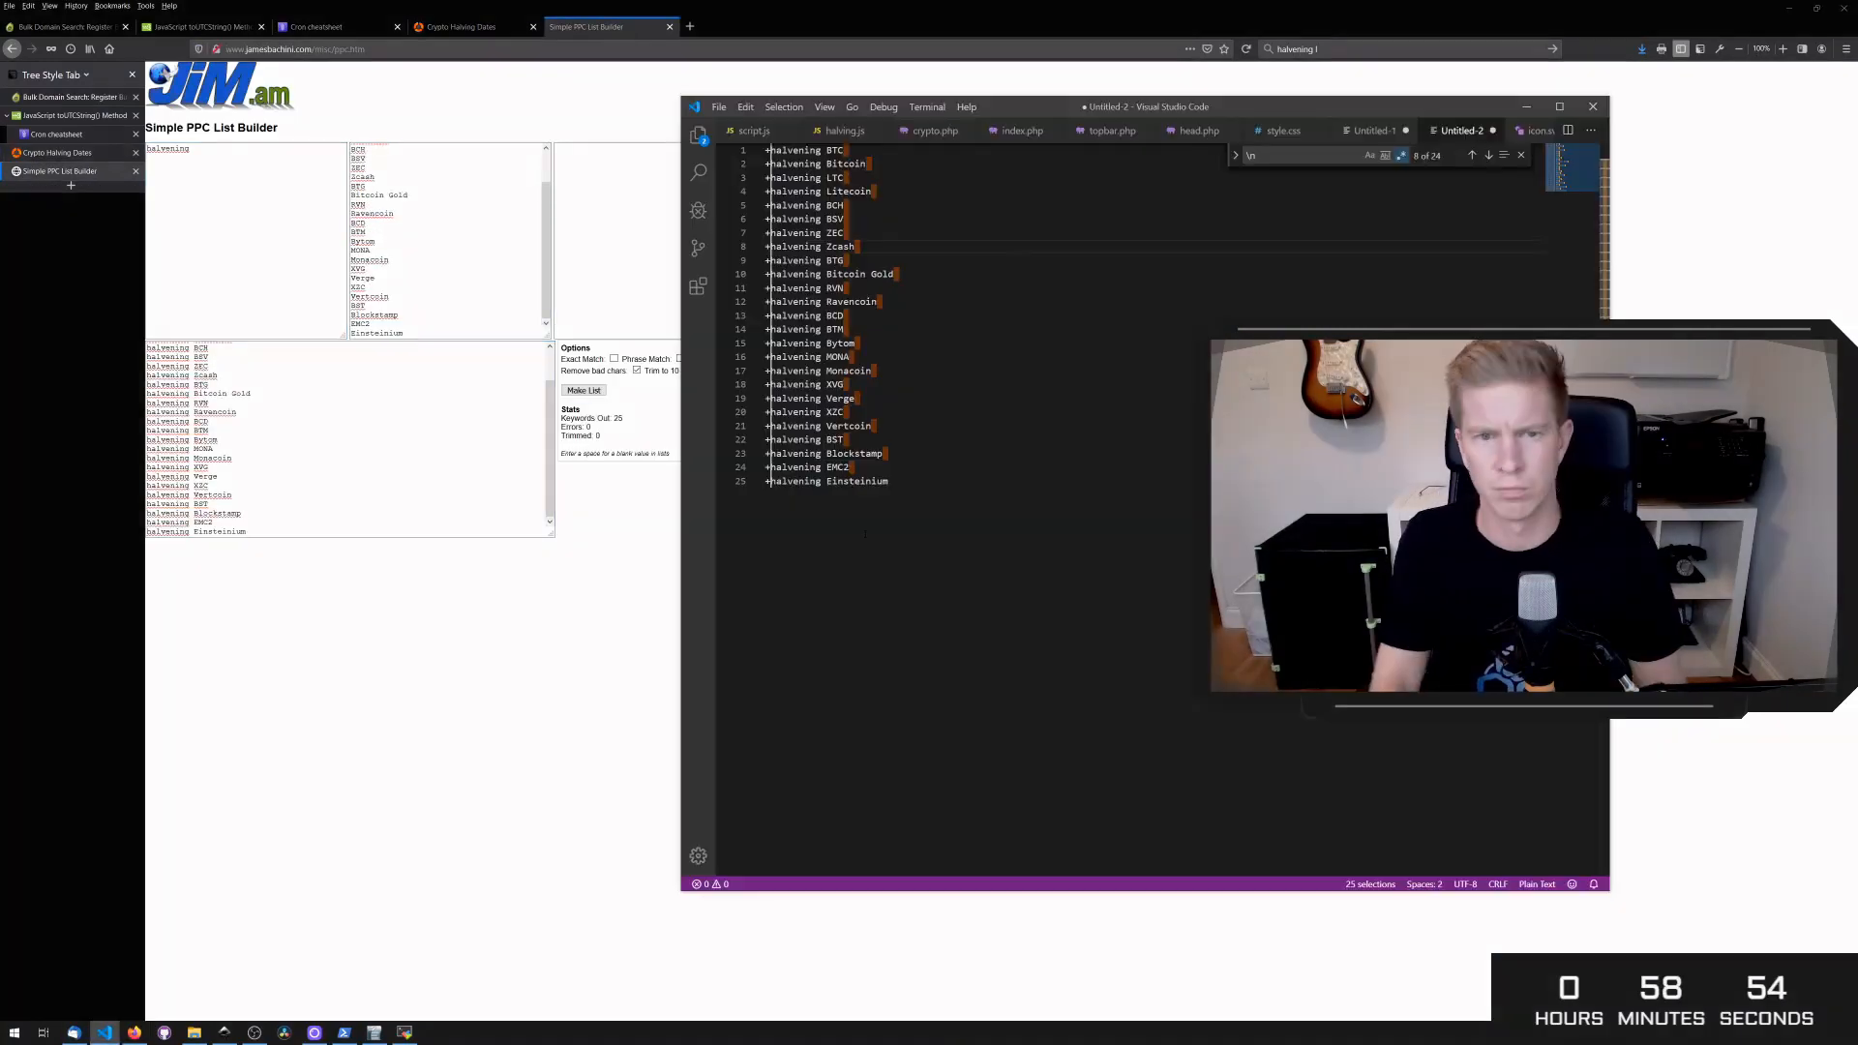
click(603, 25)
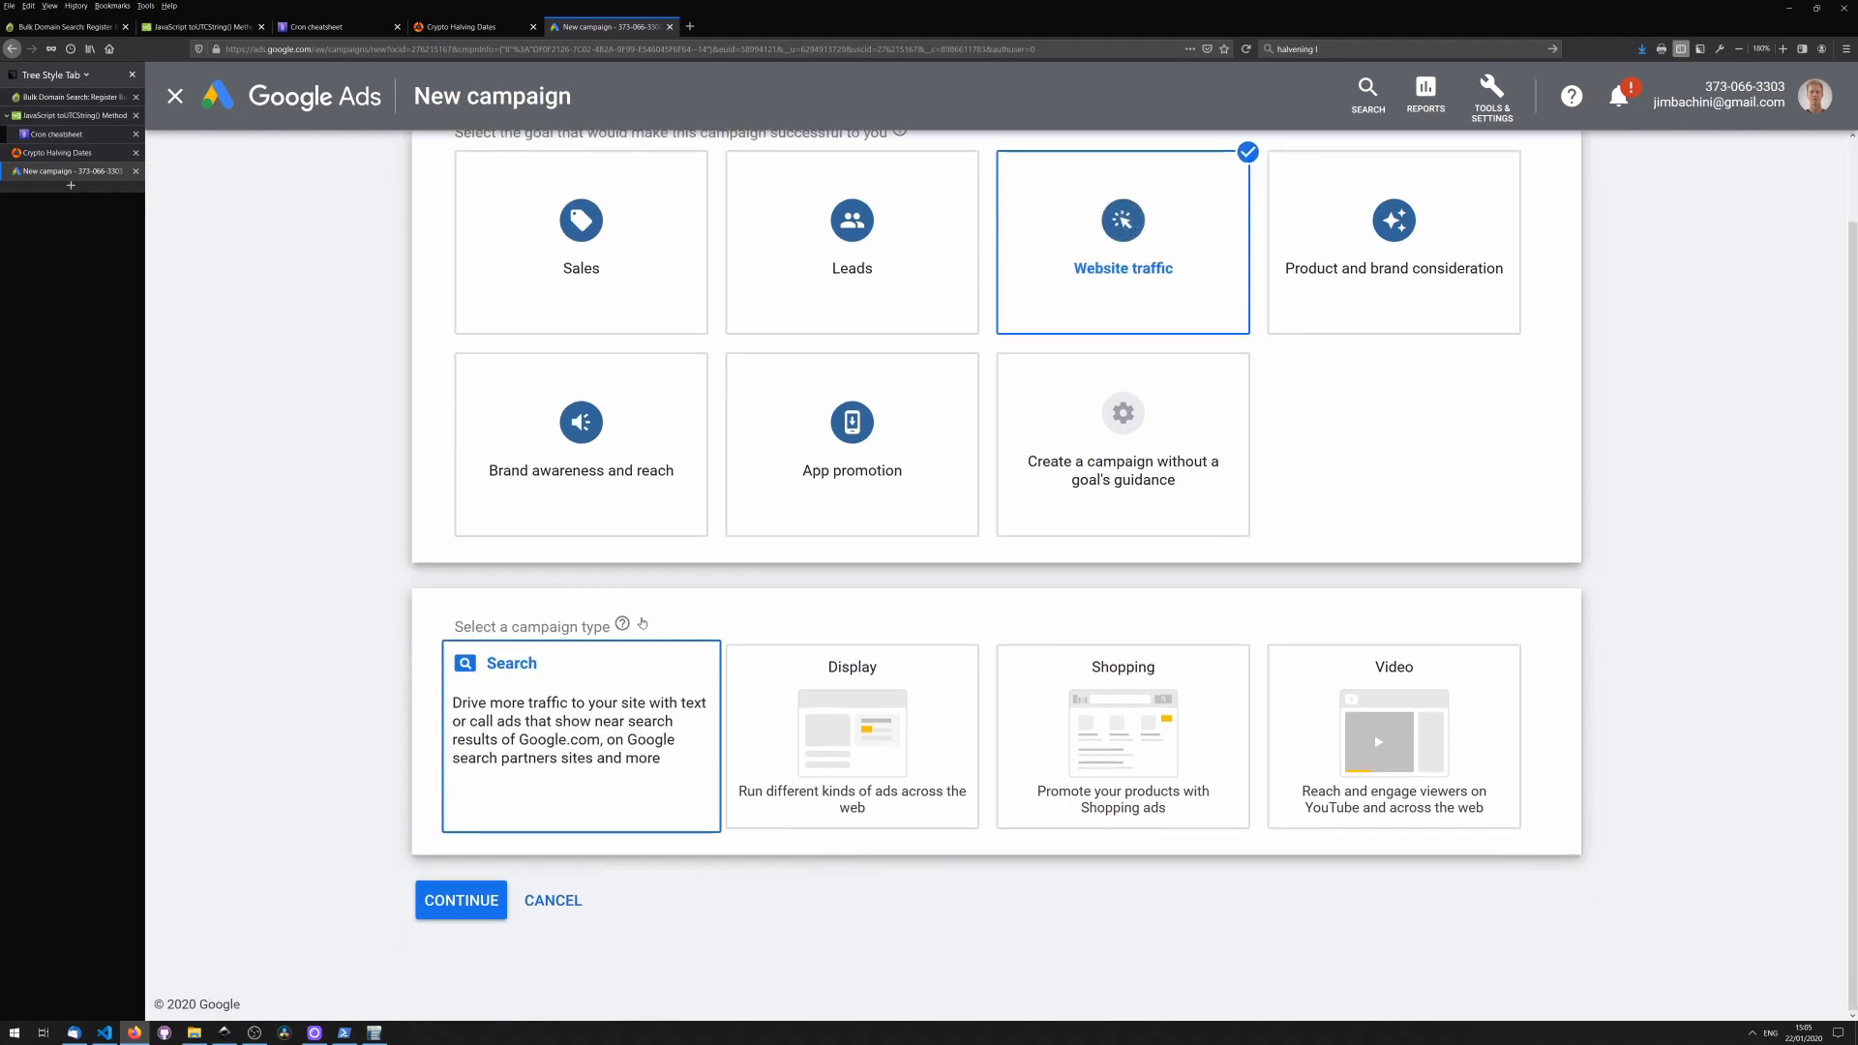
- Choose a Search campaign, exclude the Google Display Network and reveal more settings
click(580, 735)
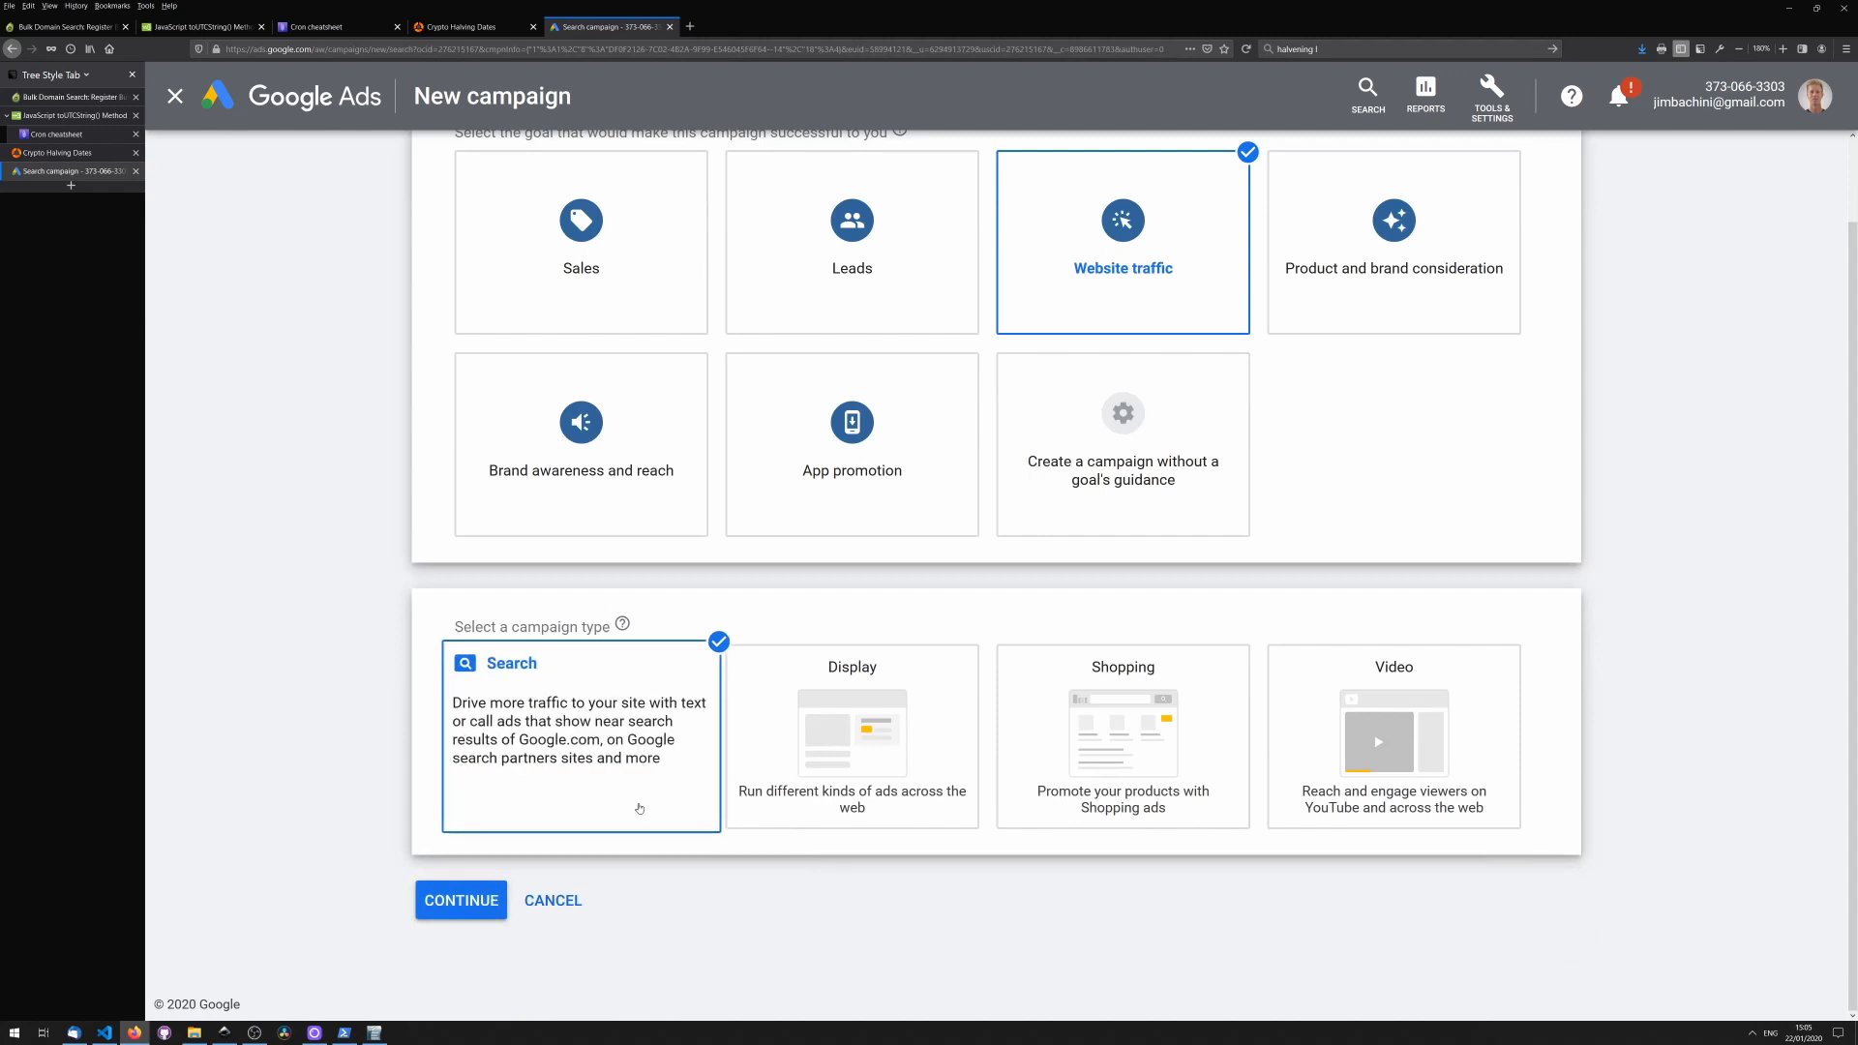
click(461, 899)
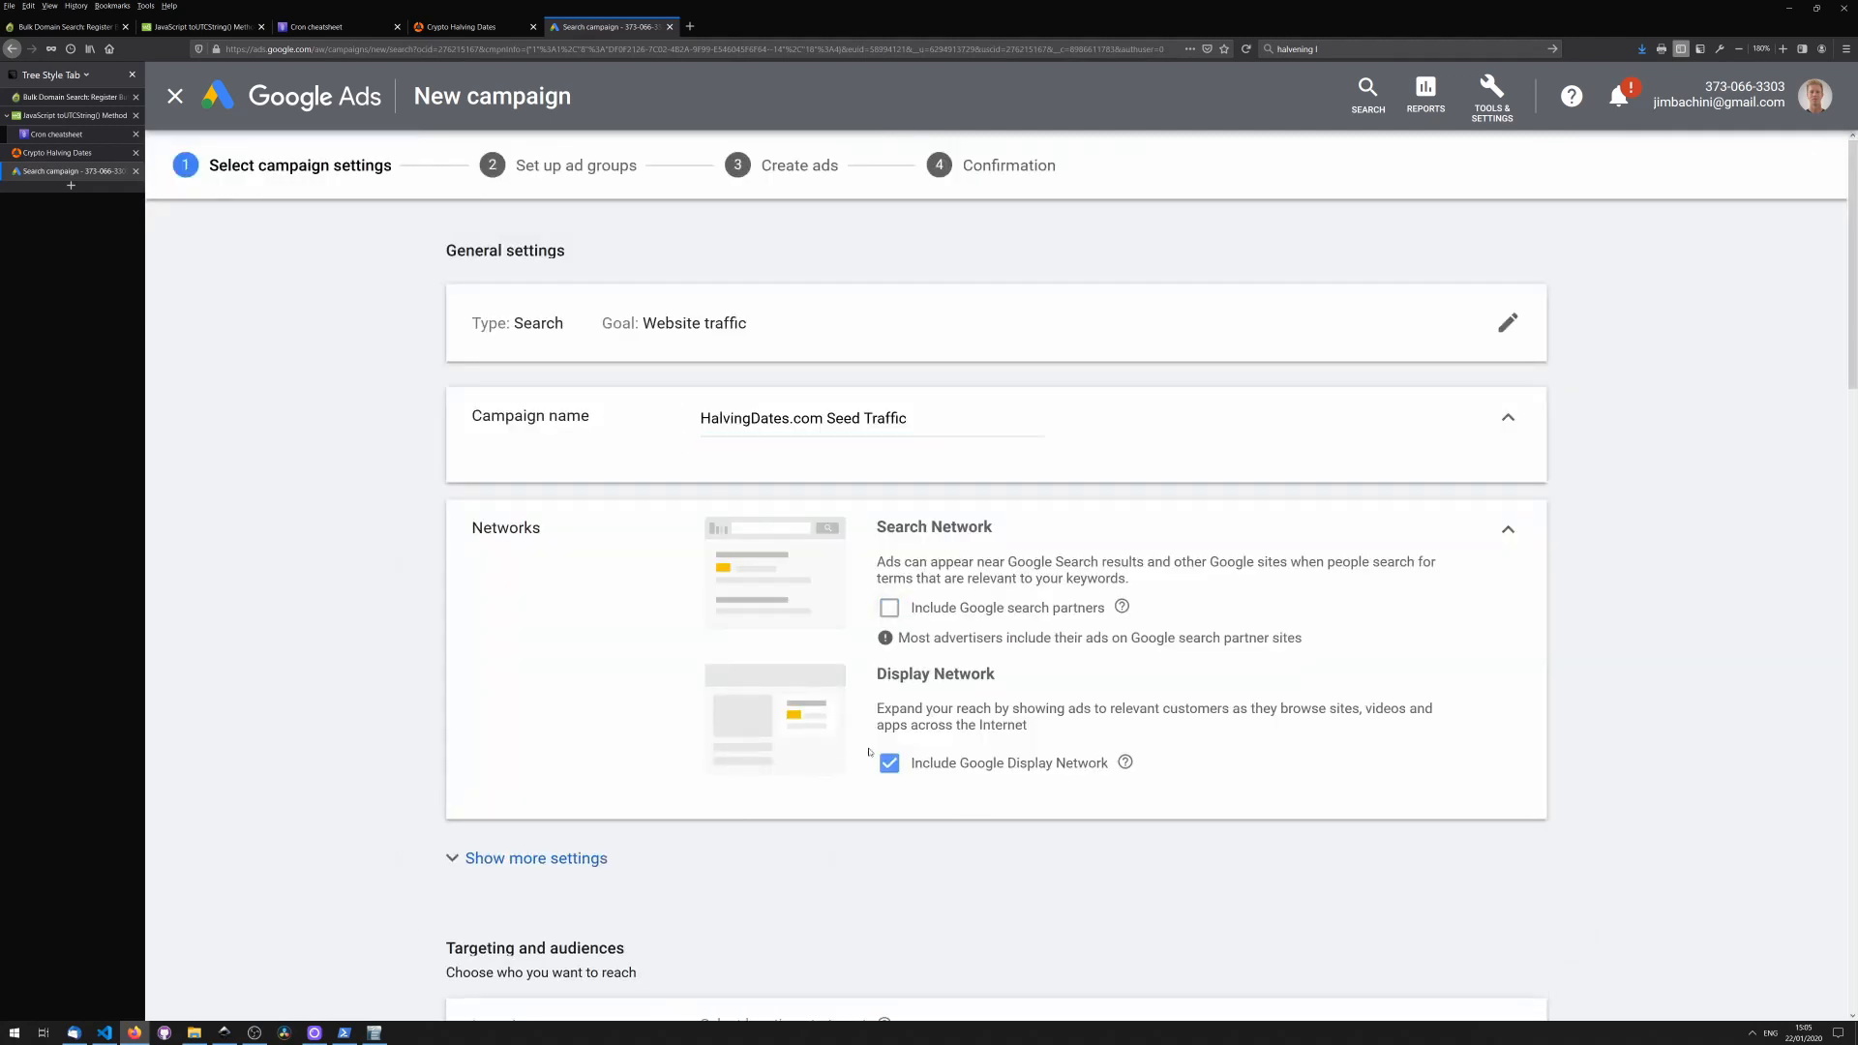
click(888, 762)
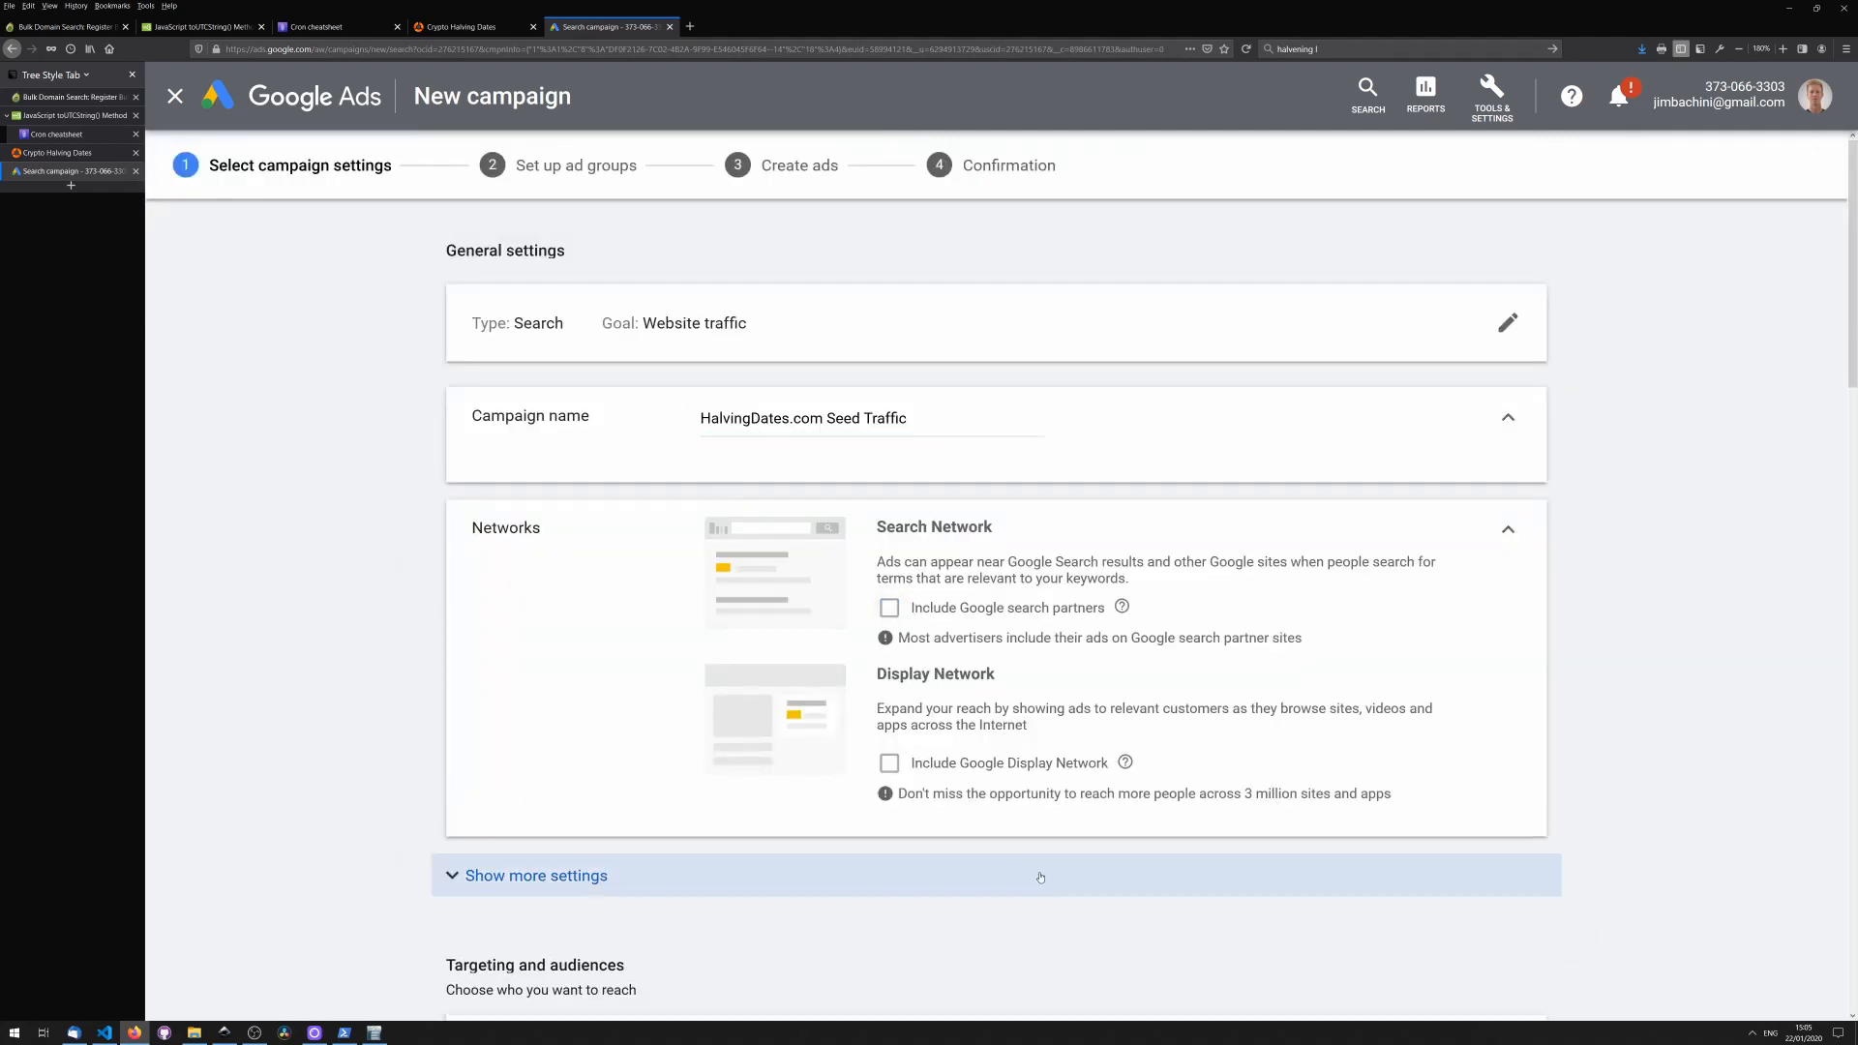
click(536, 875)
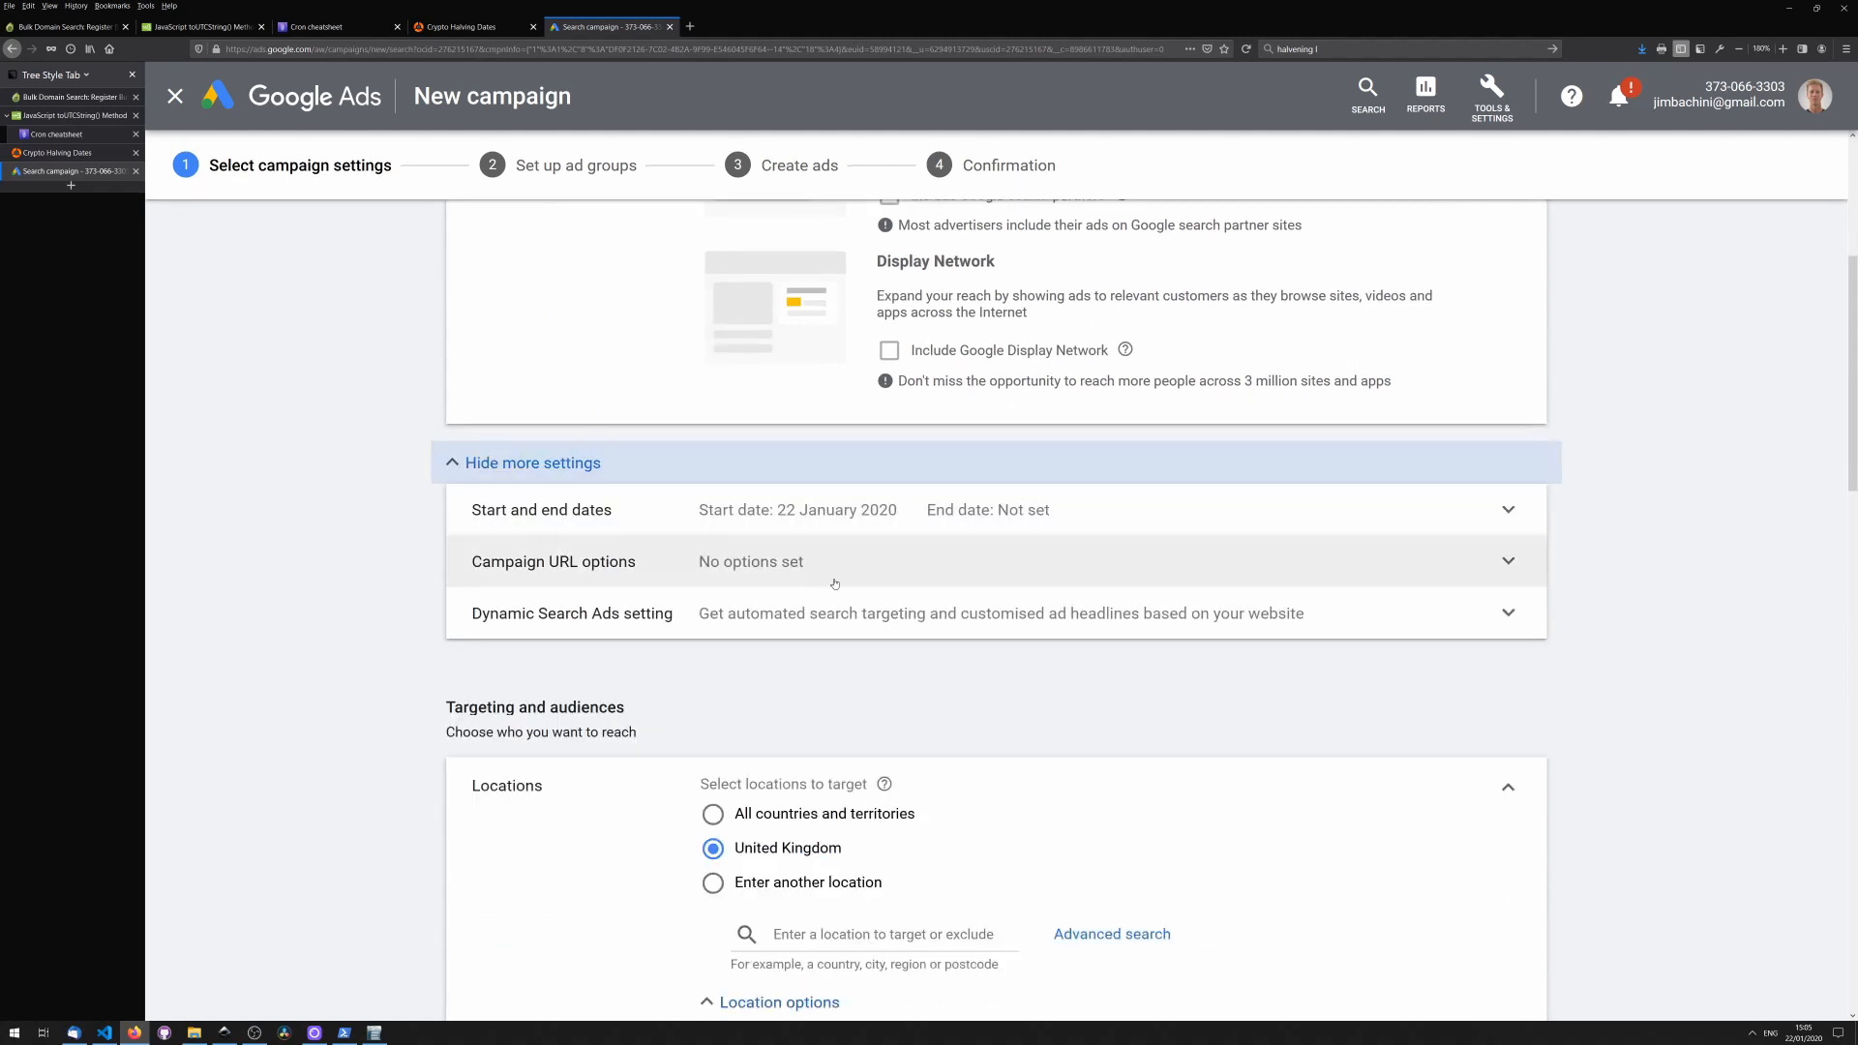
- Set the £5 daily budget and edit the maximum cost-per-click bid limit
scroll(down, 3)
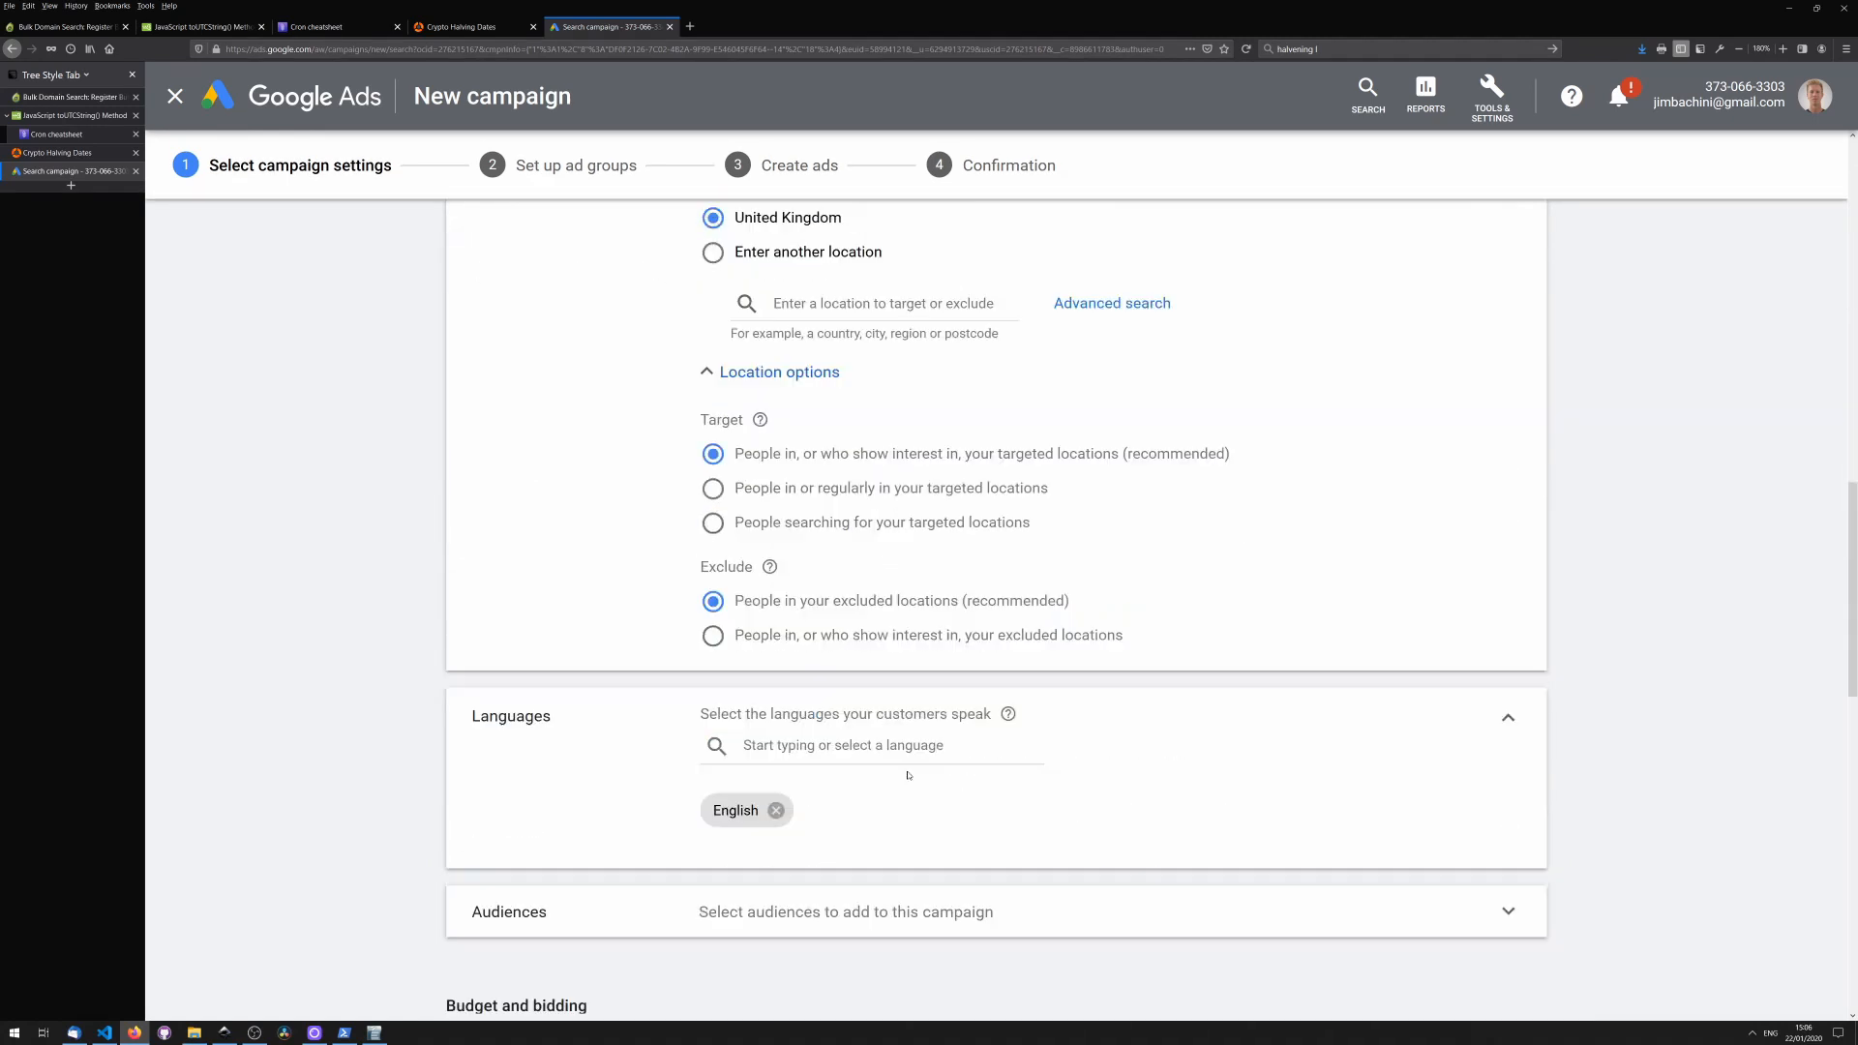
scroll(down, 3)
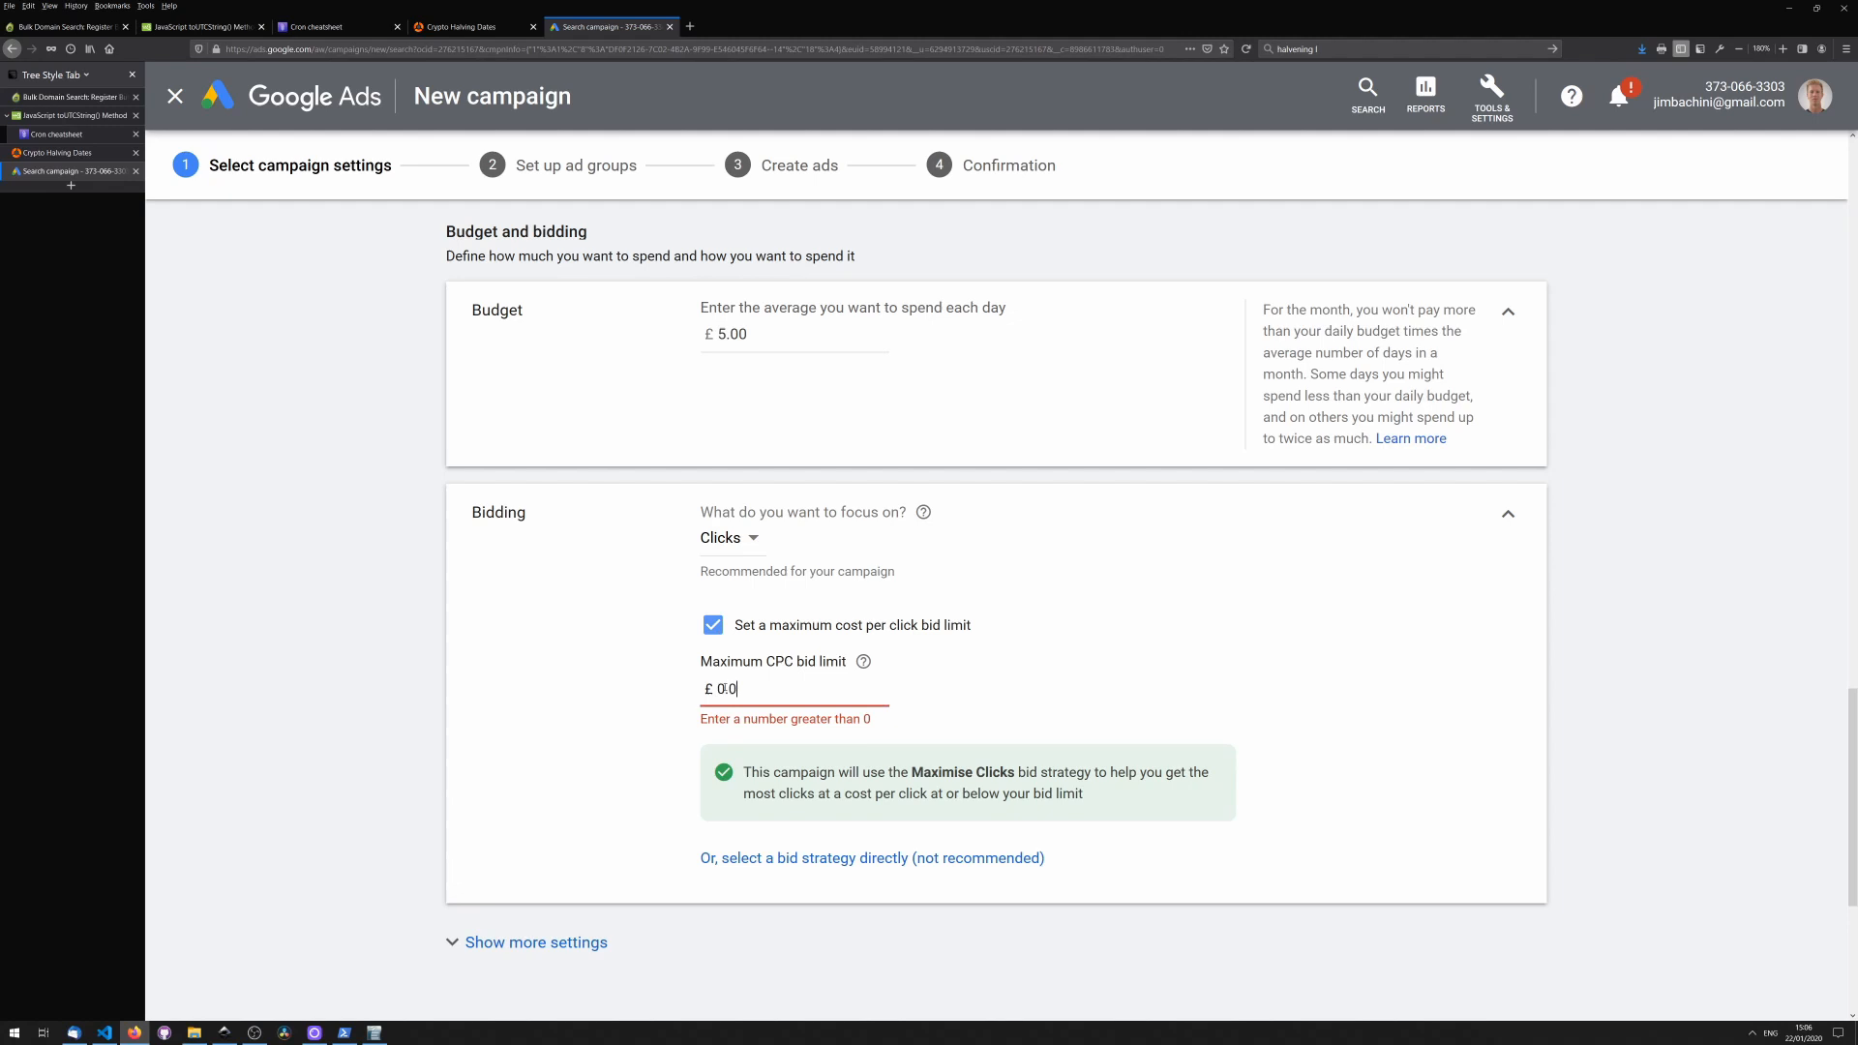
click(438, 925)
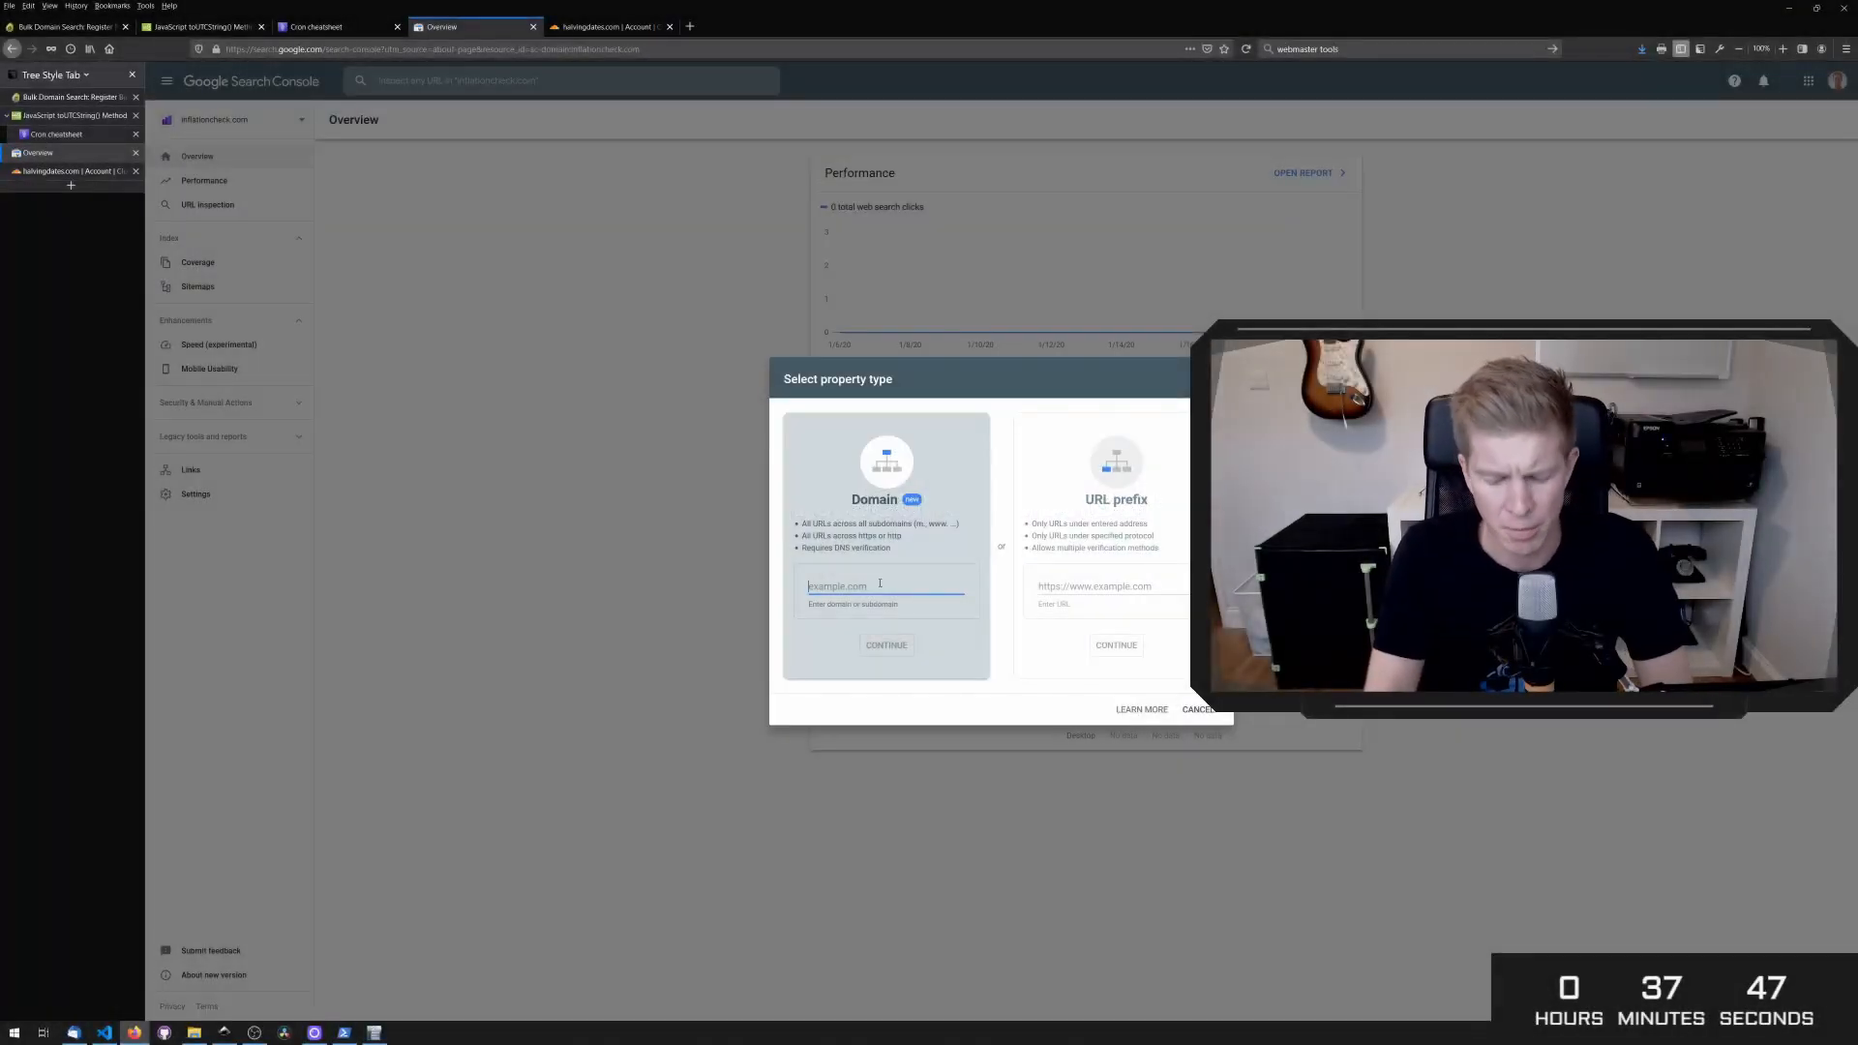
- Enter halvingdates.com as the domain property and copy its TXT verification record
text(halving)
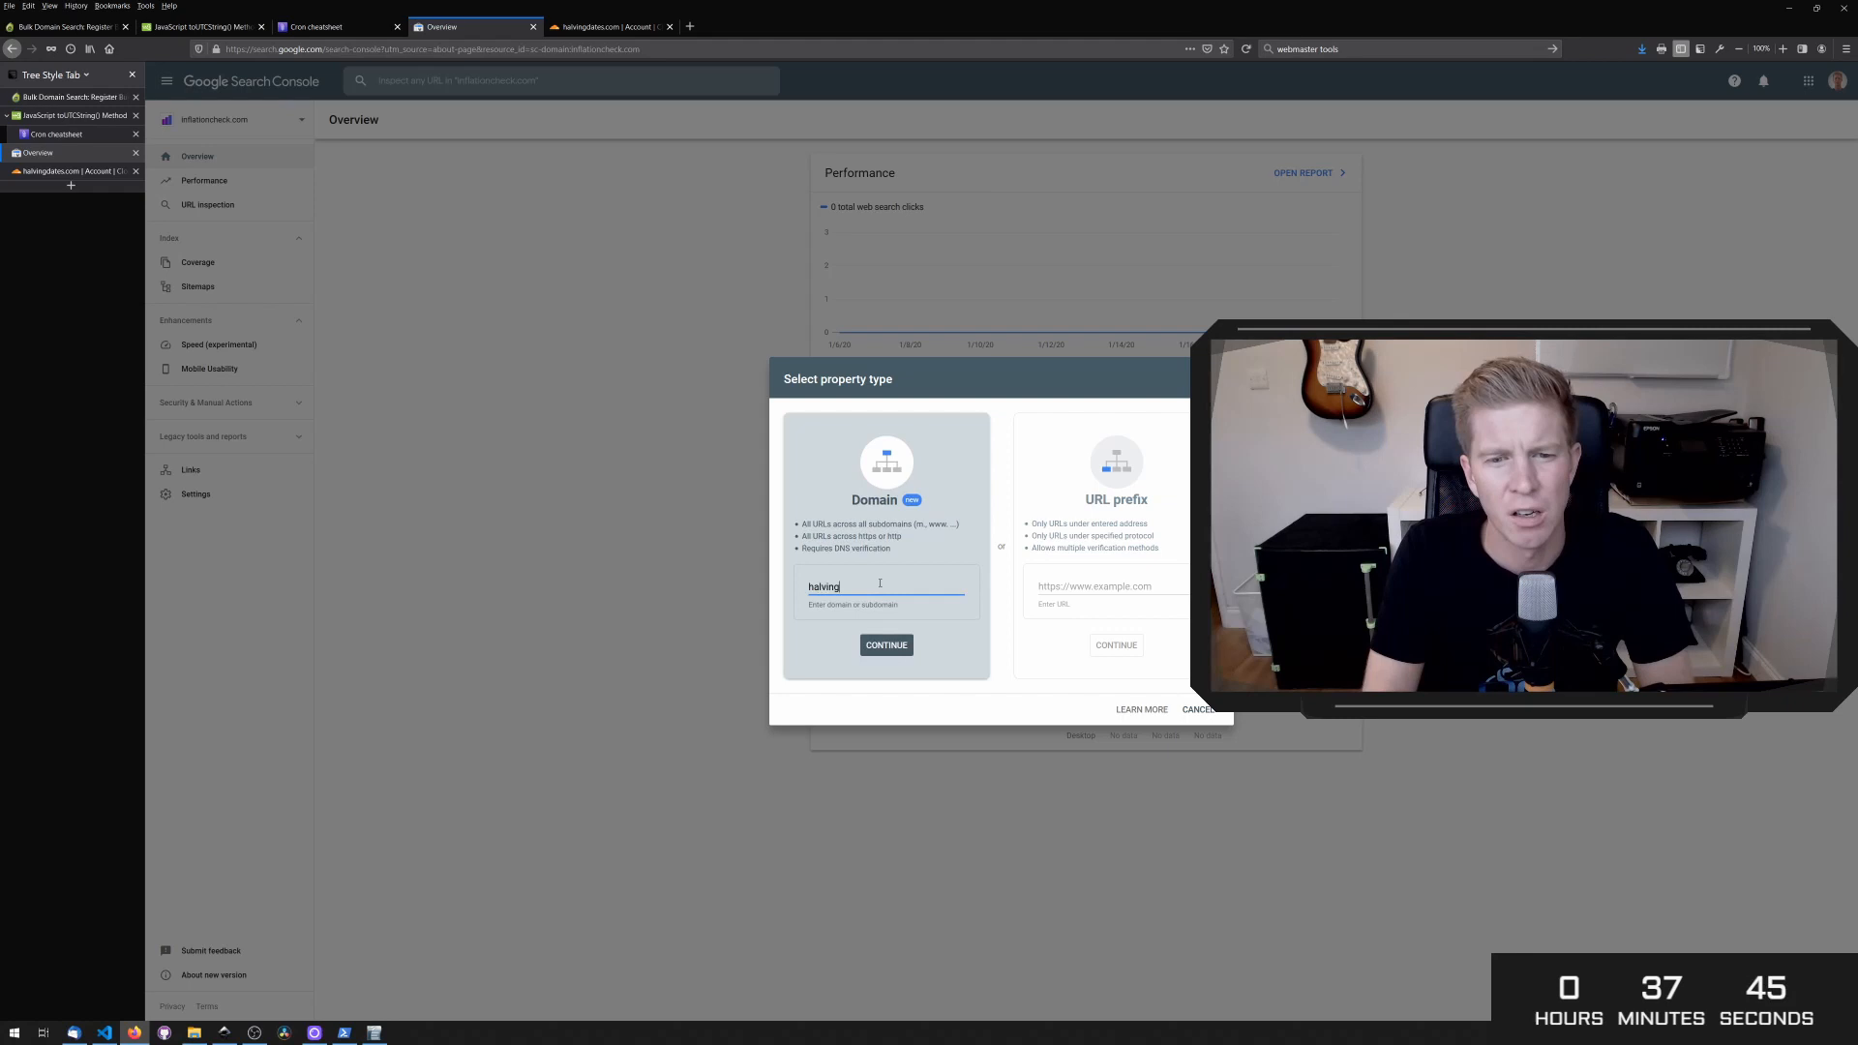
text(date)
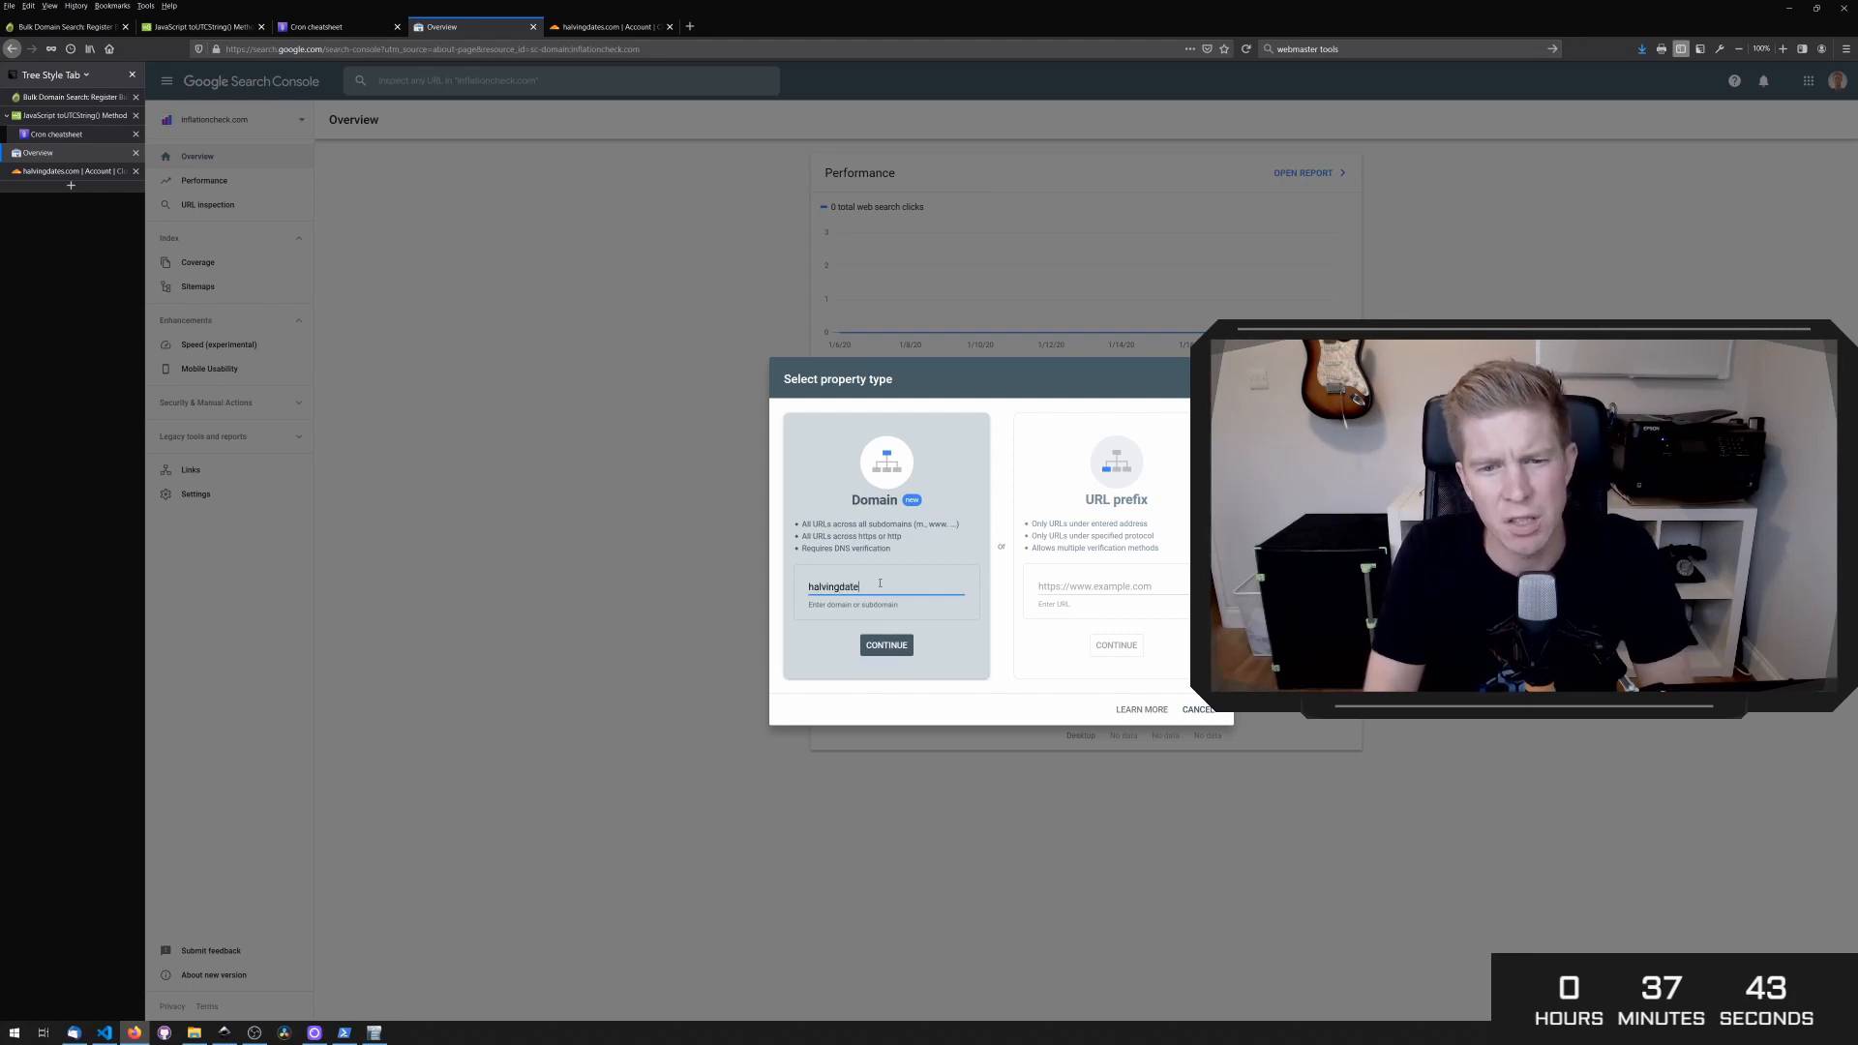
text(s.com)
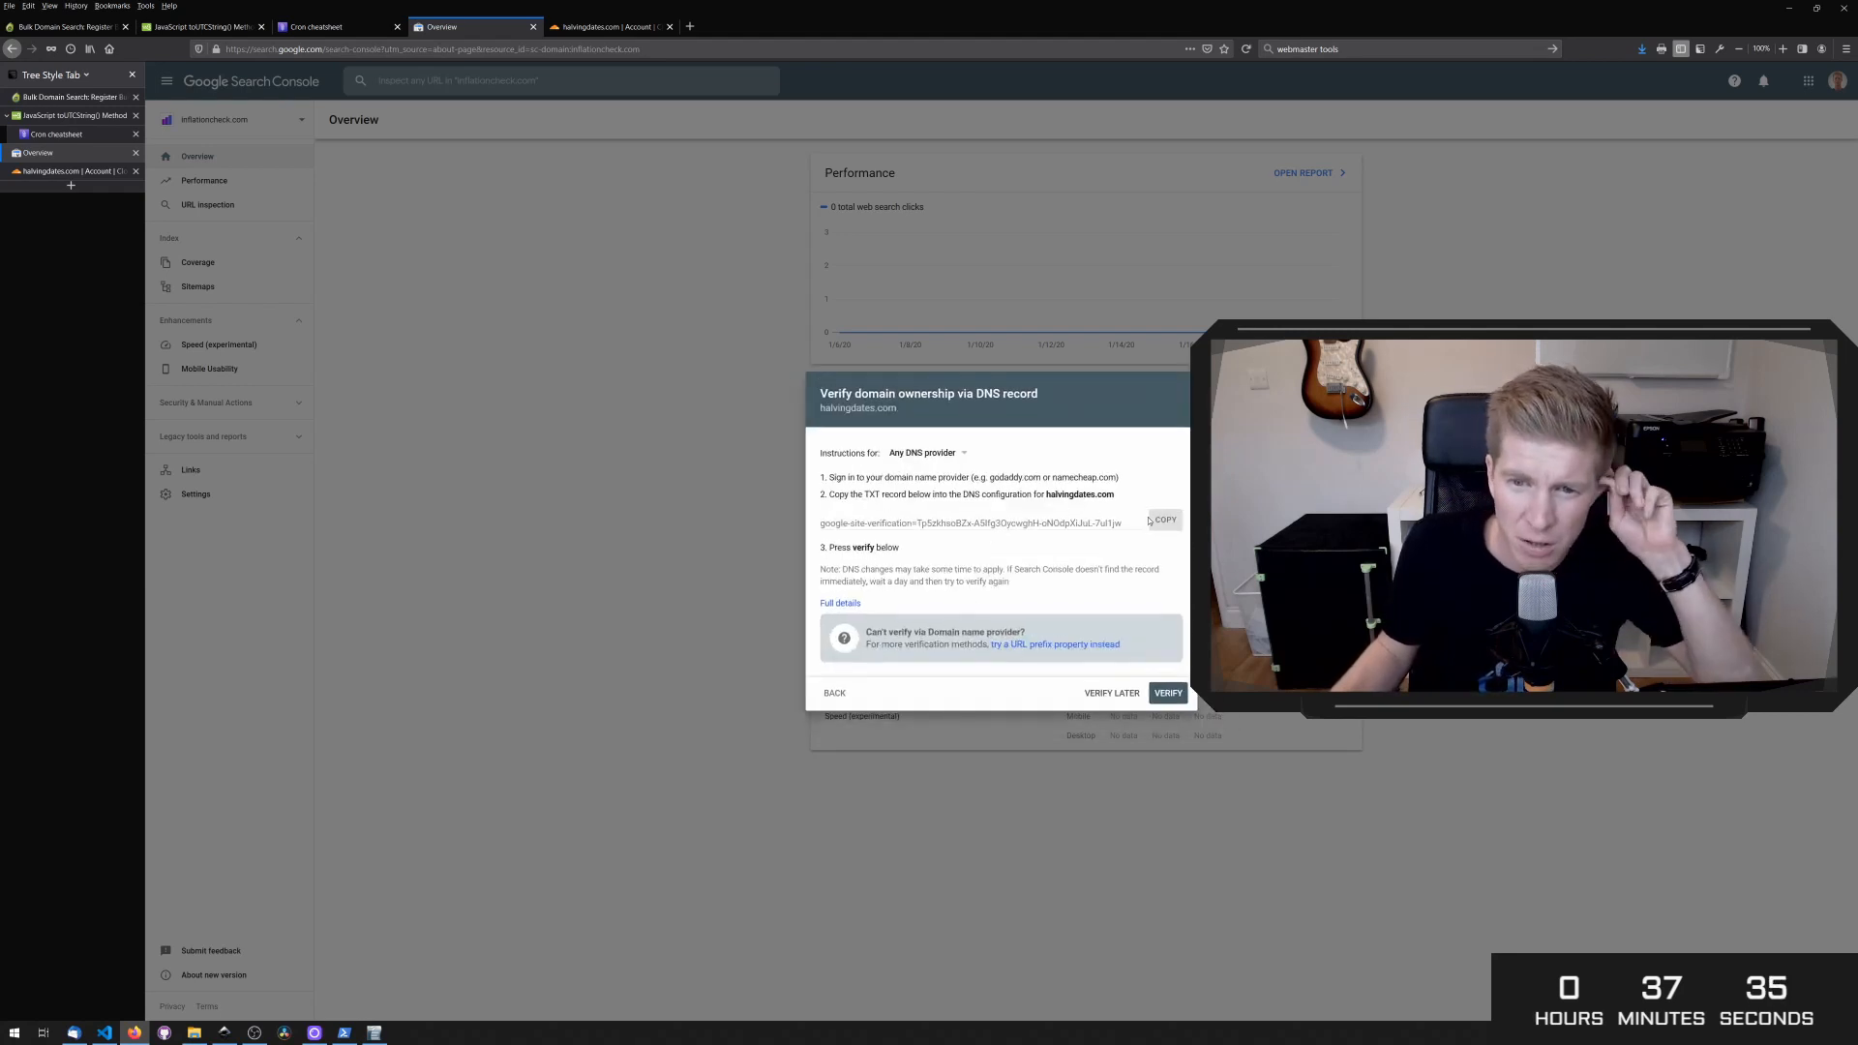
click(1165, 518)
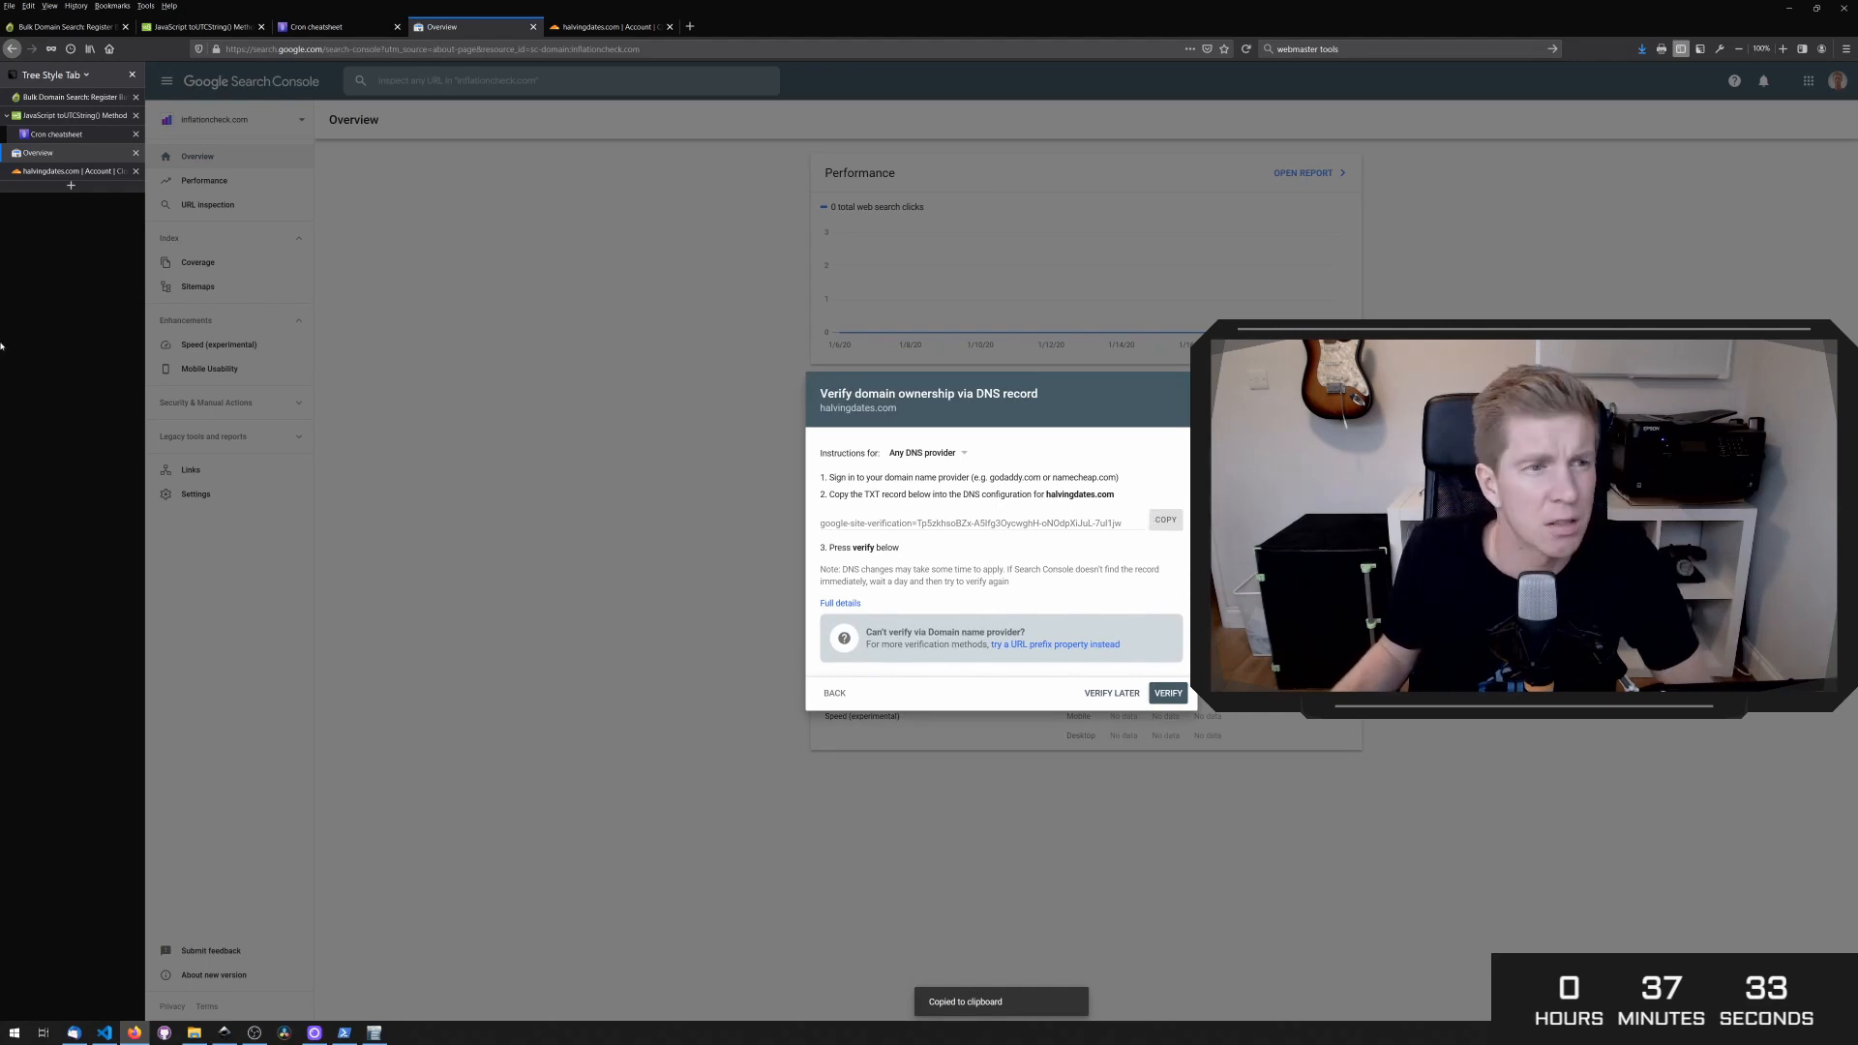
- Add the TXT record in Cloudflare DNS for halvingdates.com and return to verify ownership
click(604, 25)
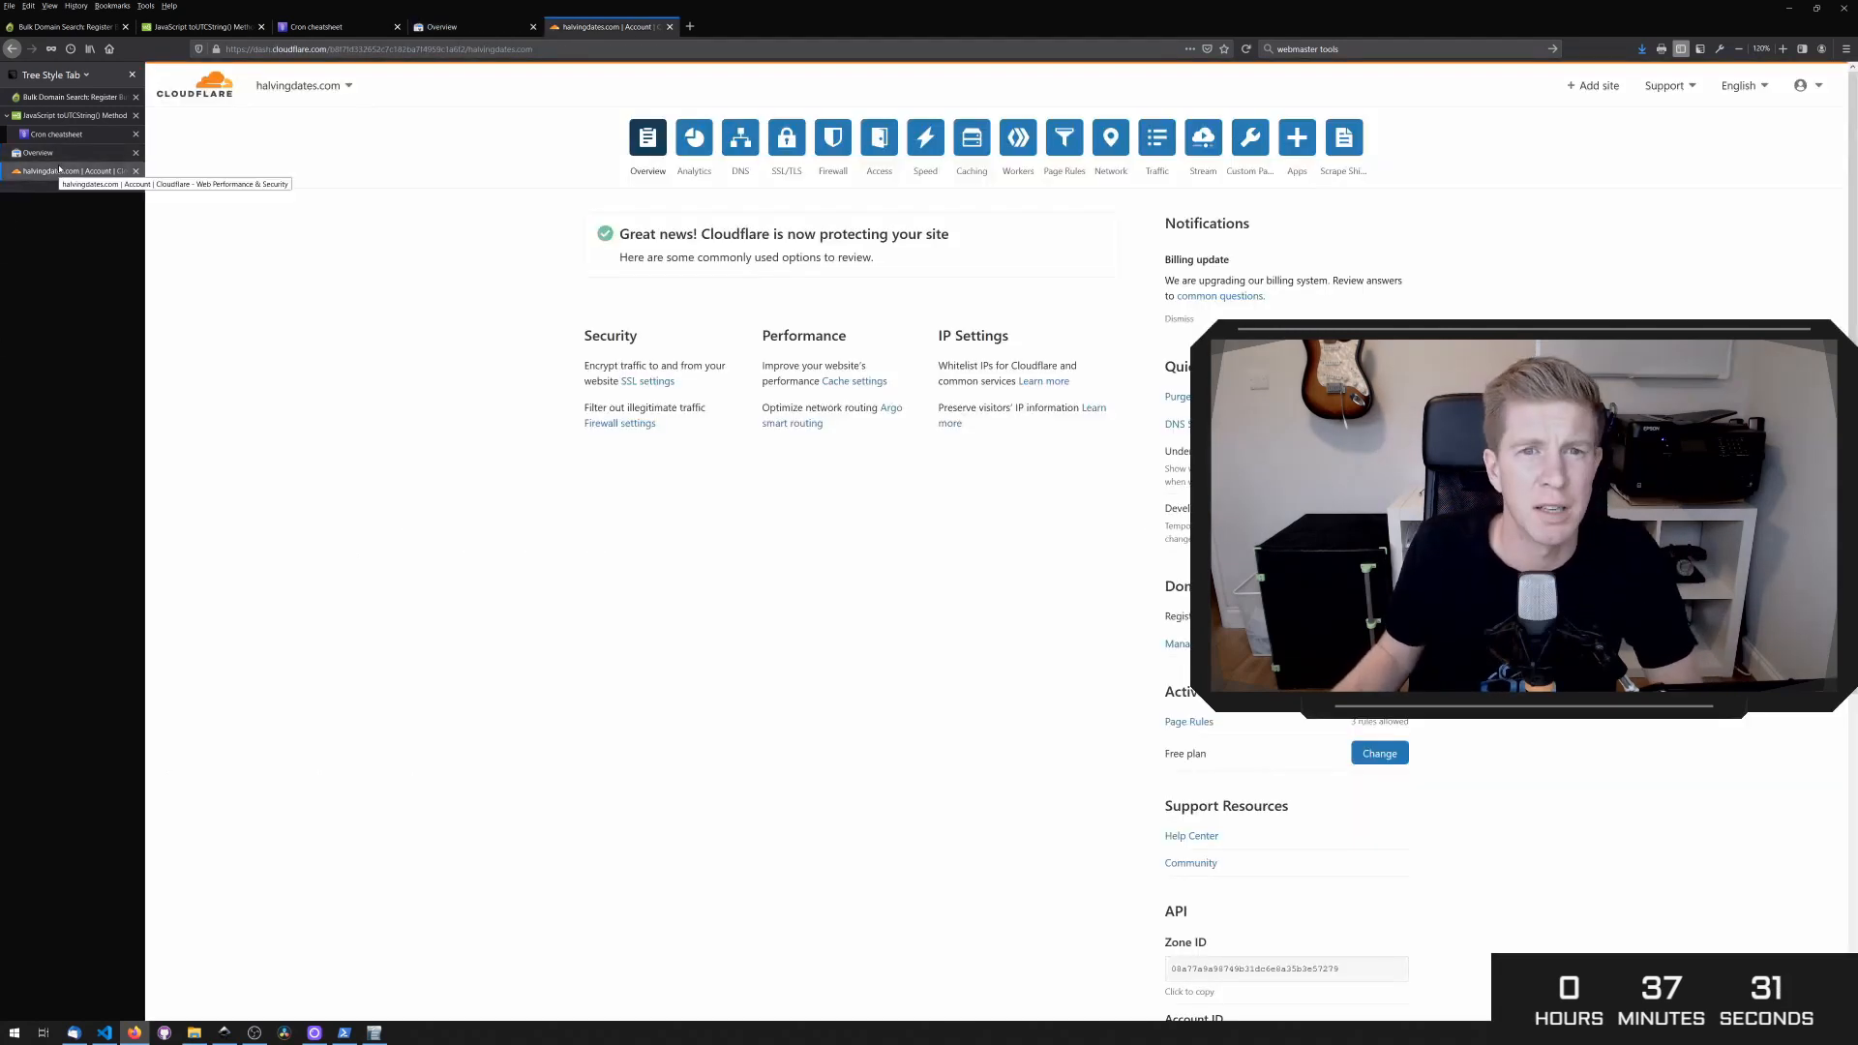
click(739, 137)
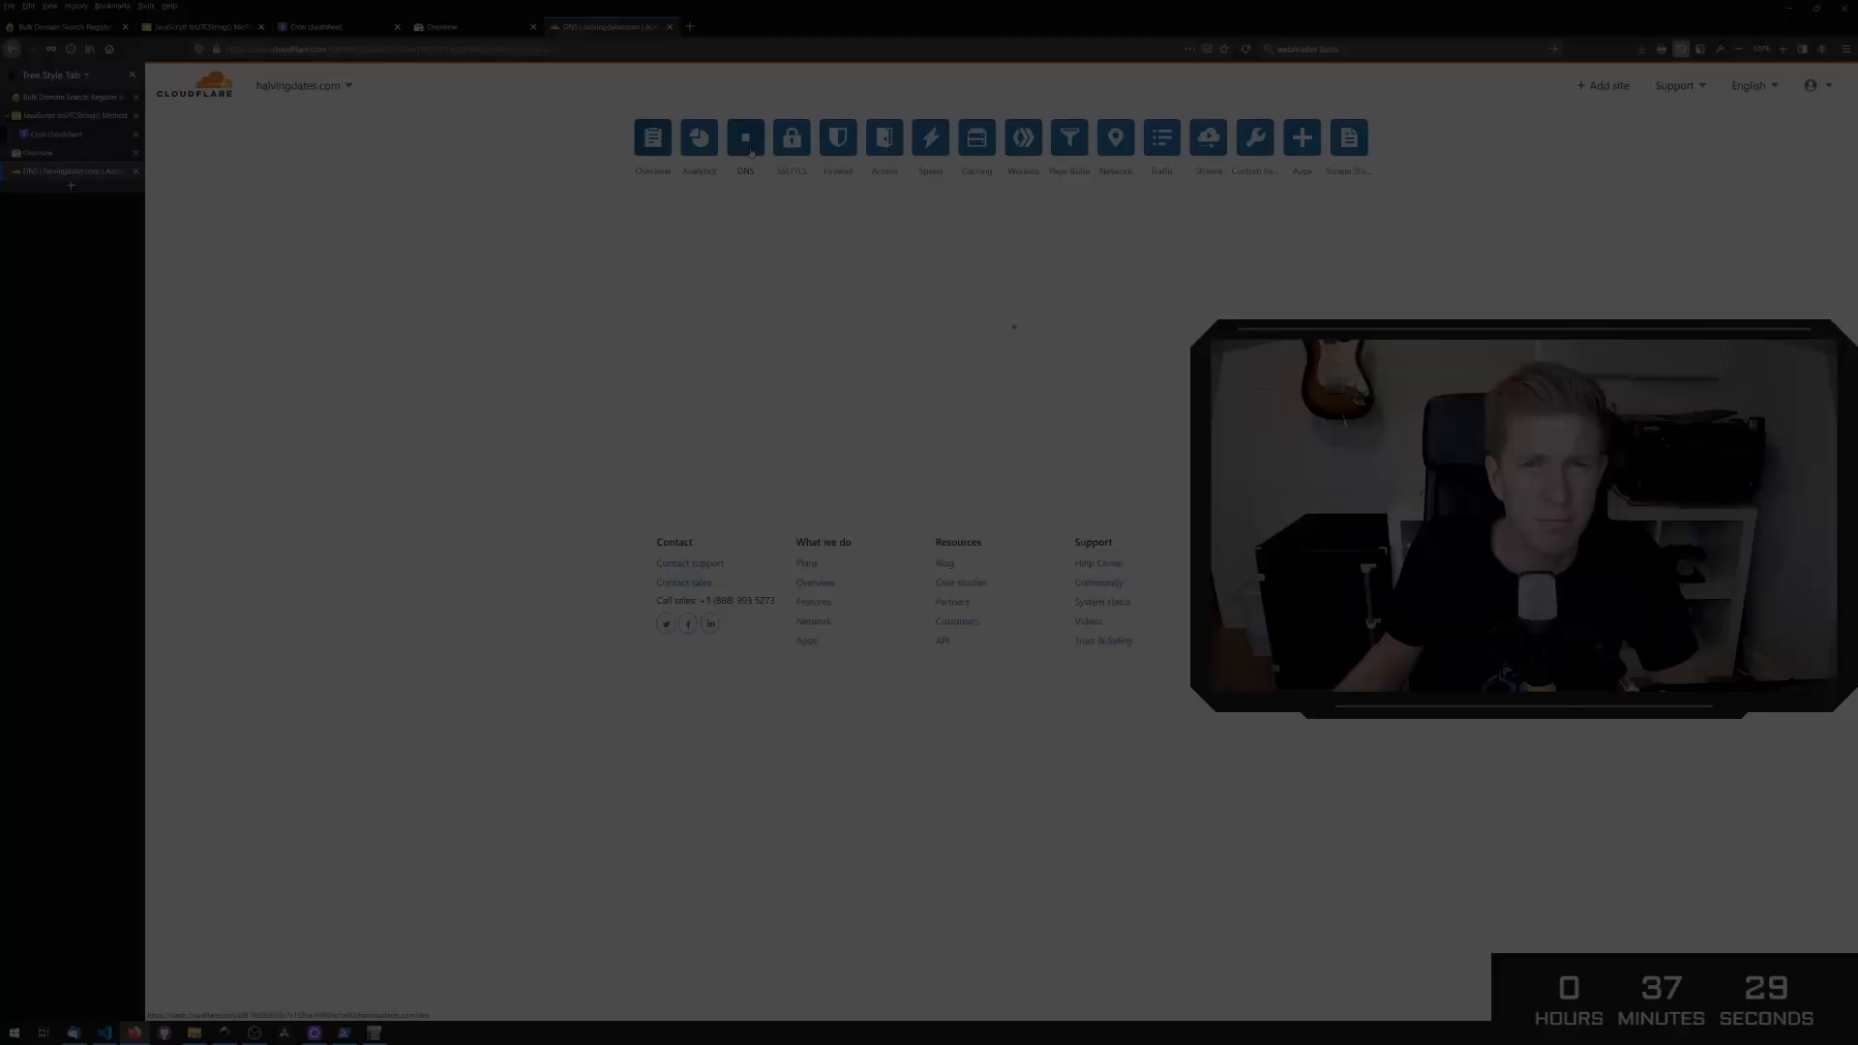
click(468, 25)
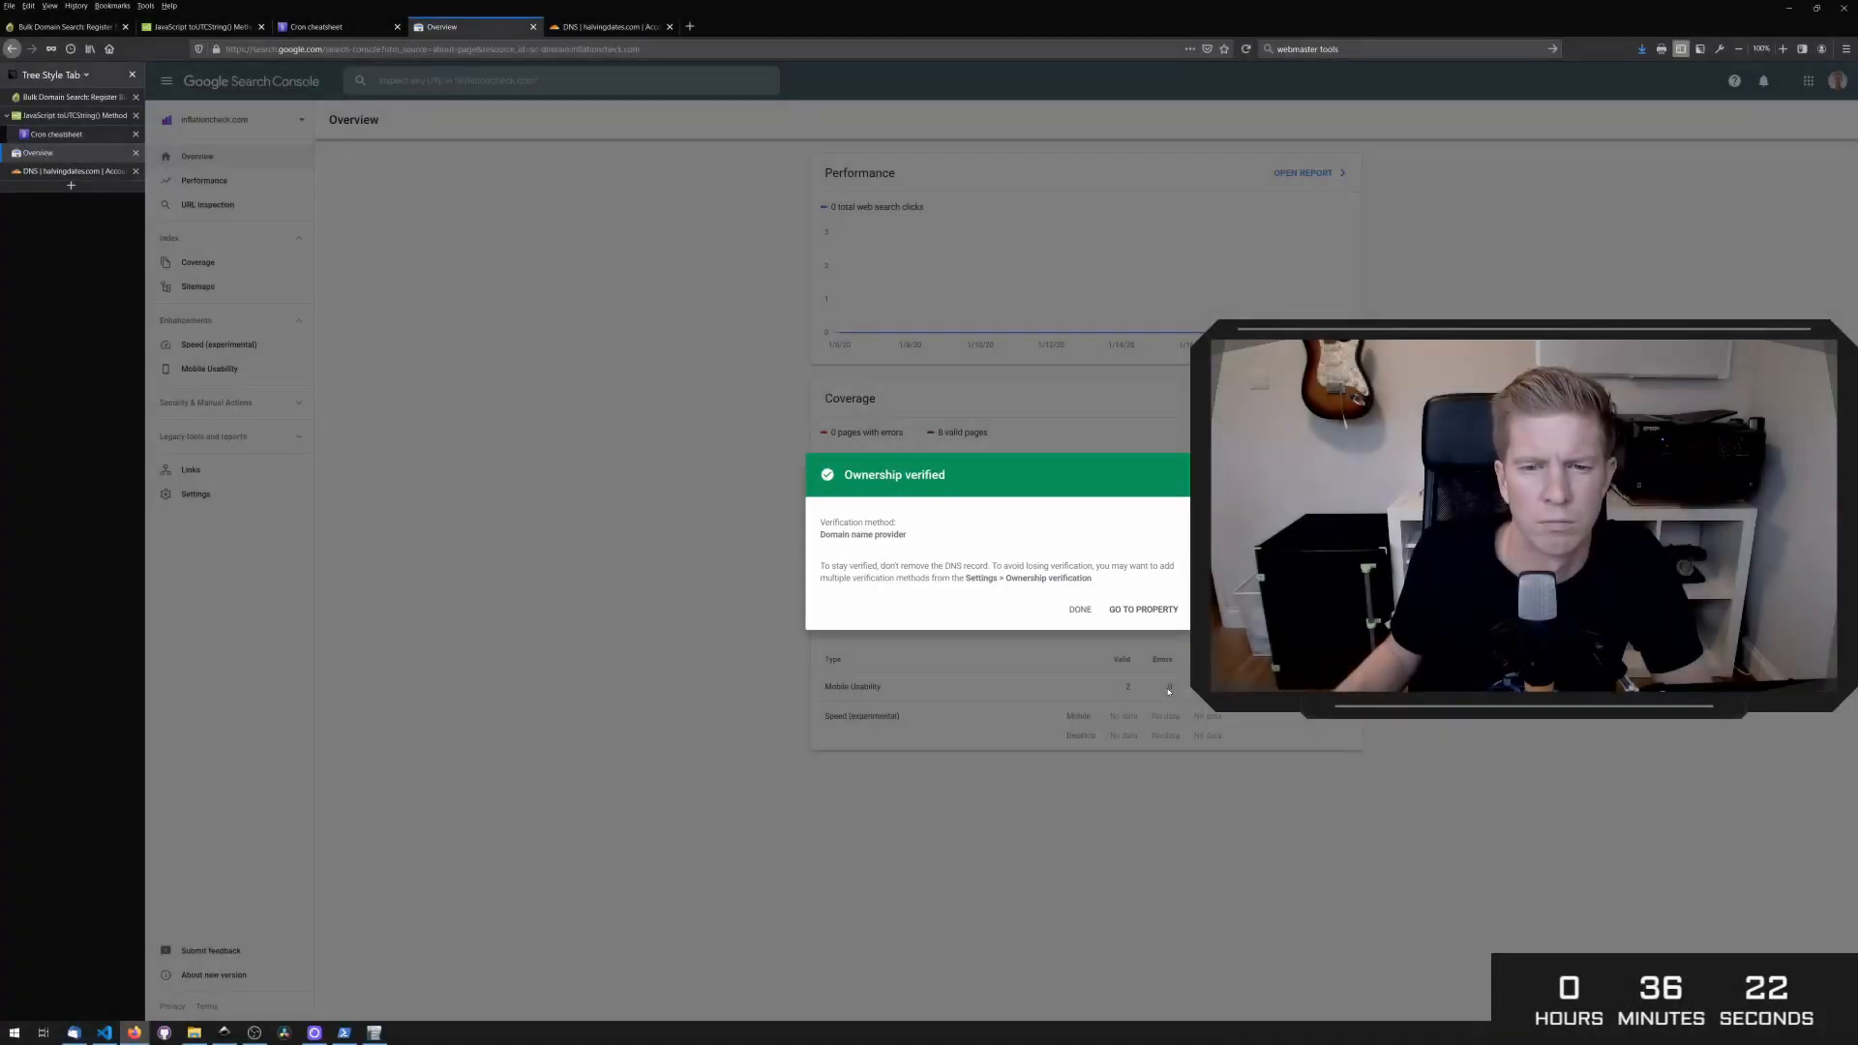
mouse_move(1141, 608)
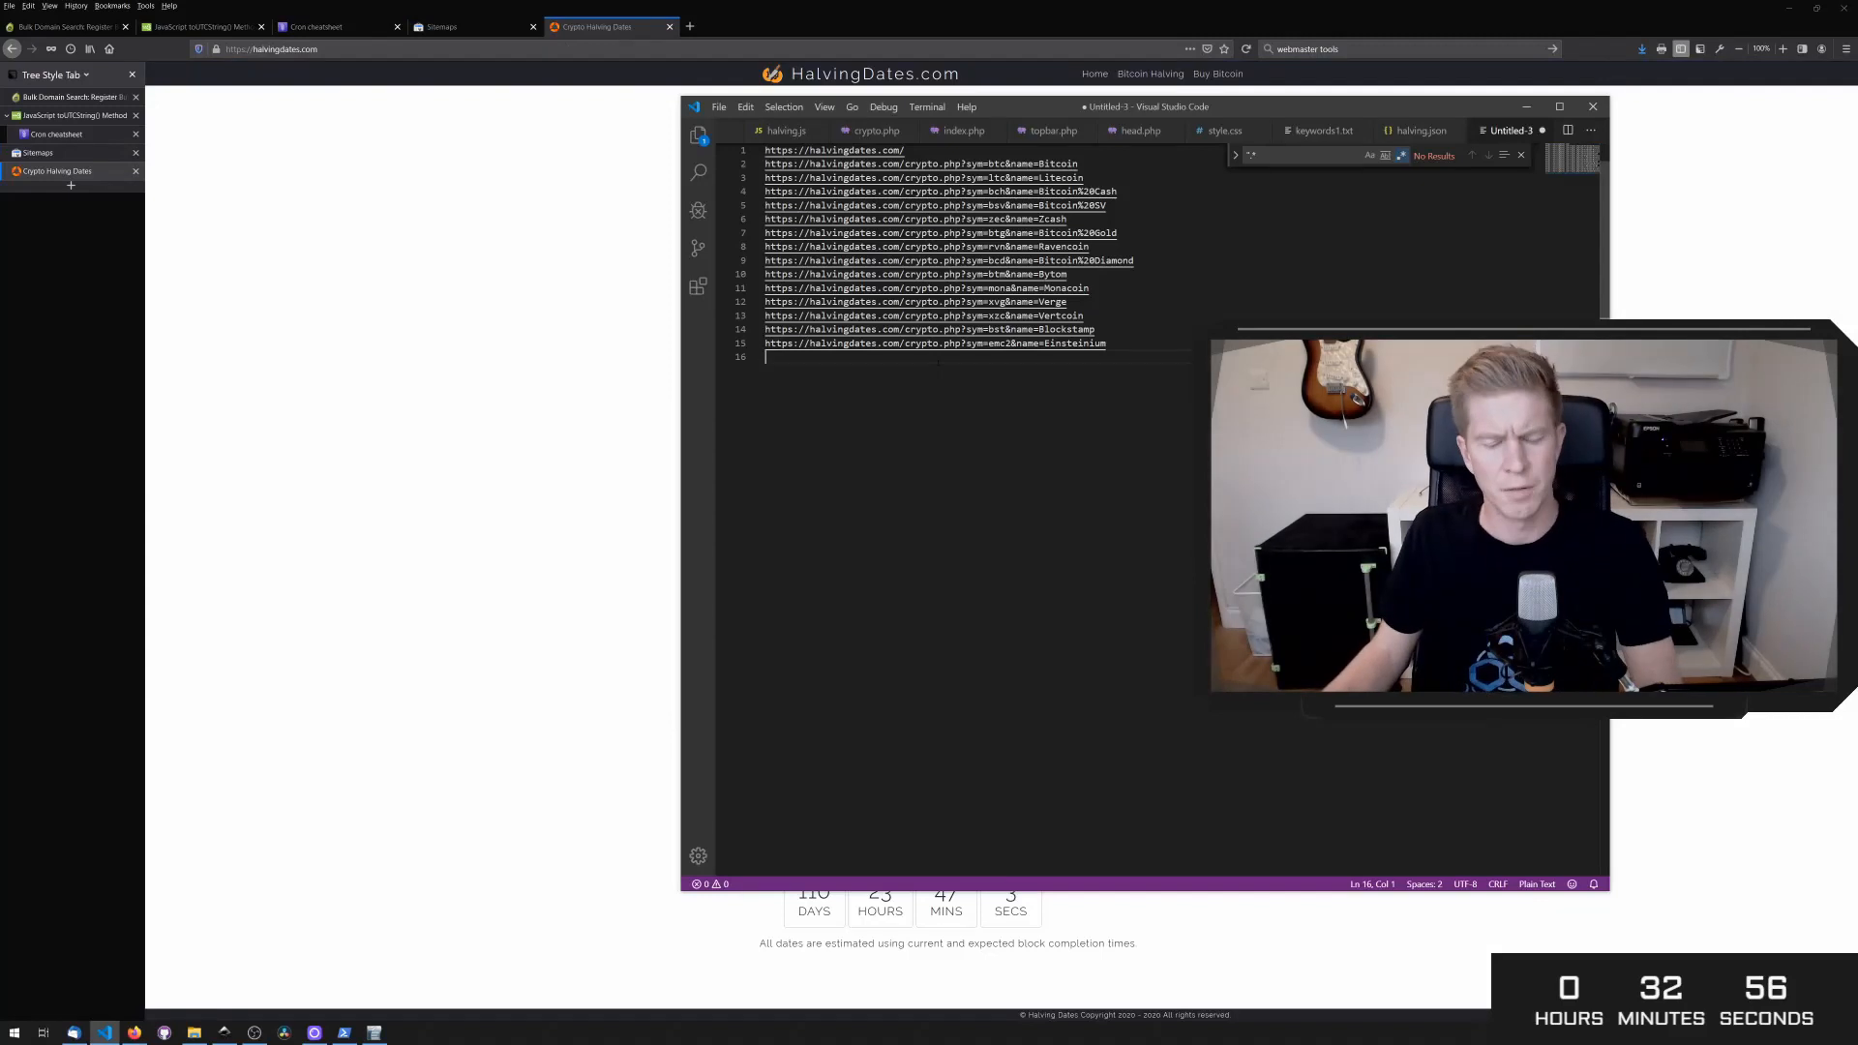
- Save the file listing the halvingdates.com homepage and crypto.php page URLs
key(ctrl+s)
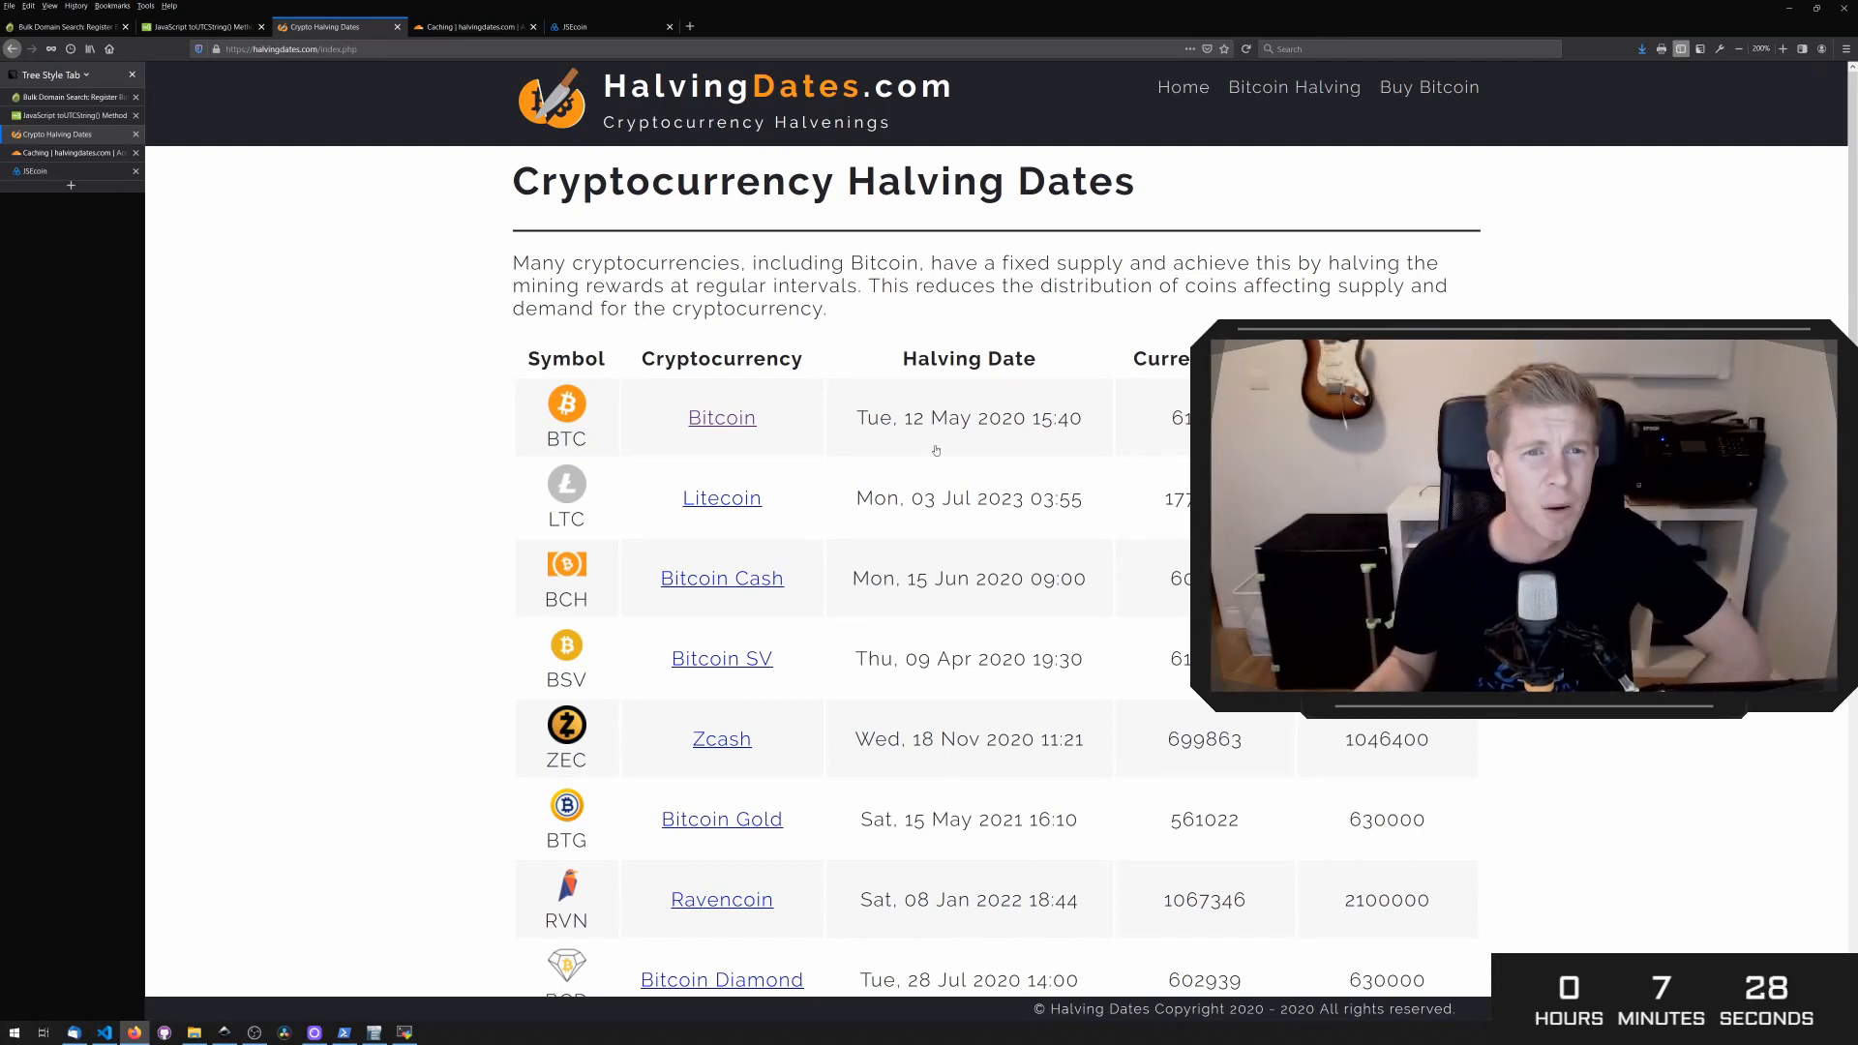
scroll(down, 3)
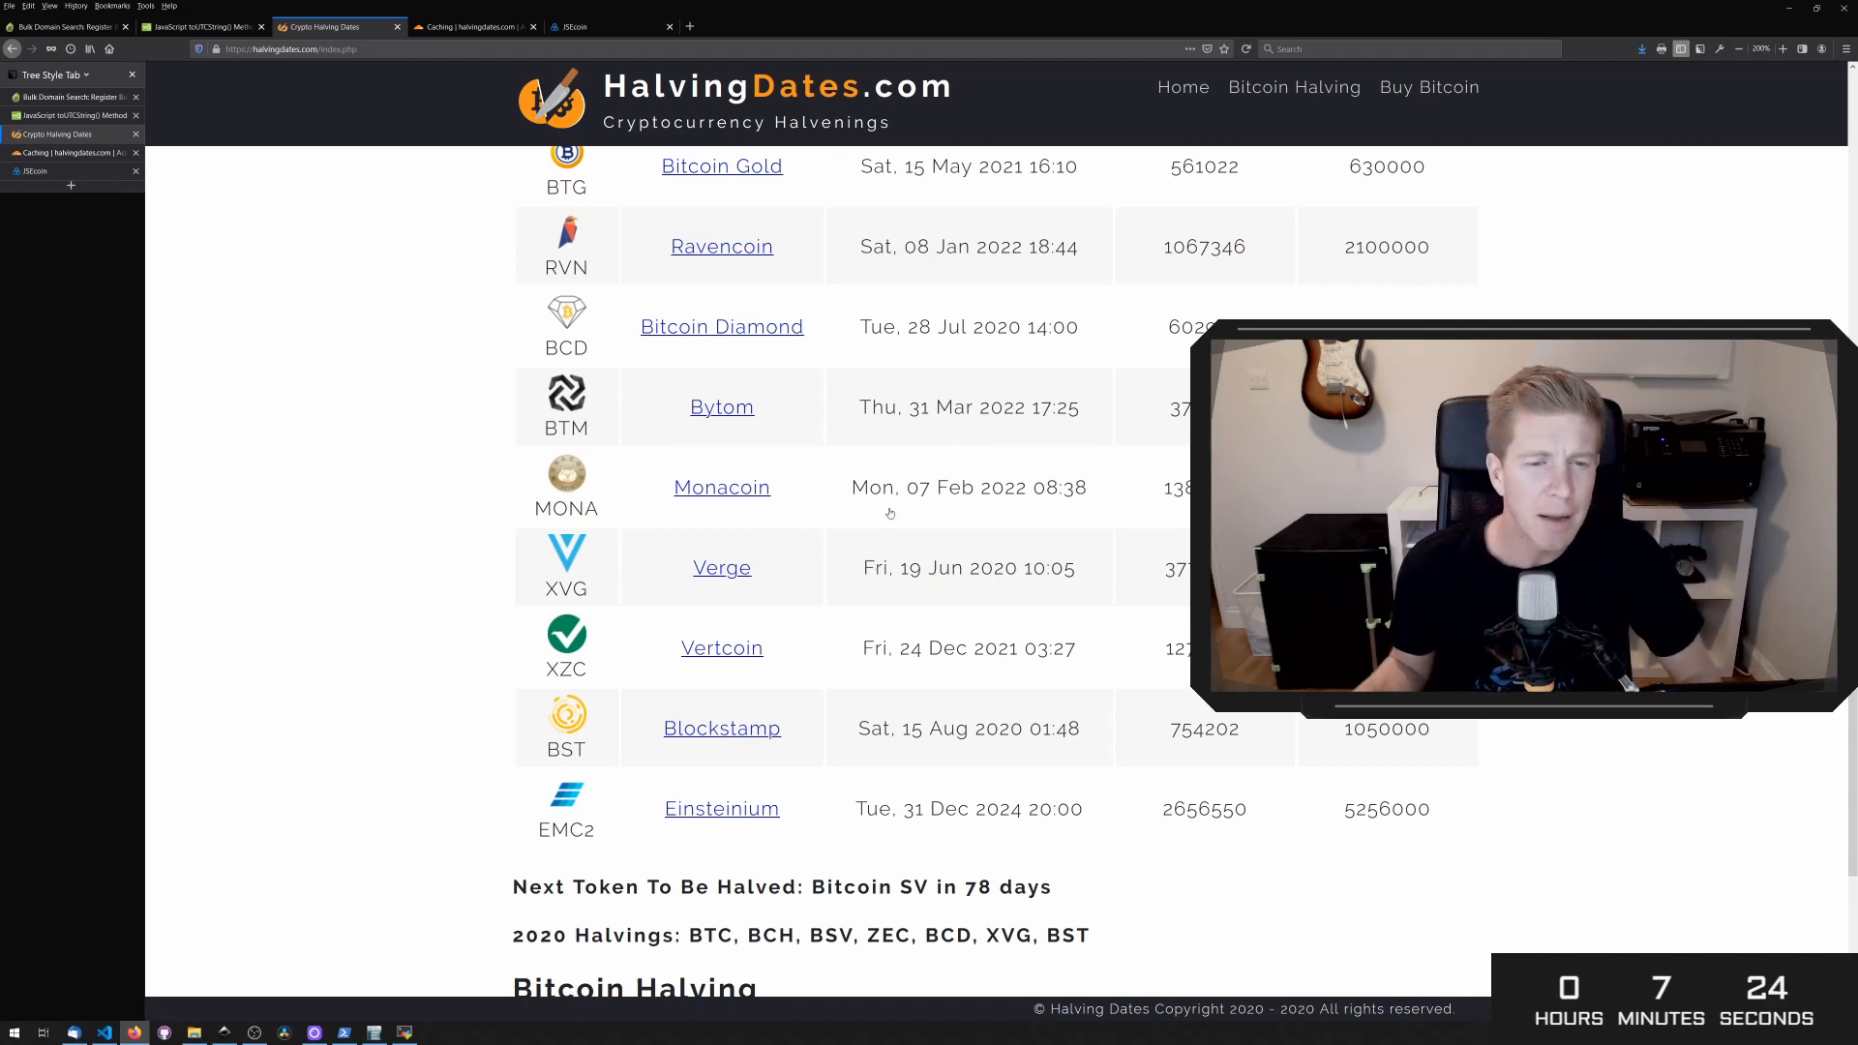
scroll(down, 3)
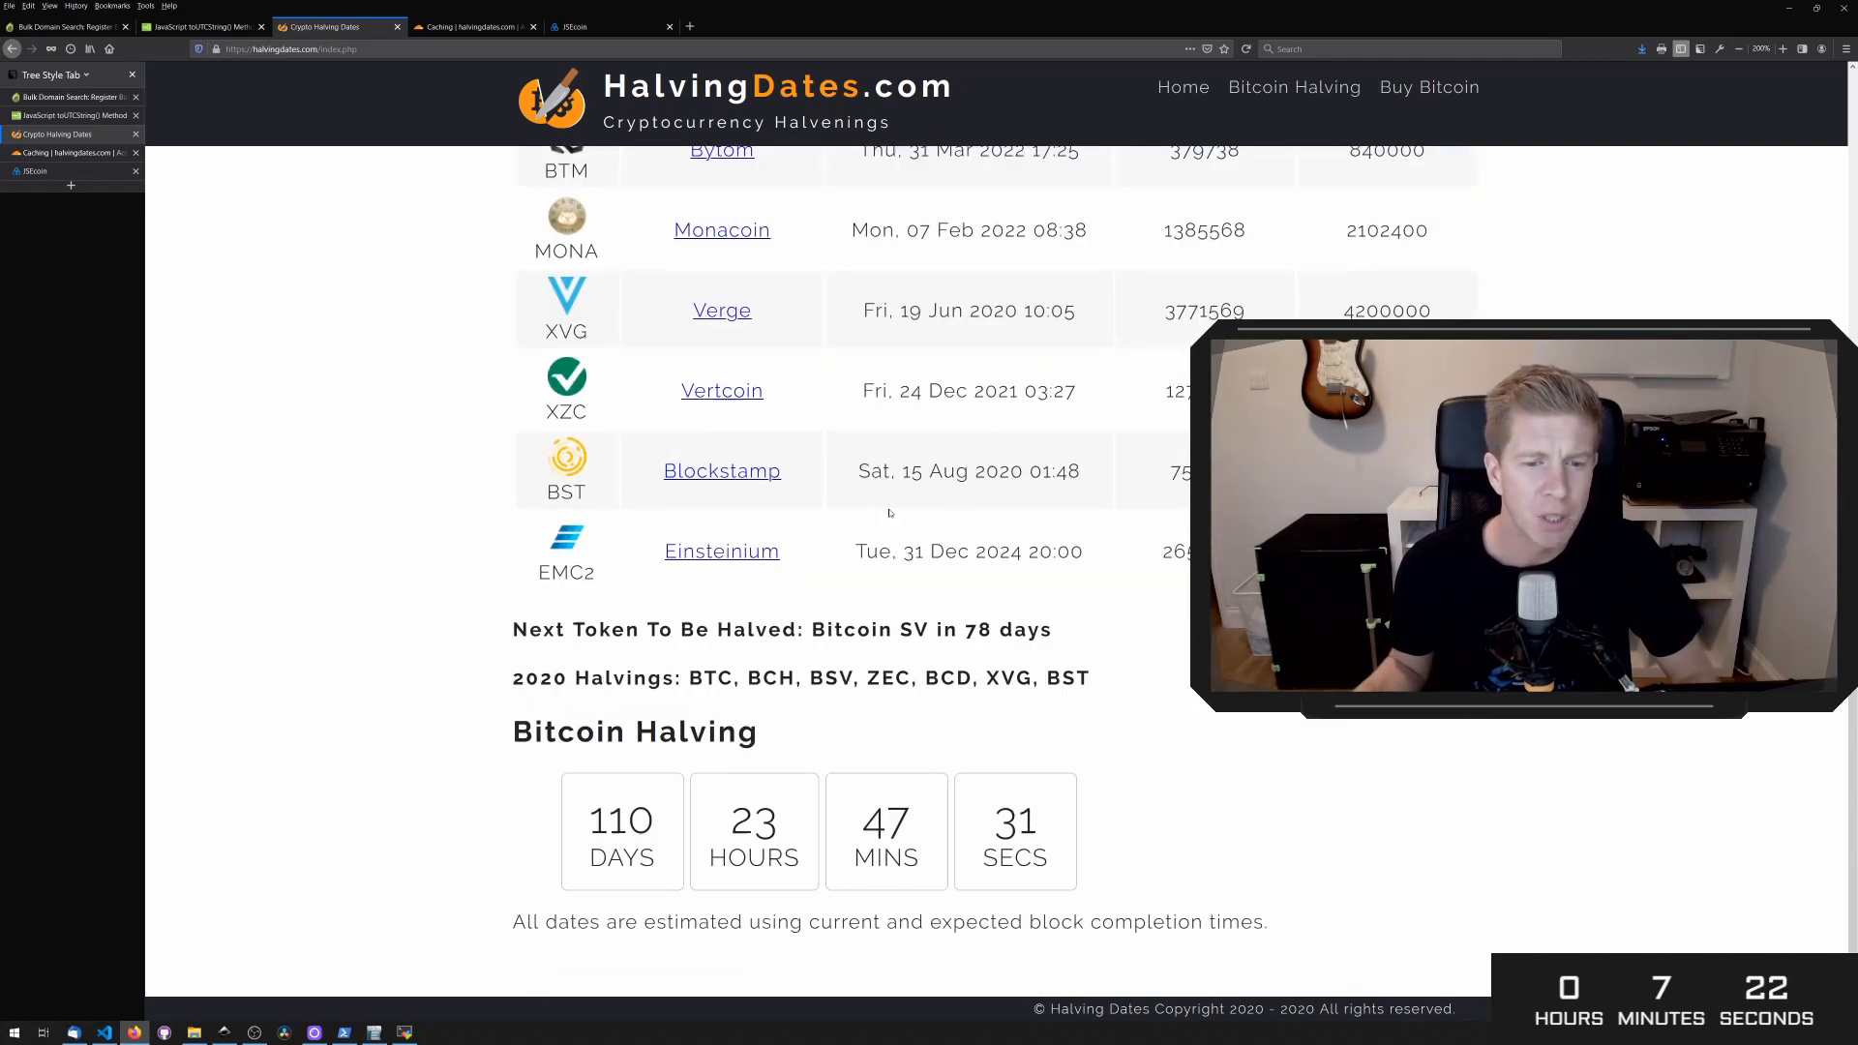
scroll(up, 3)
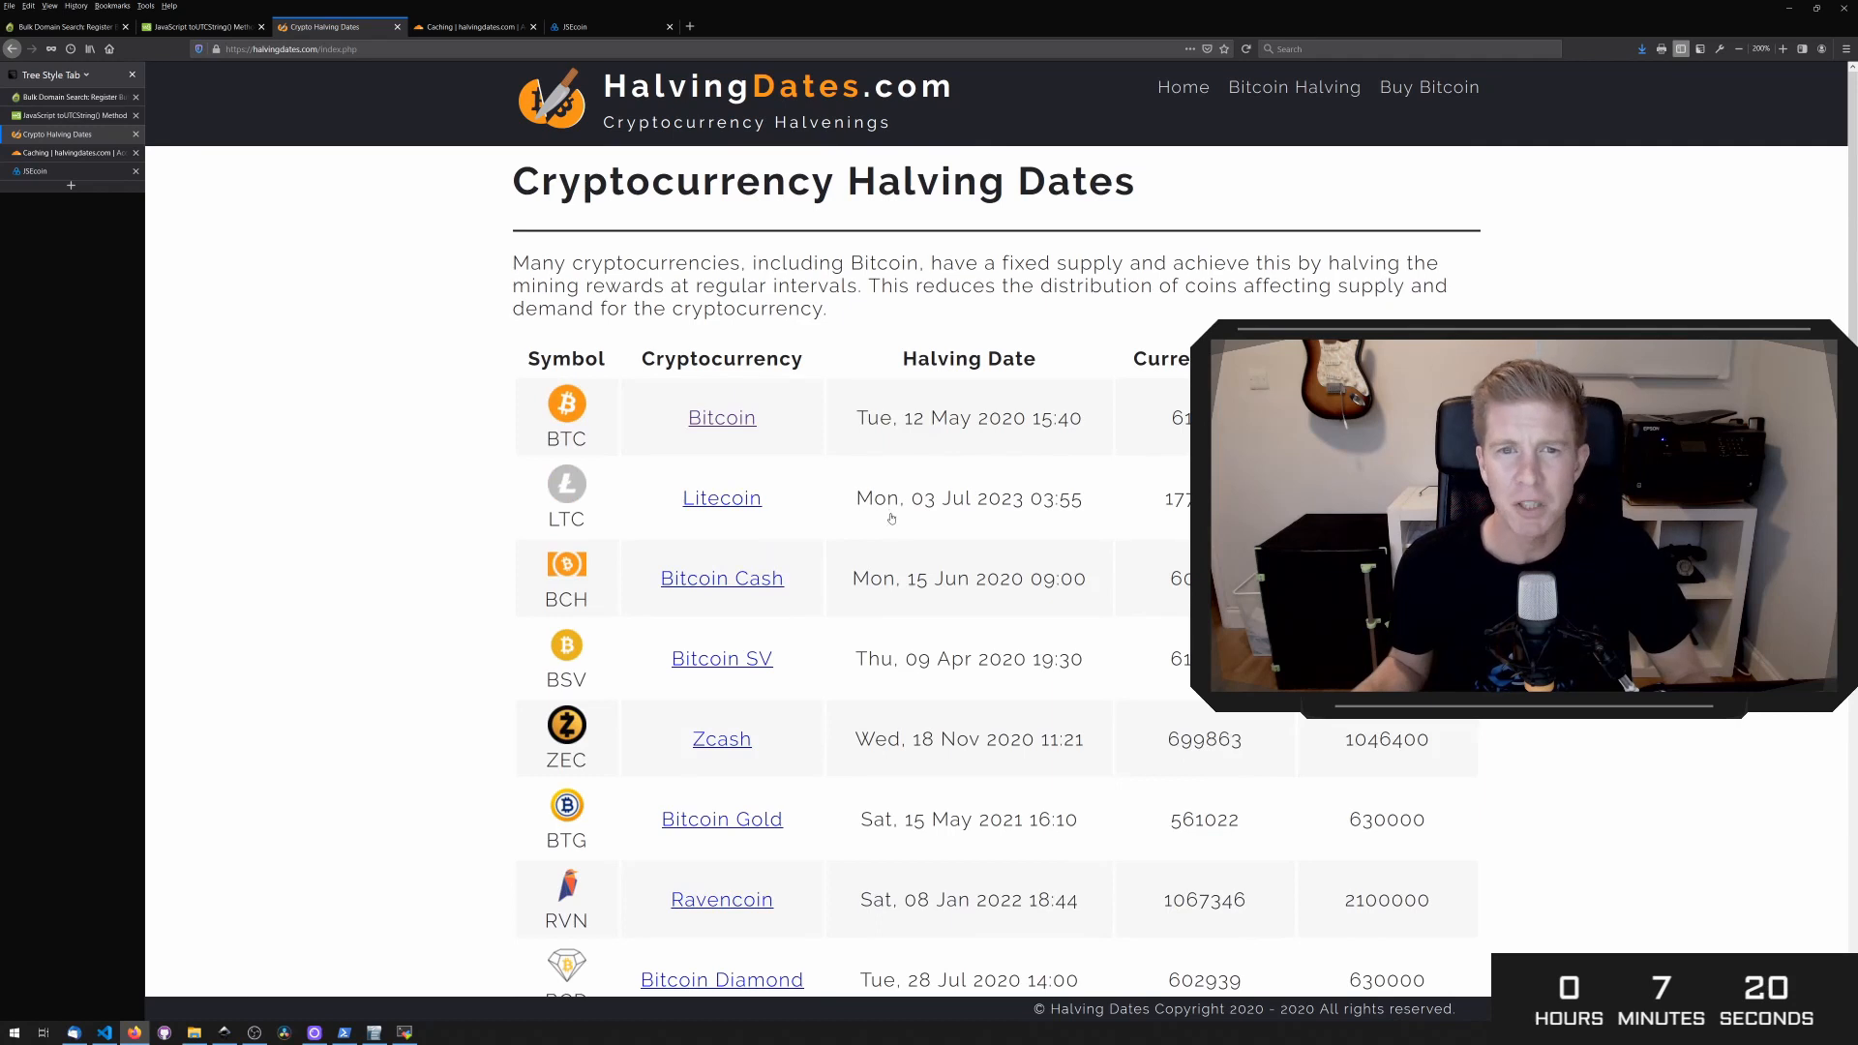
mouse_move(931, 298)
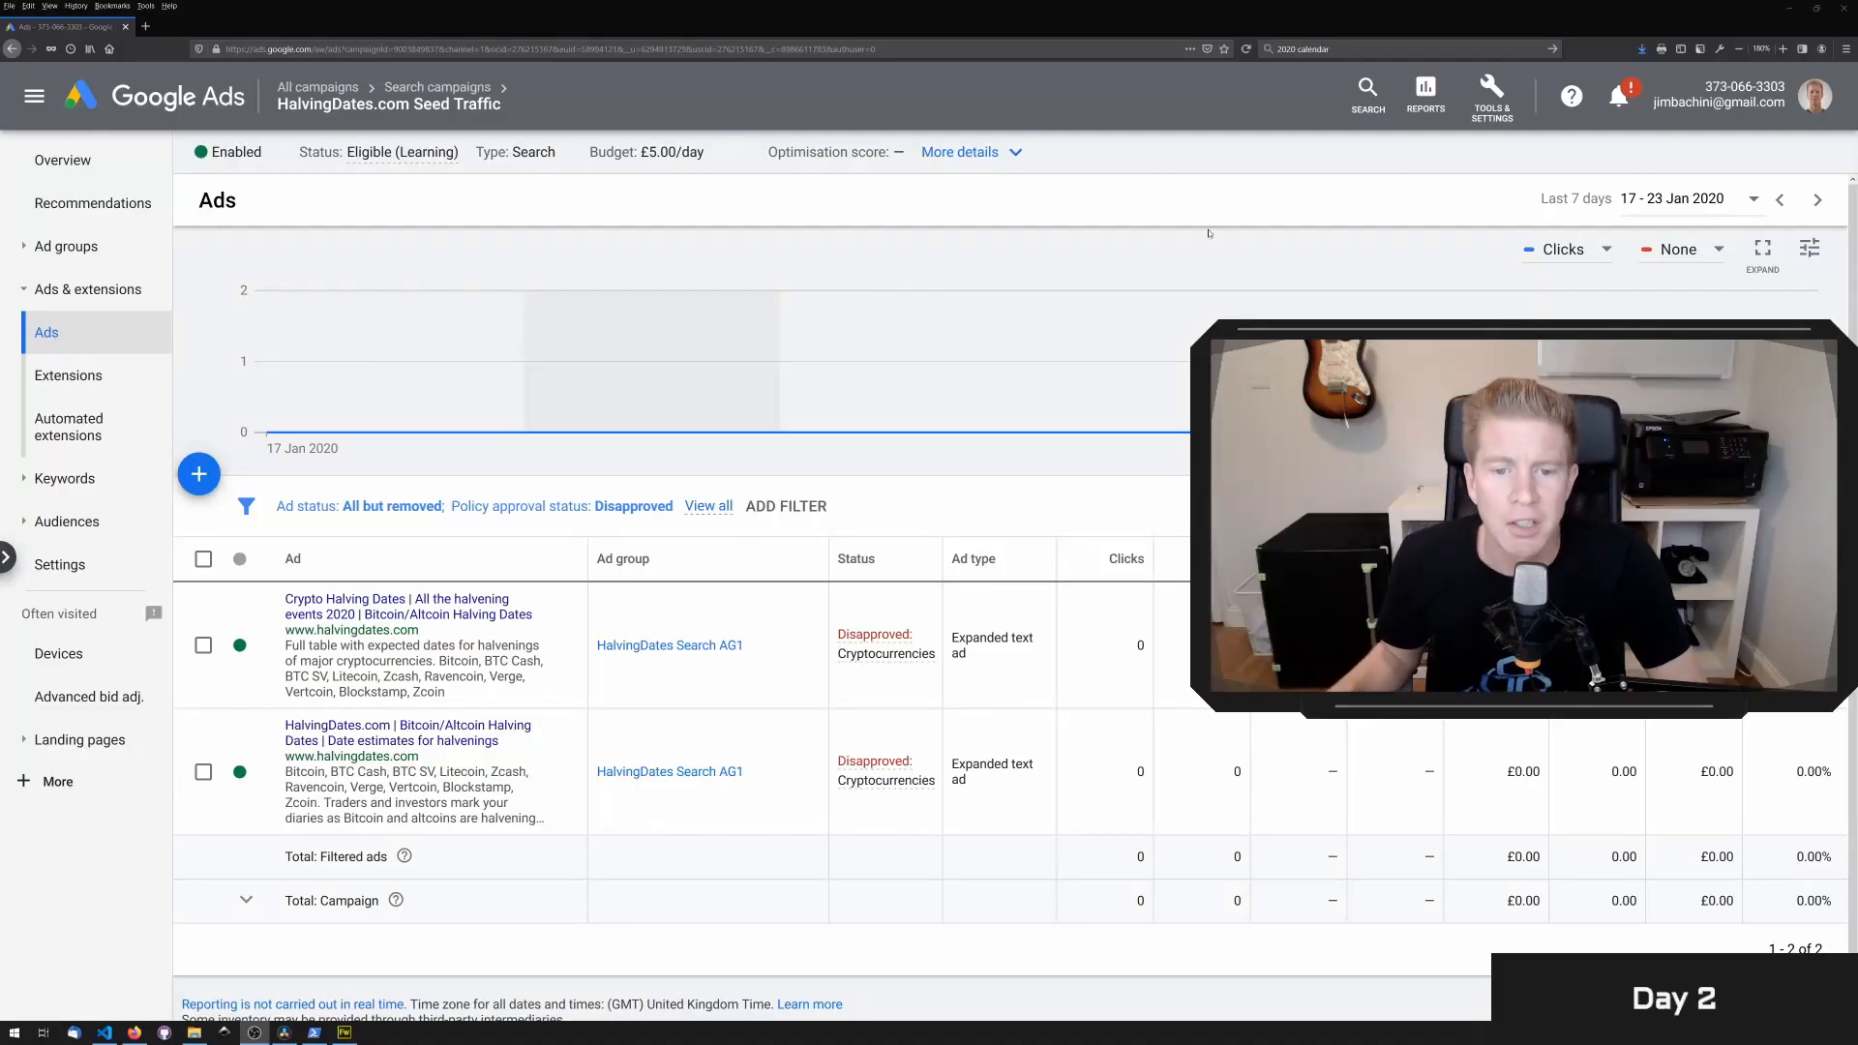
click(875, 644)
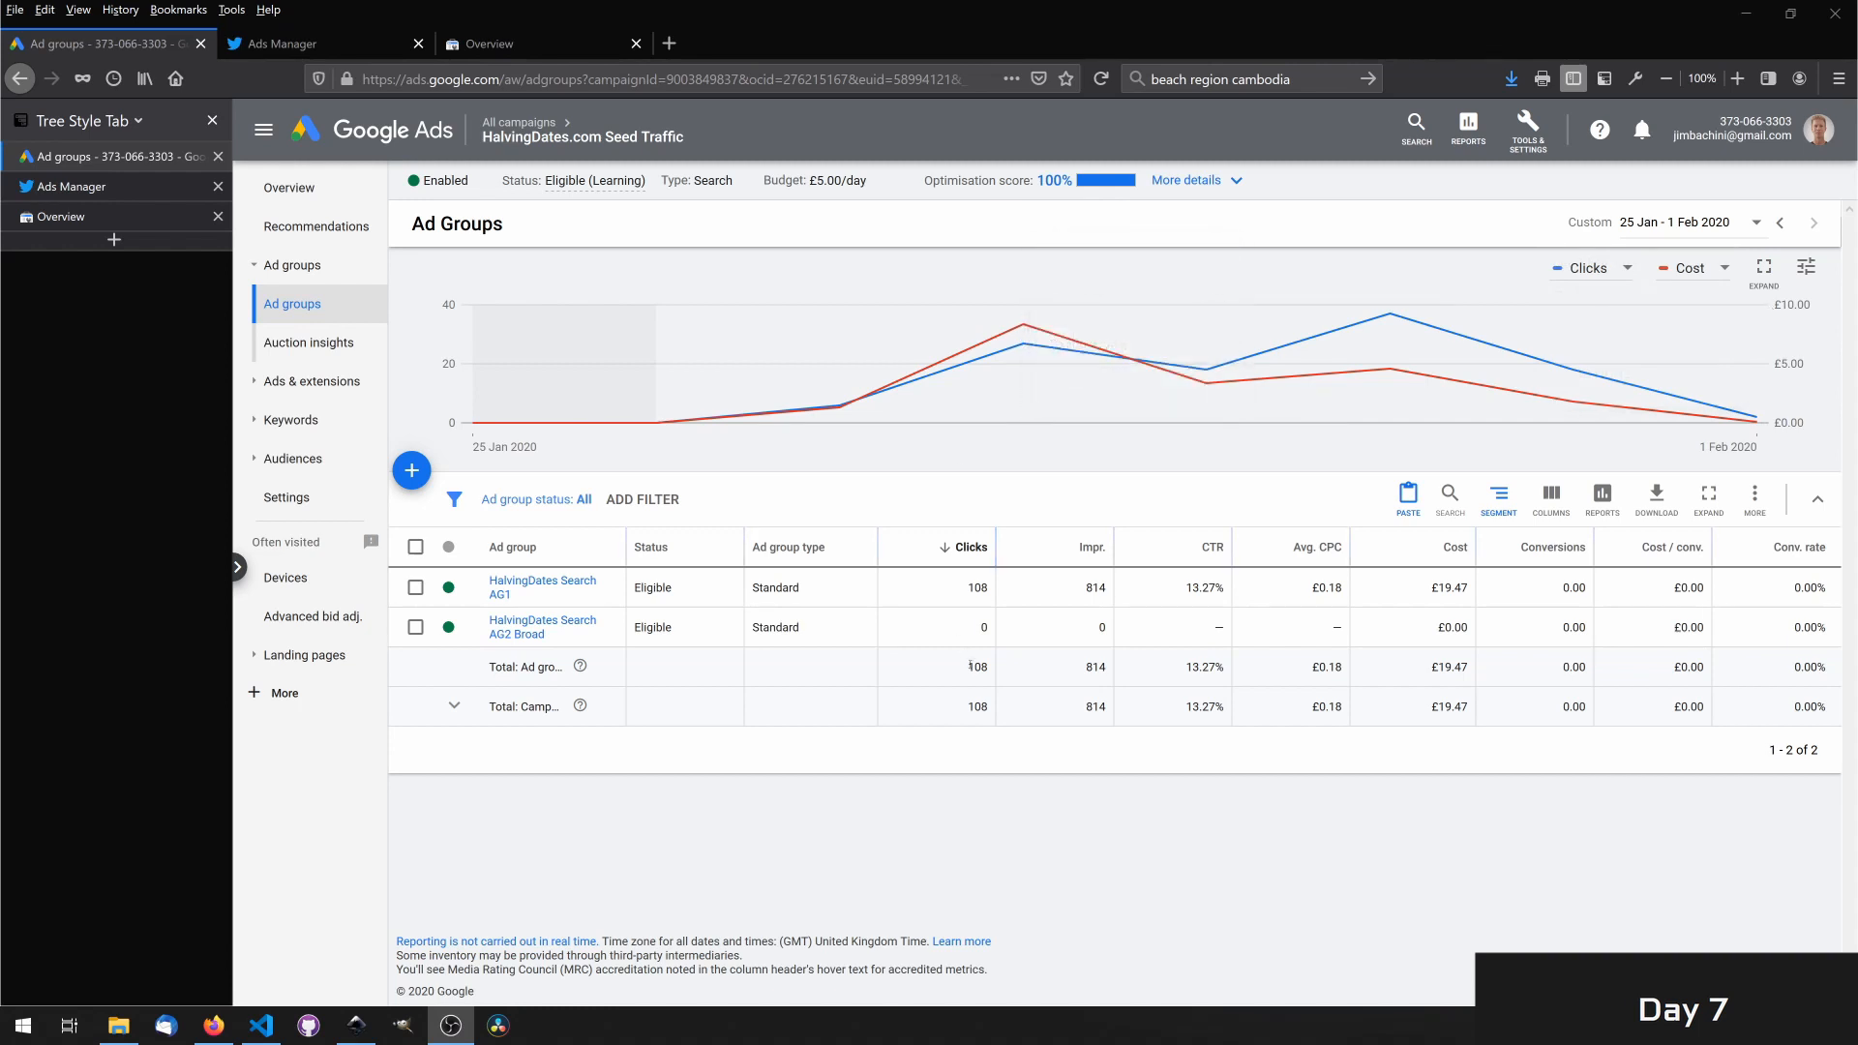
mouse_move(1021, 344)
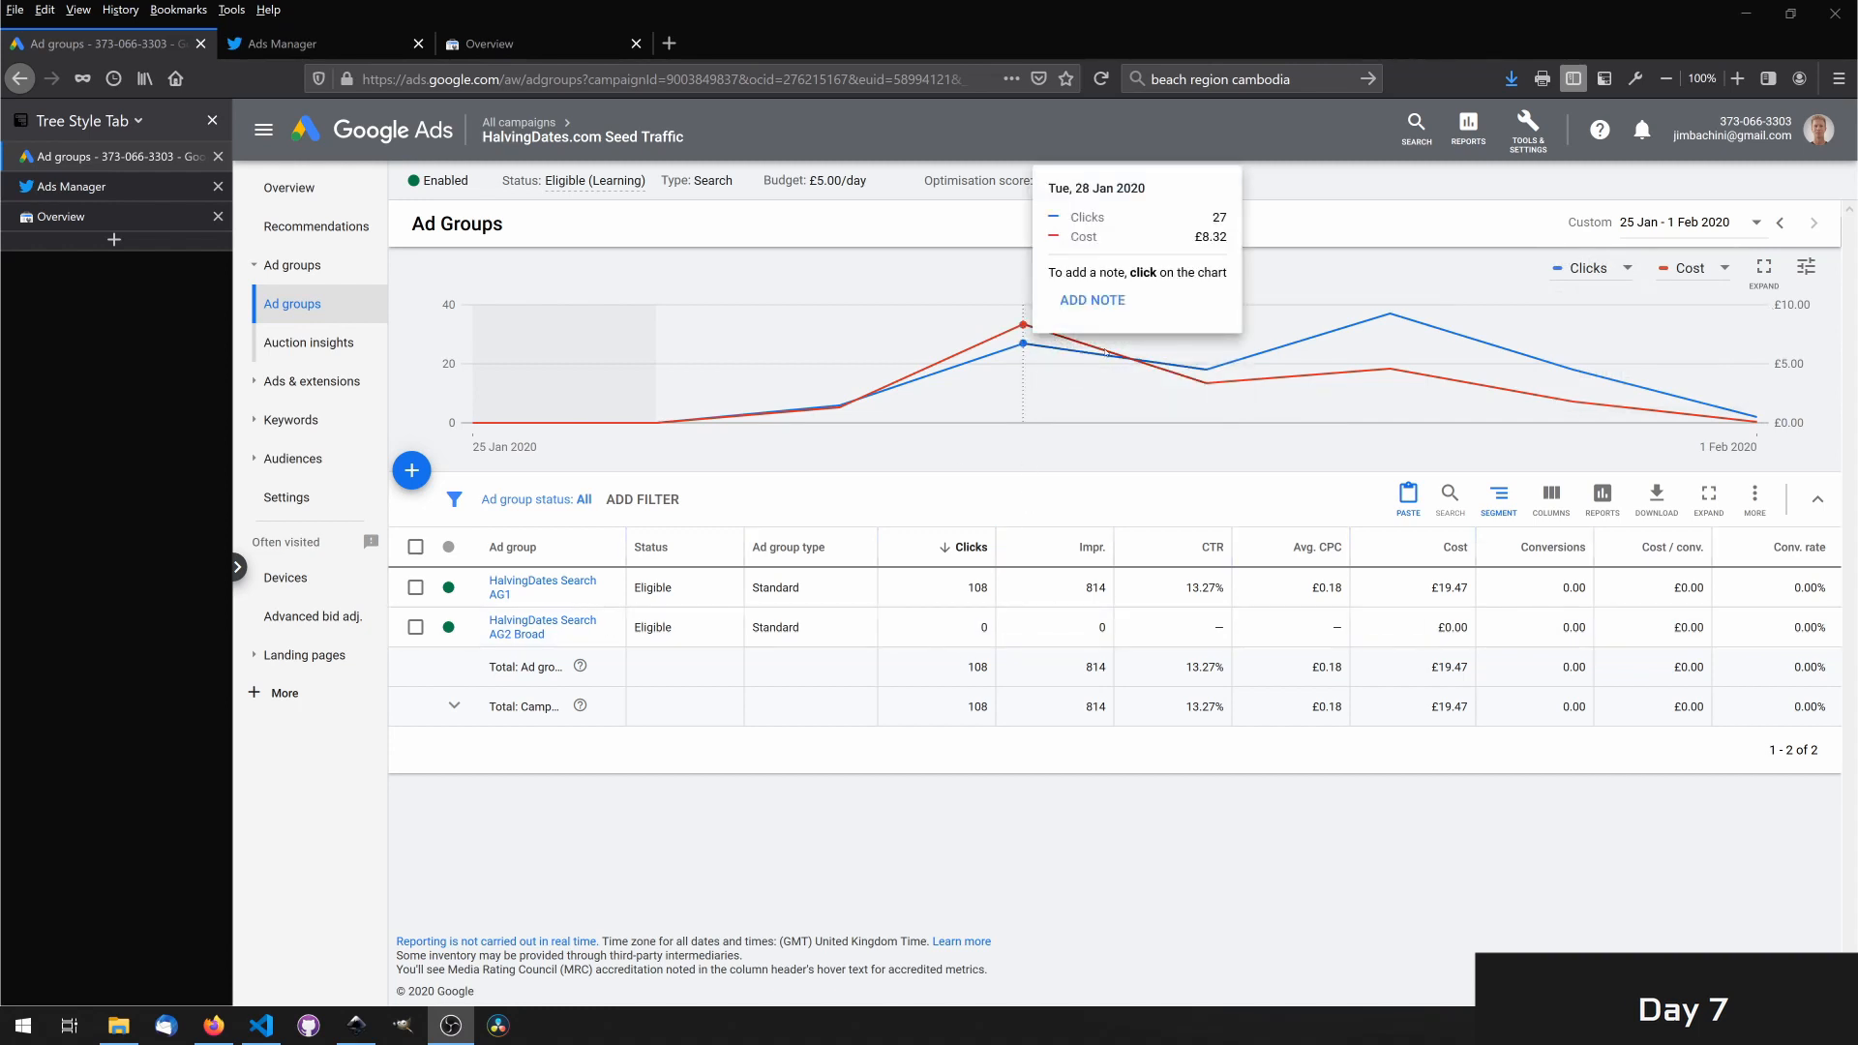
mouse_move(1387, 312)
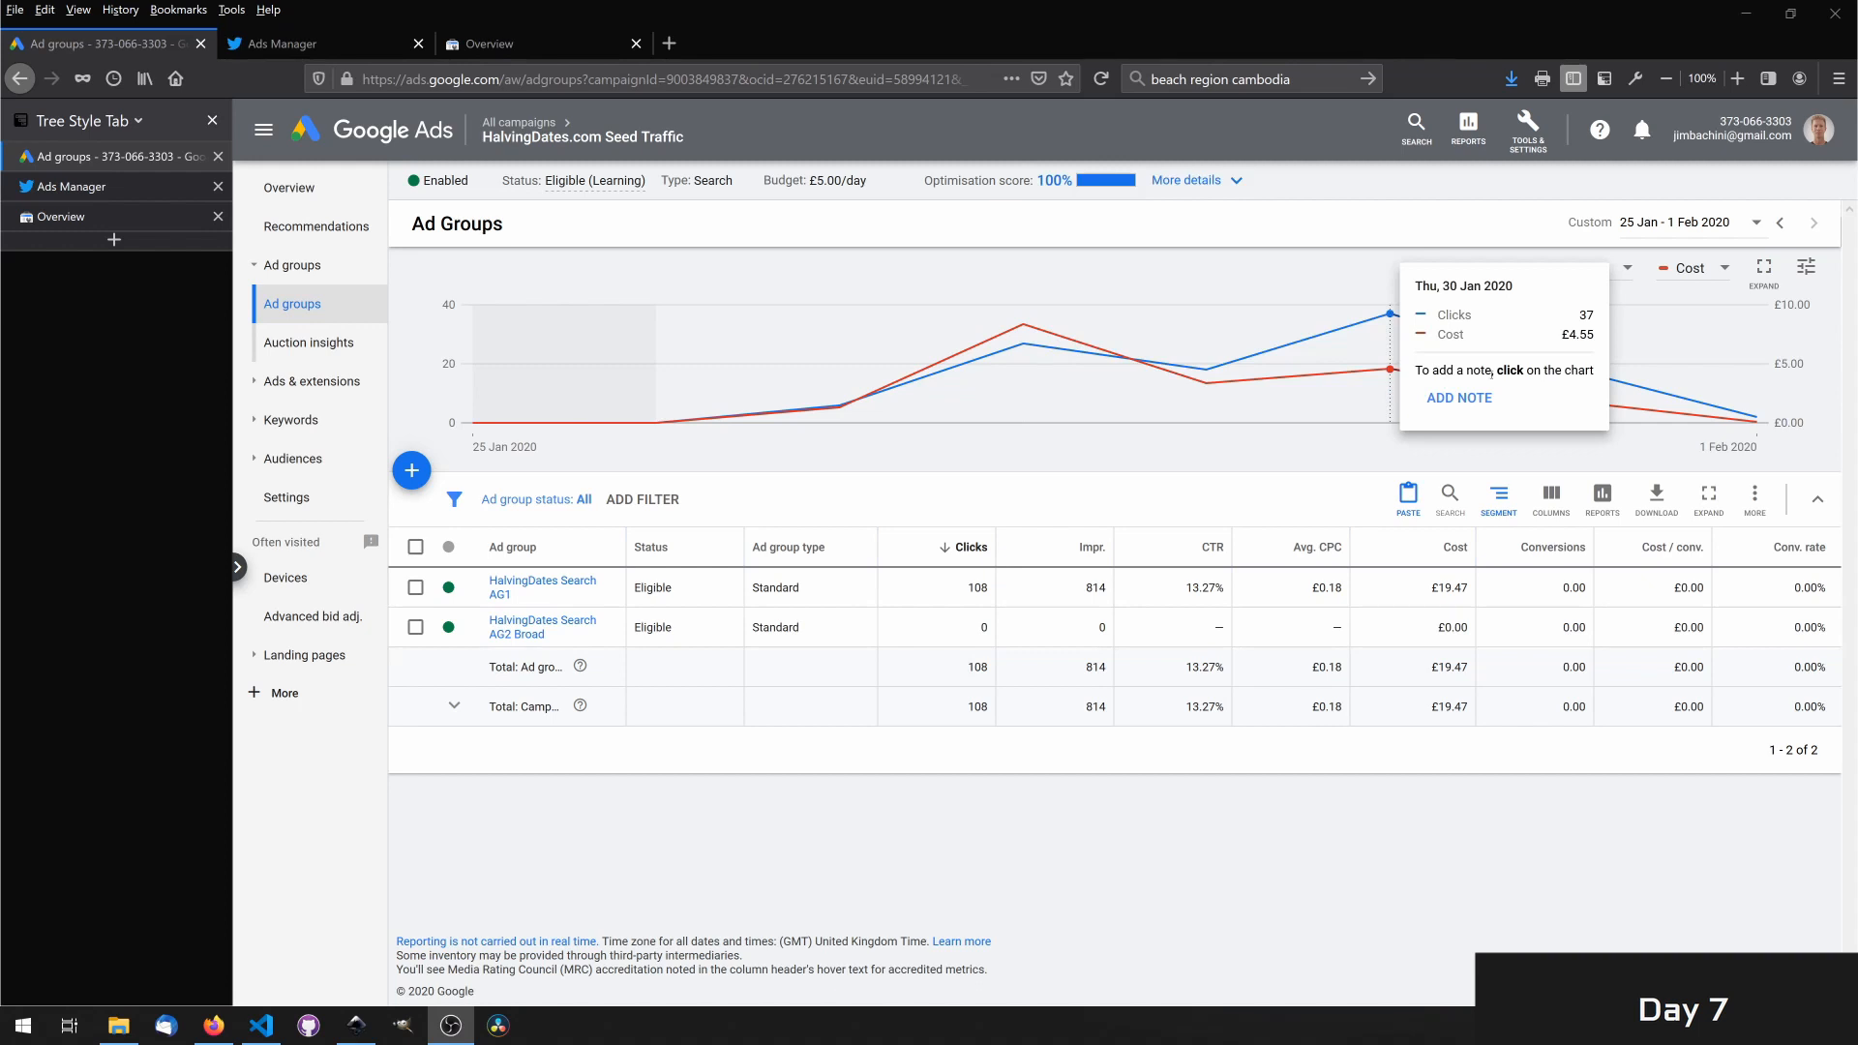
mouse_move(1206, 381)
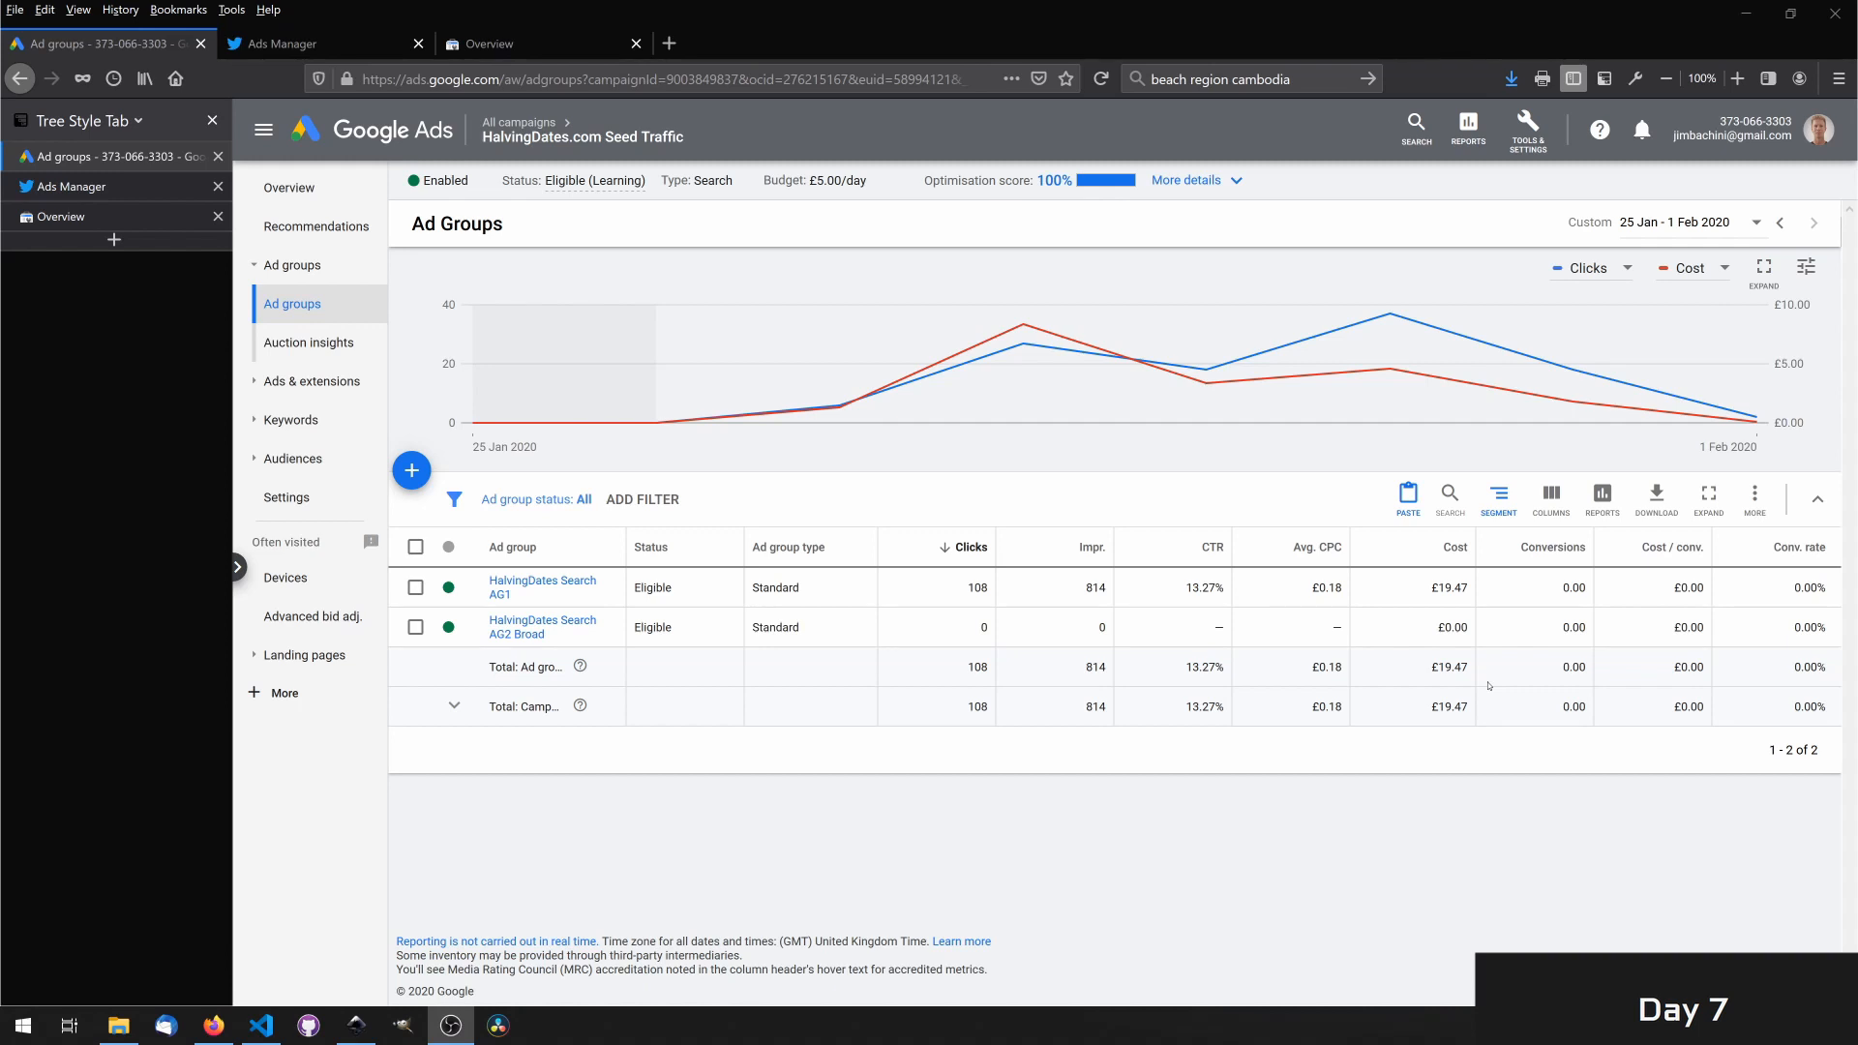
mouse_move(1521, 437)
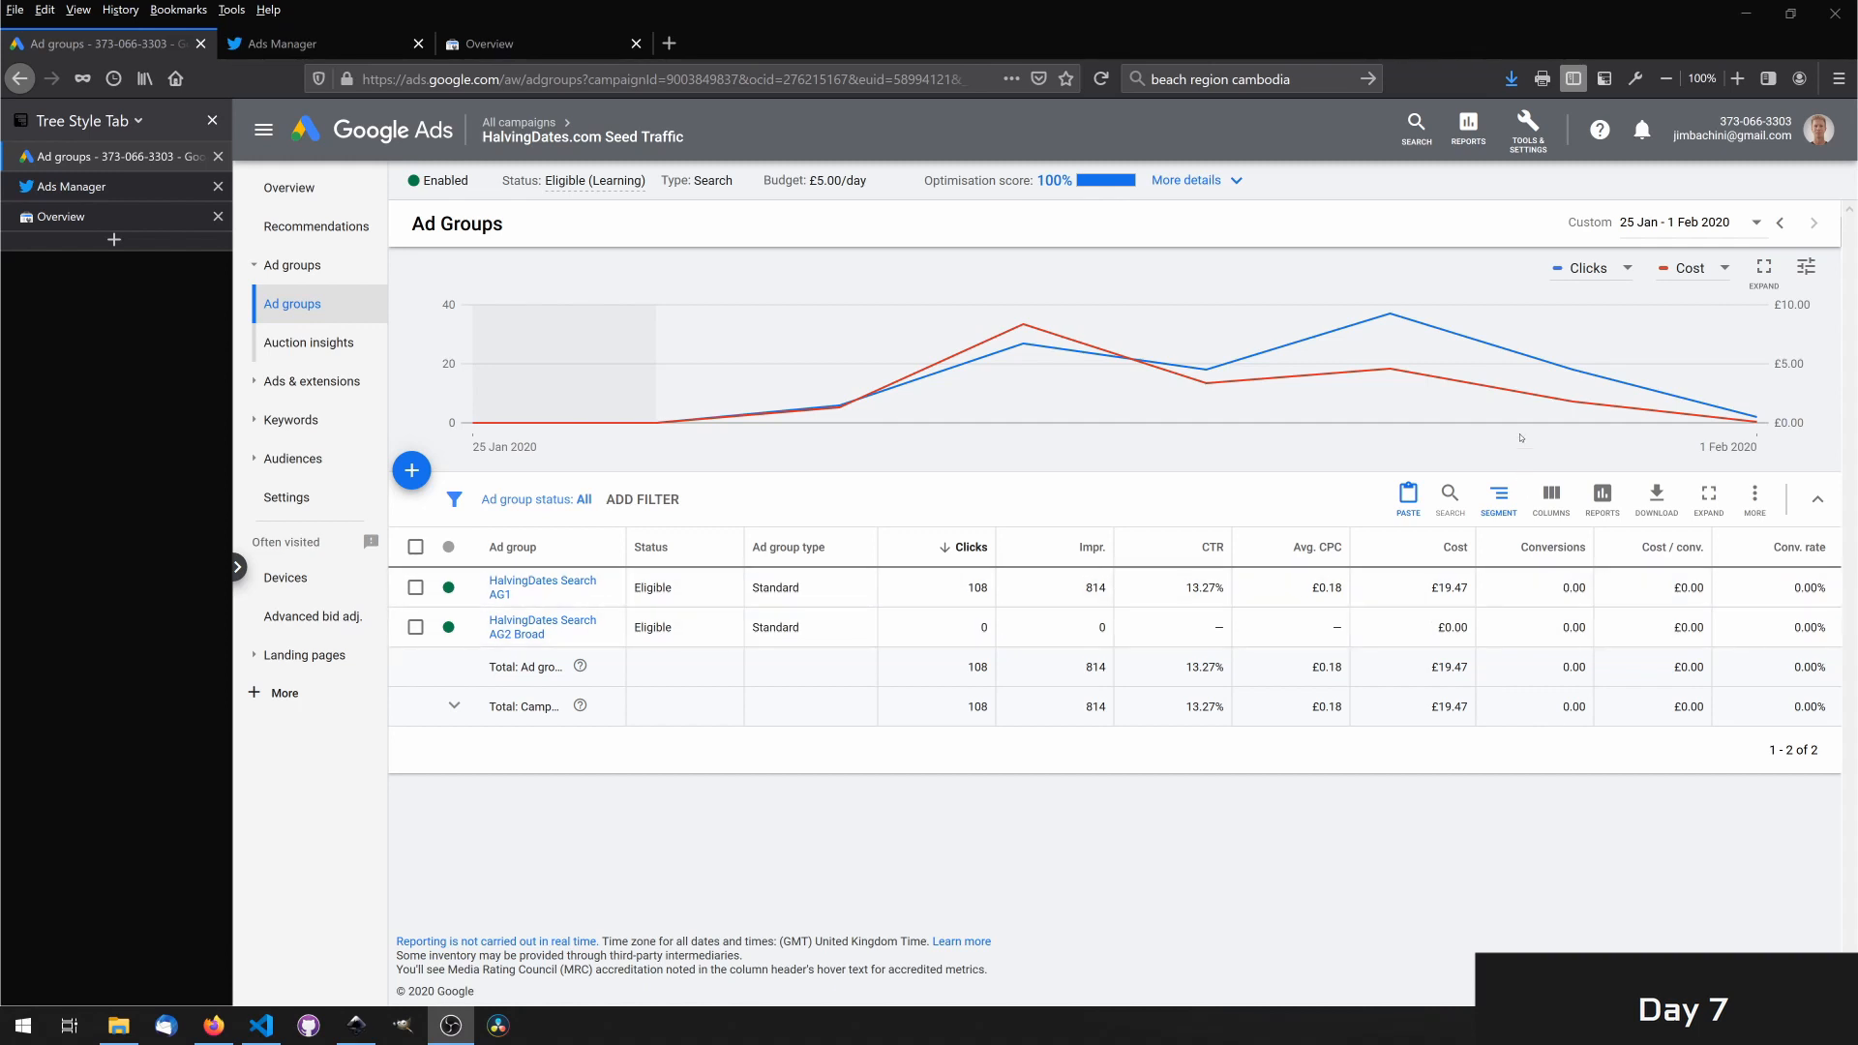
mouse_move(1574, 367)
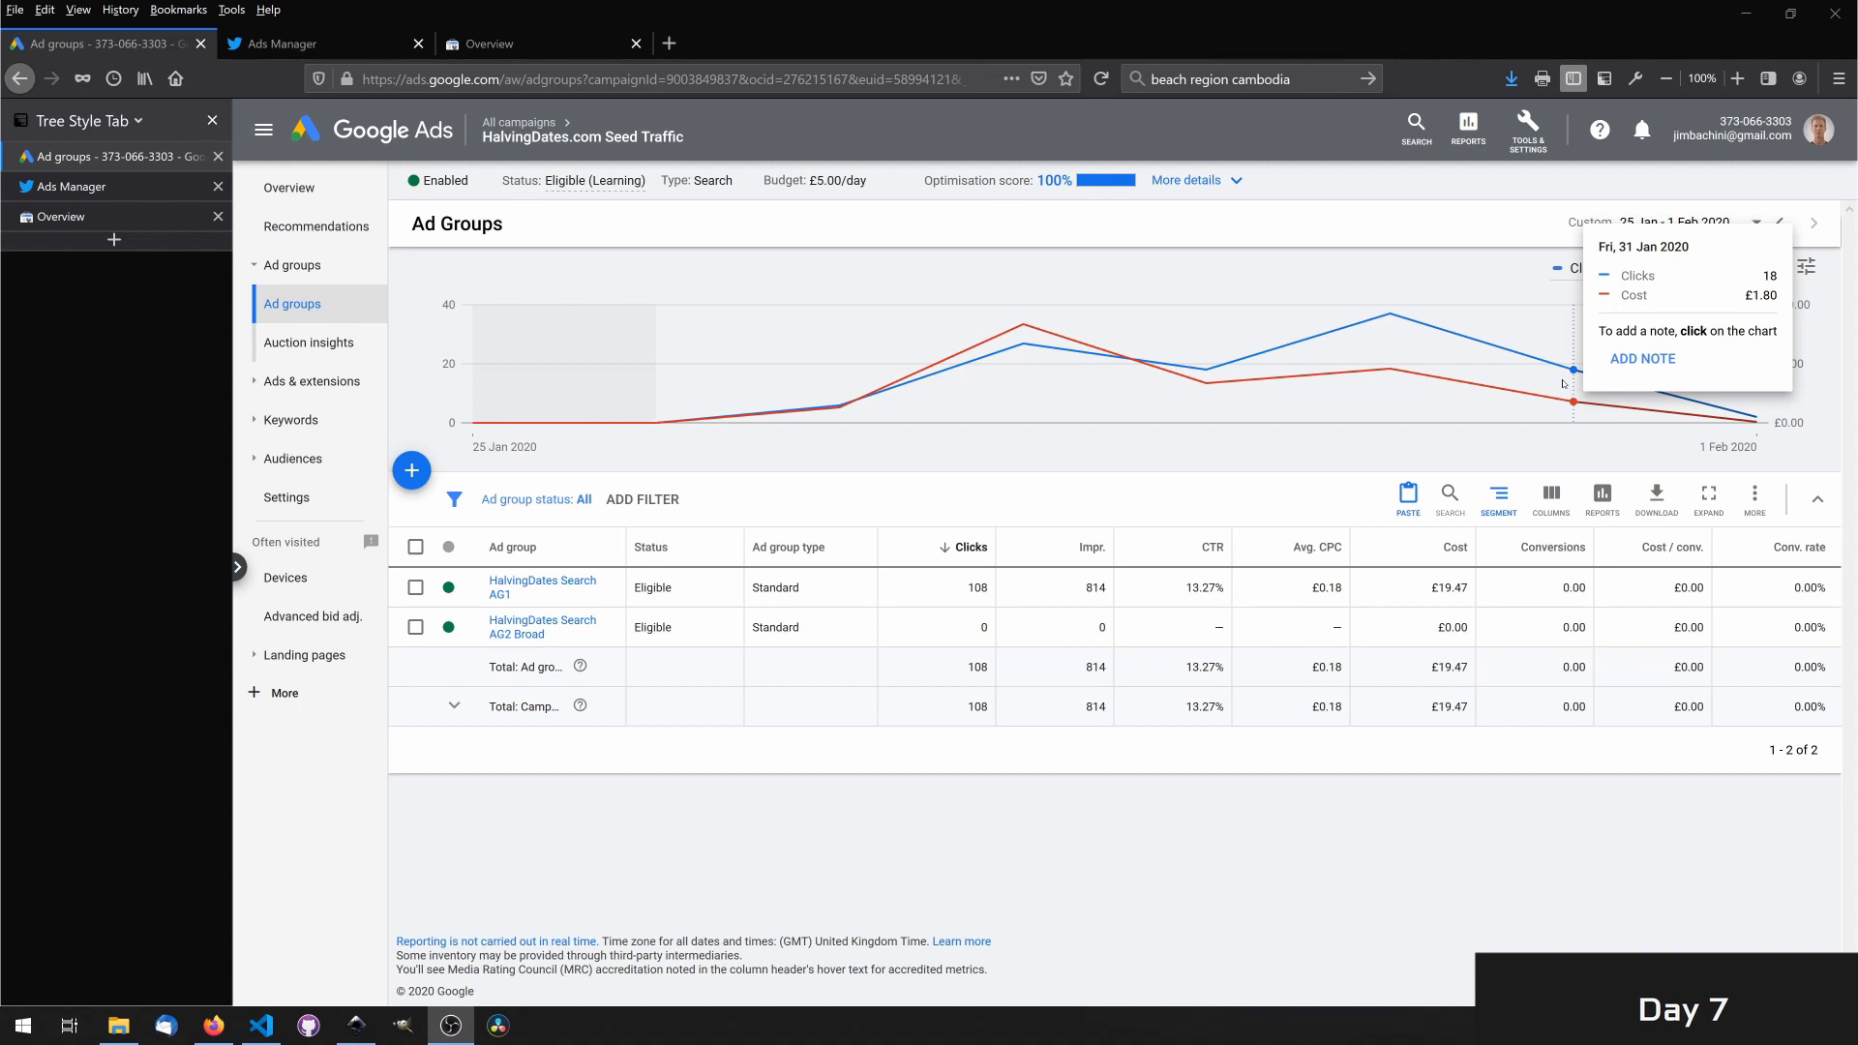
click(319, 44)
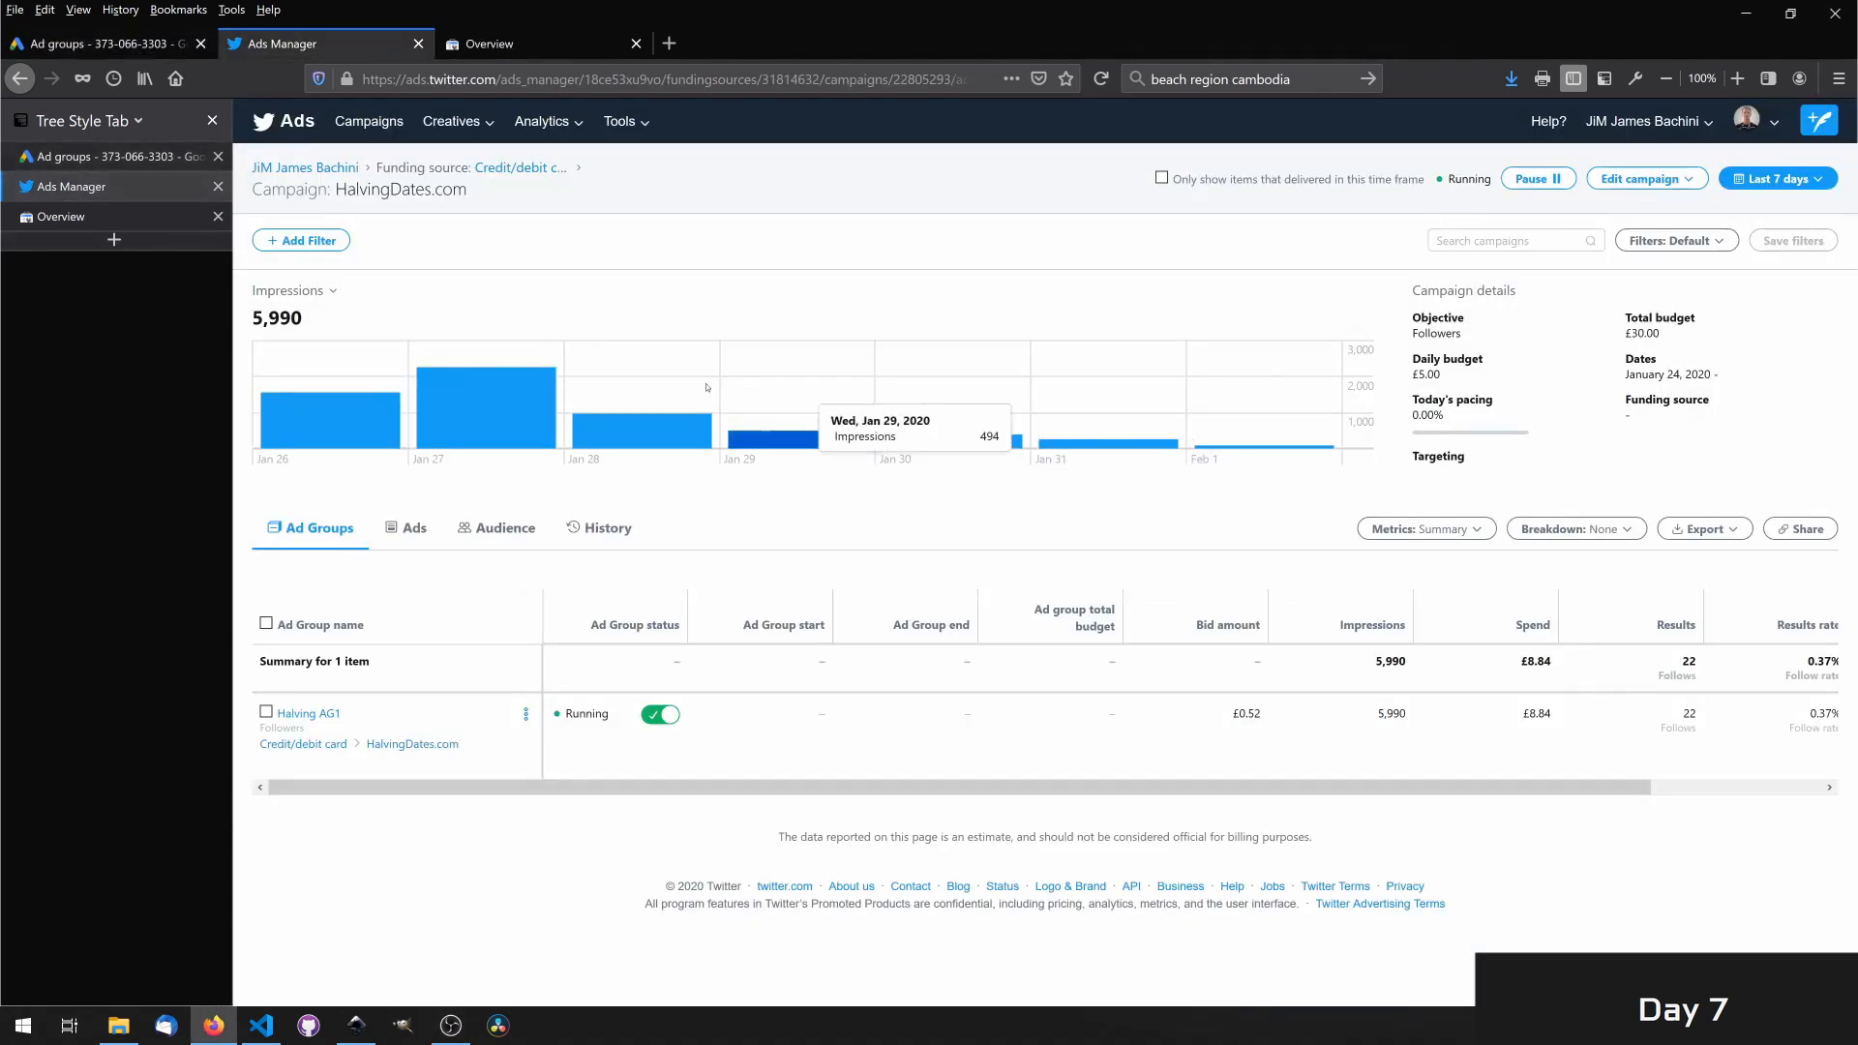
mouse_move(640, 420)
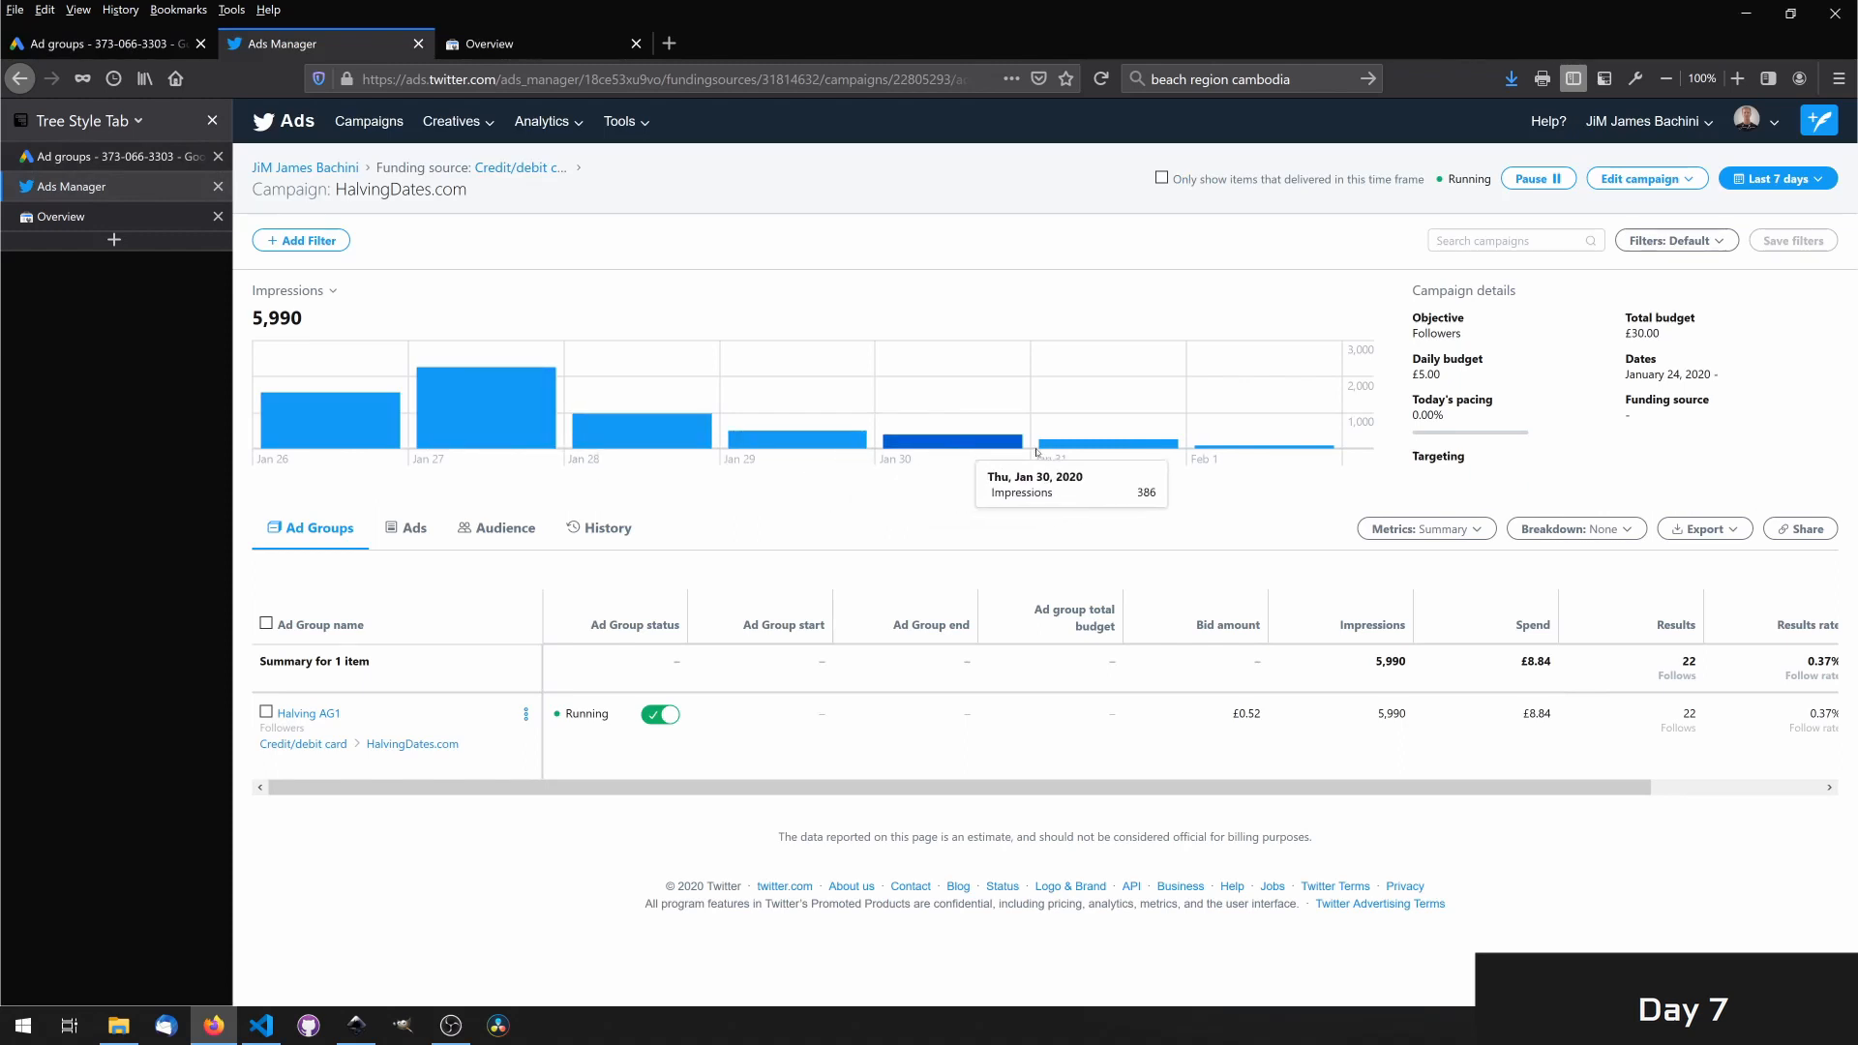
mouse_move(1242, 447)
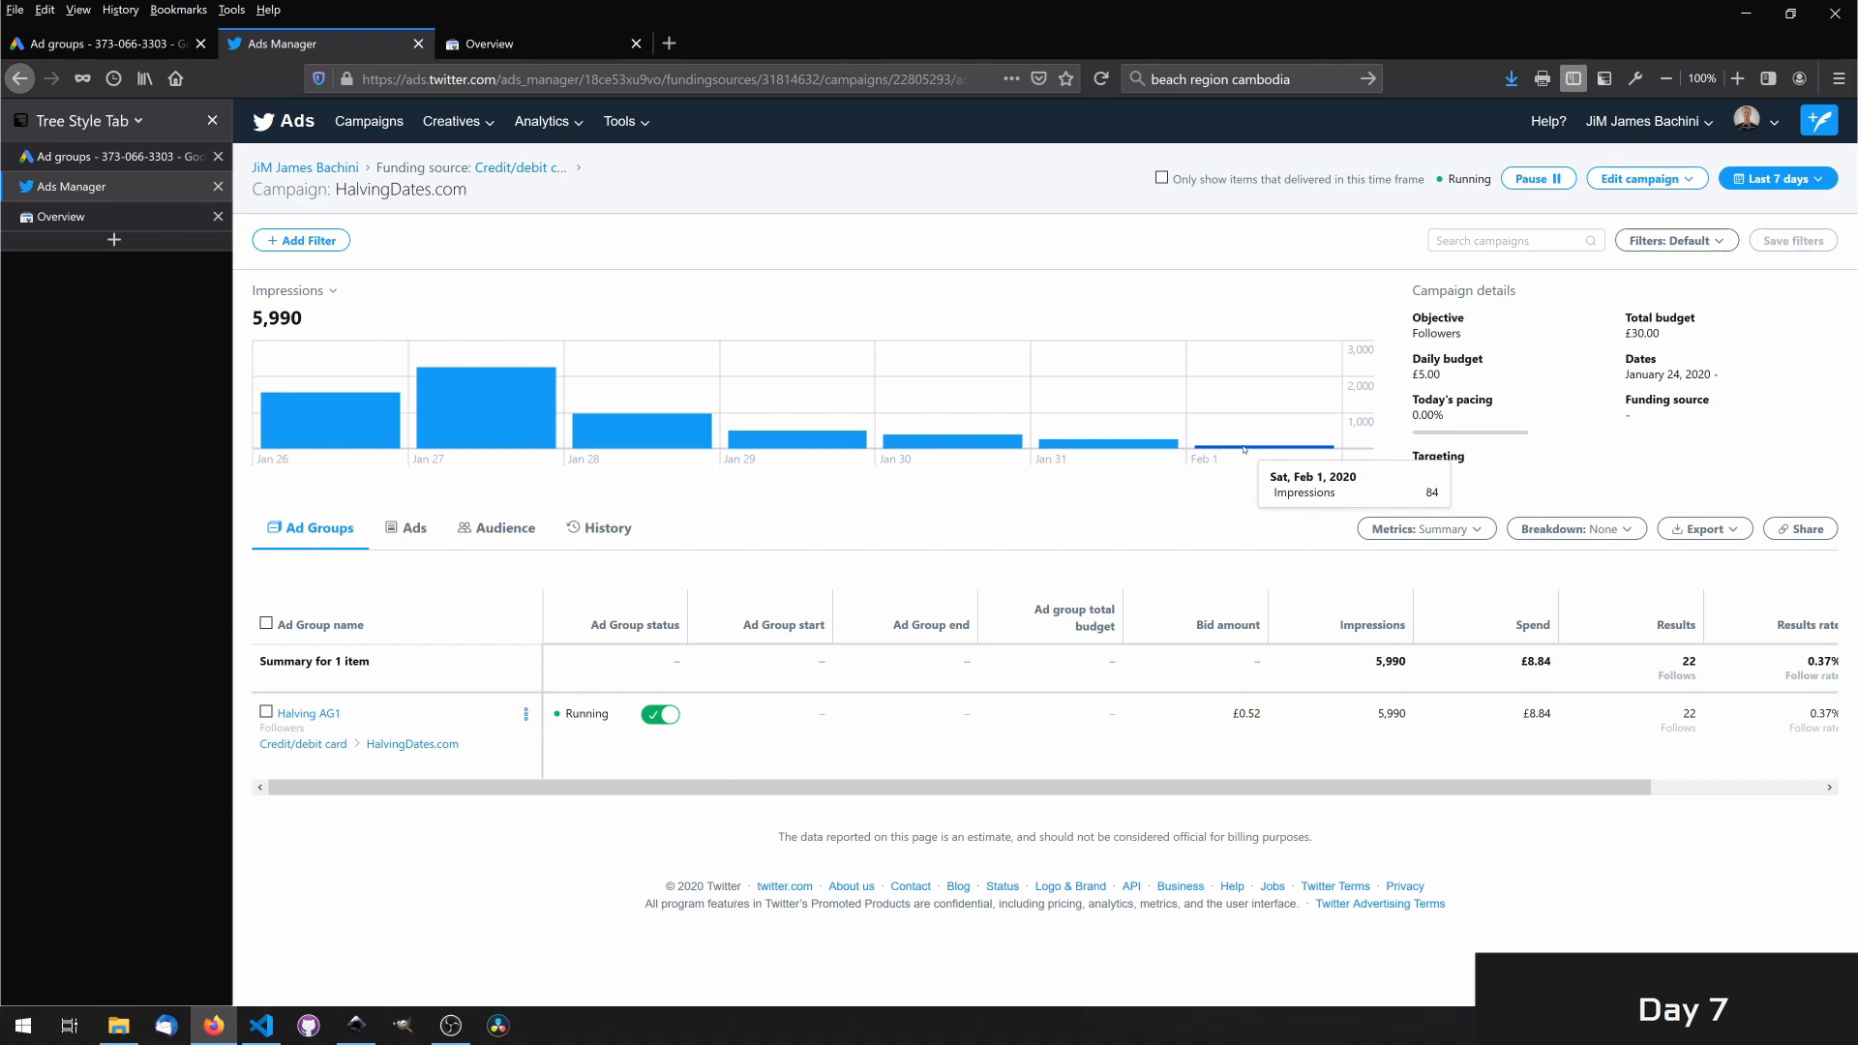
mouse_move(503, 527)
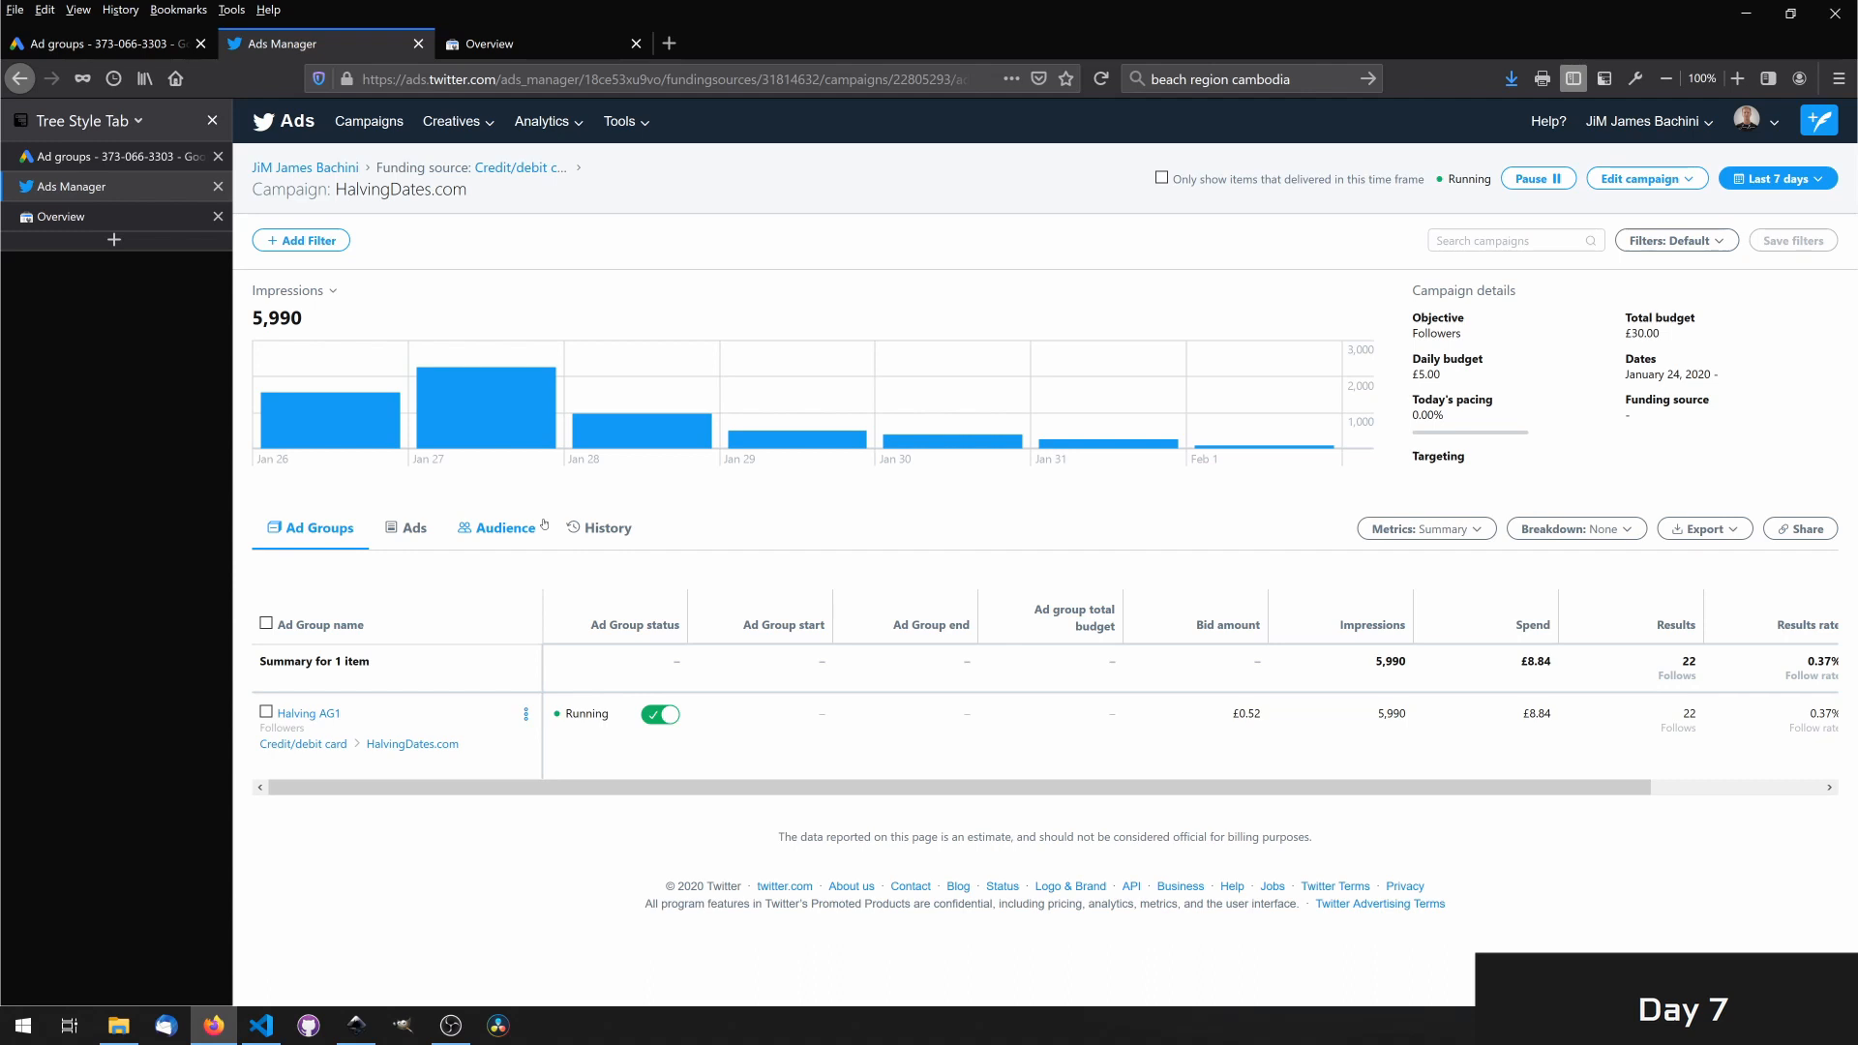
- Review the Acquisition Overview channel table for 25–31 Jan 2020
click(542, 45)
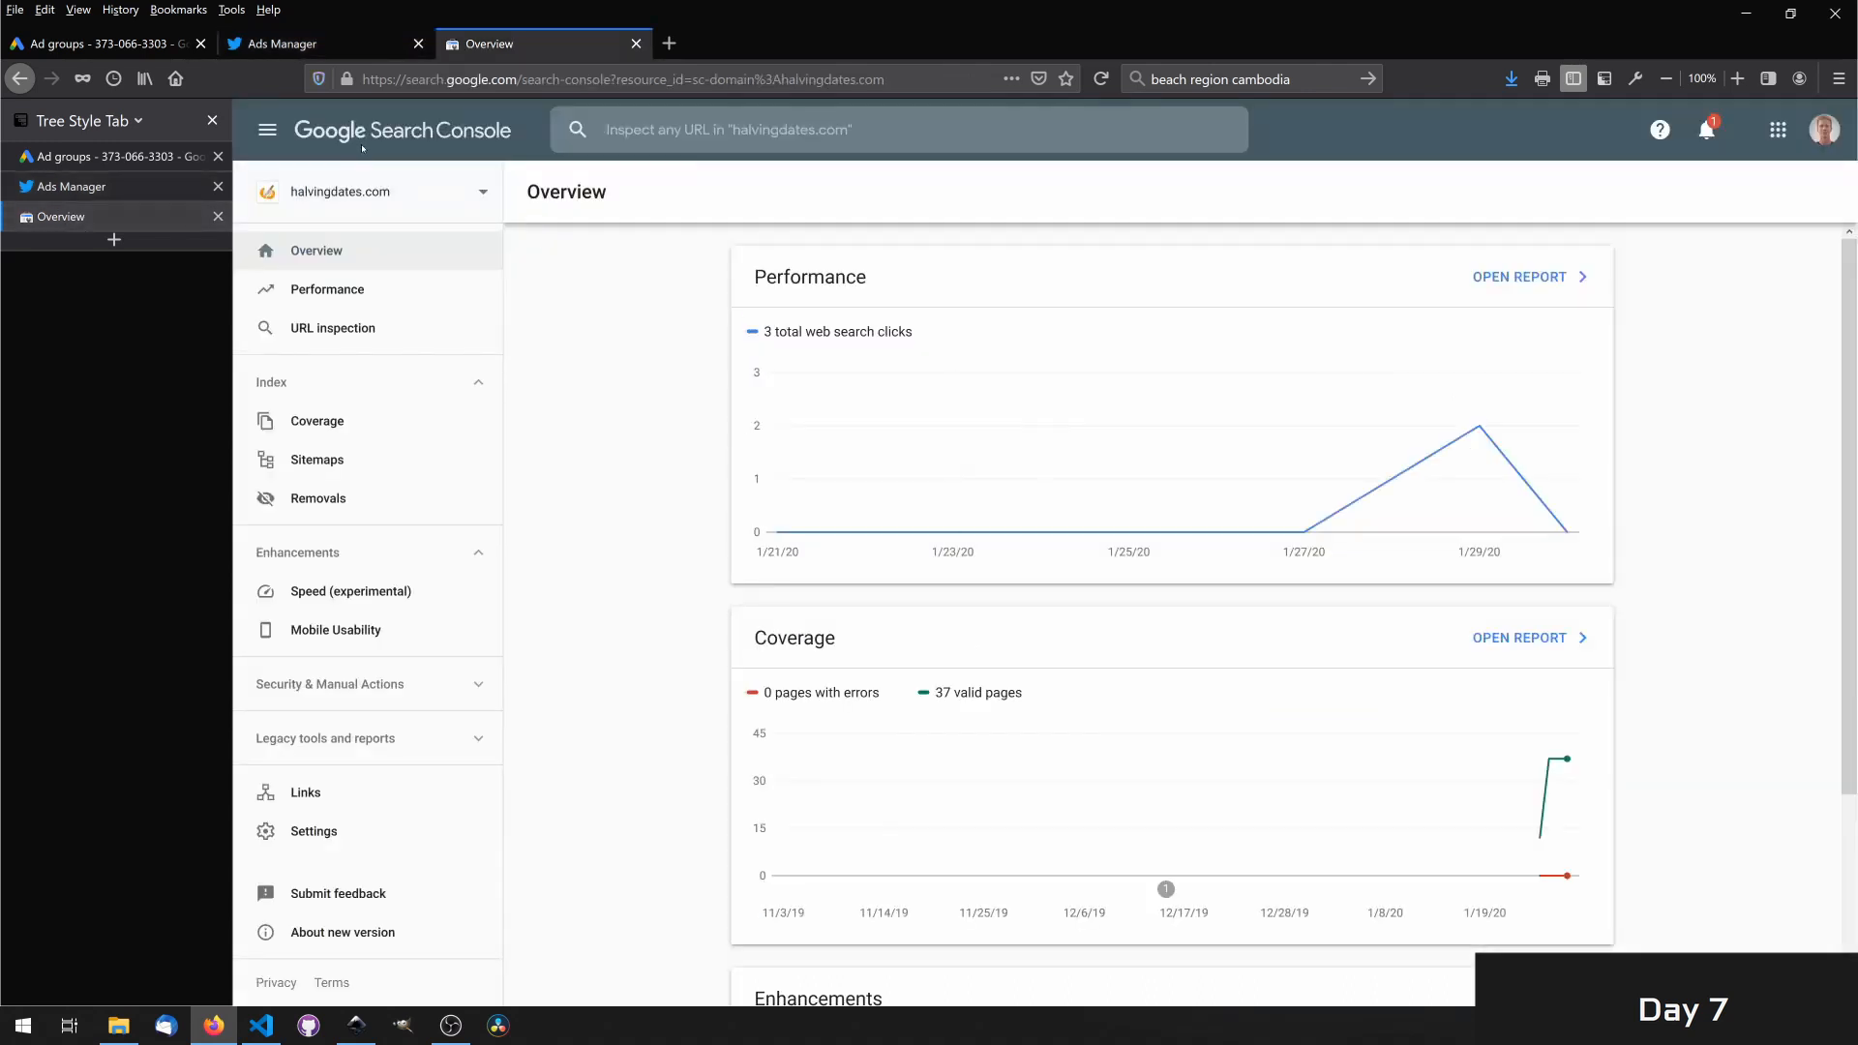
mouse_move(1478, 426)
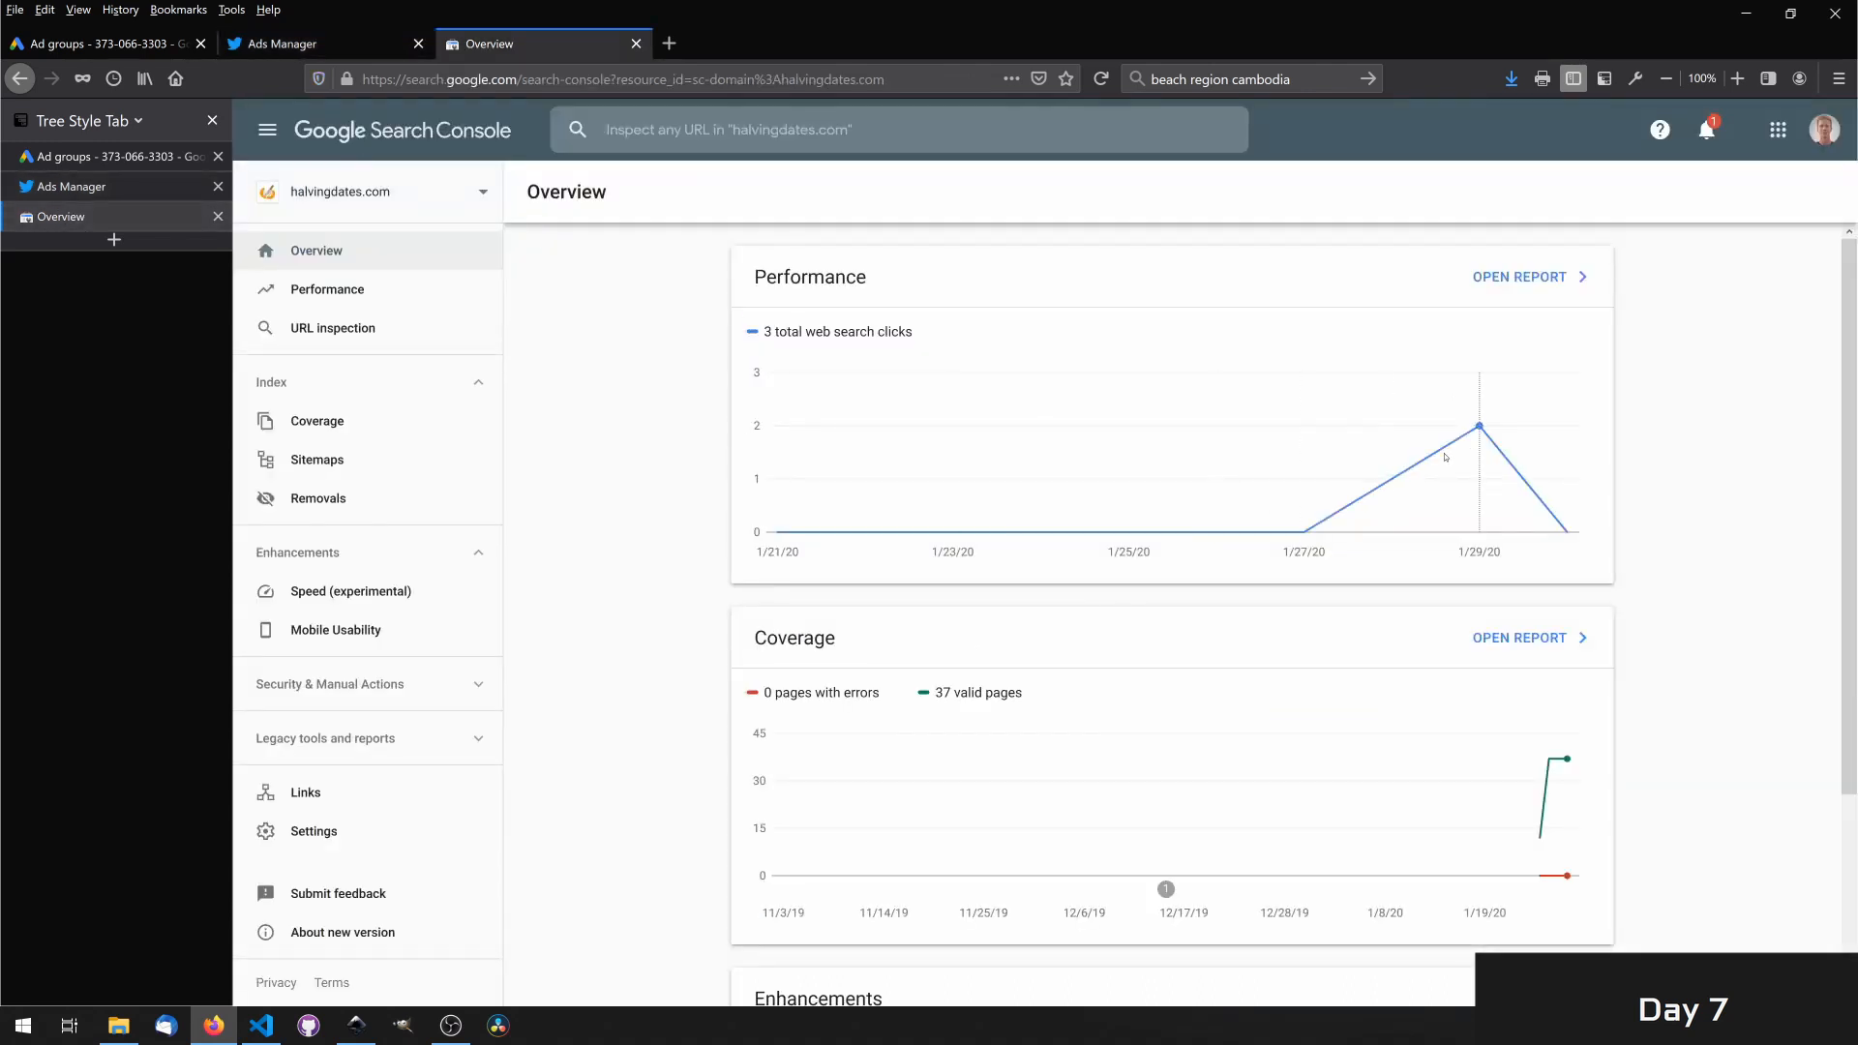
mouse_move(1476, 426)
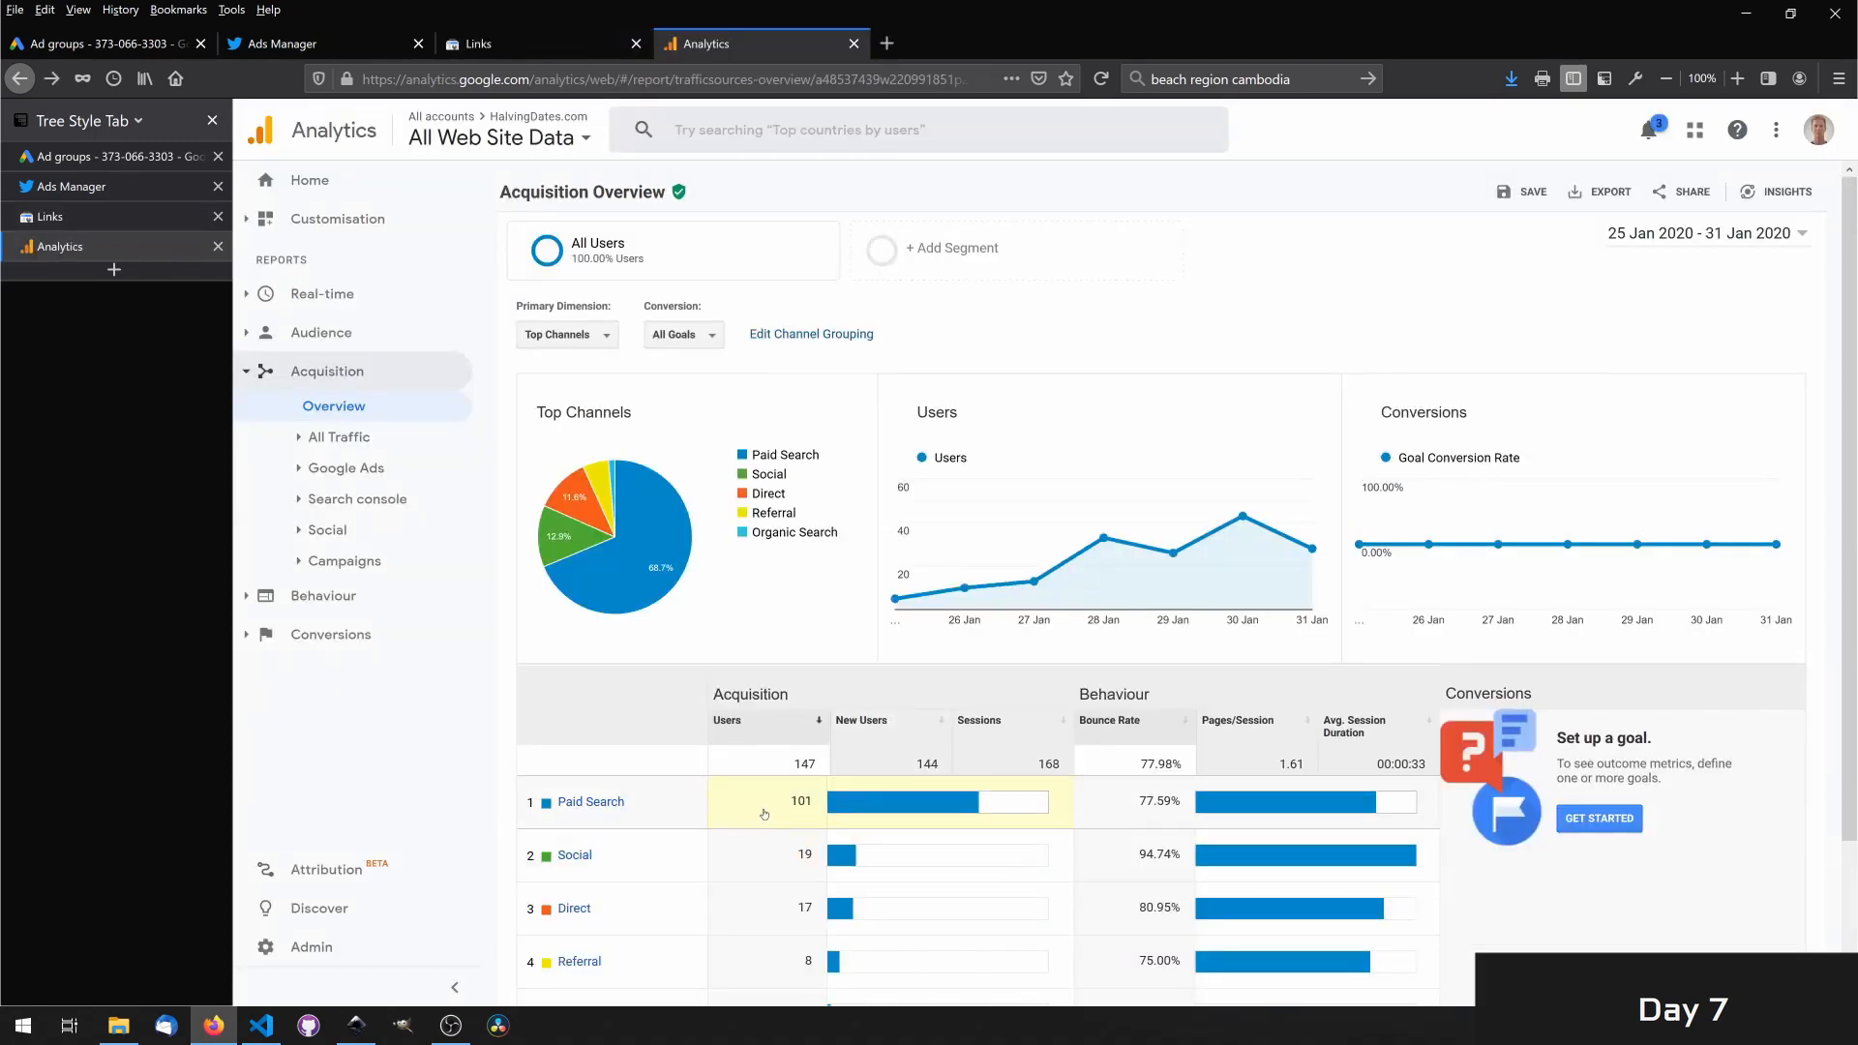
mouse_move(820, 853)
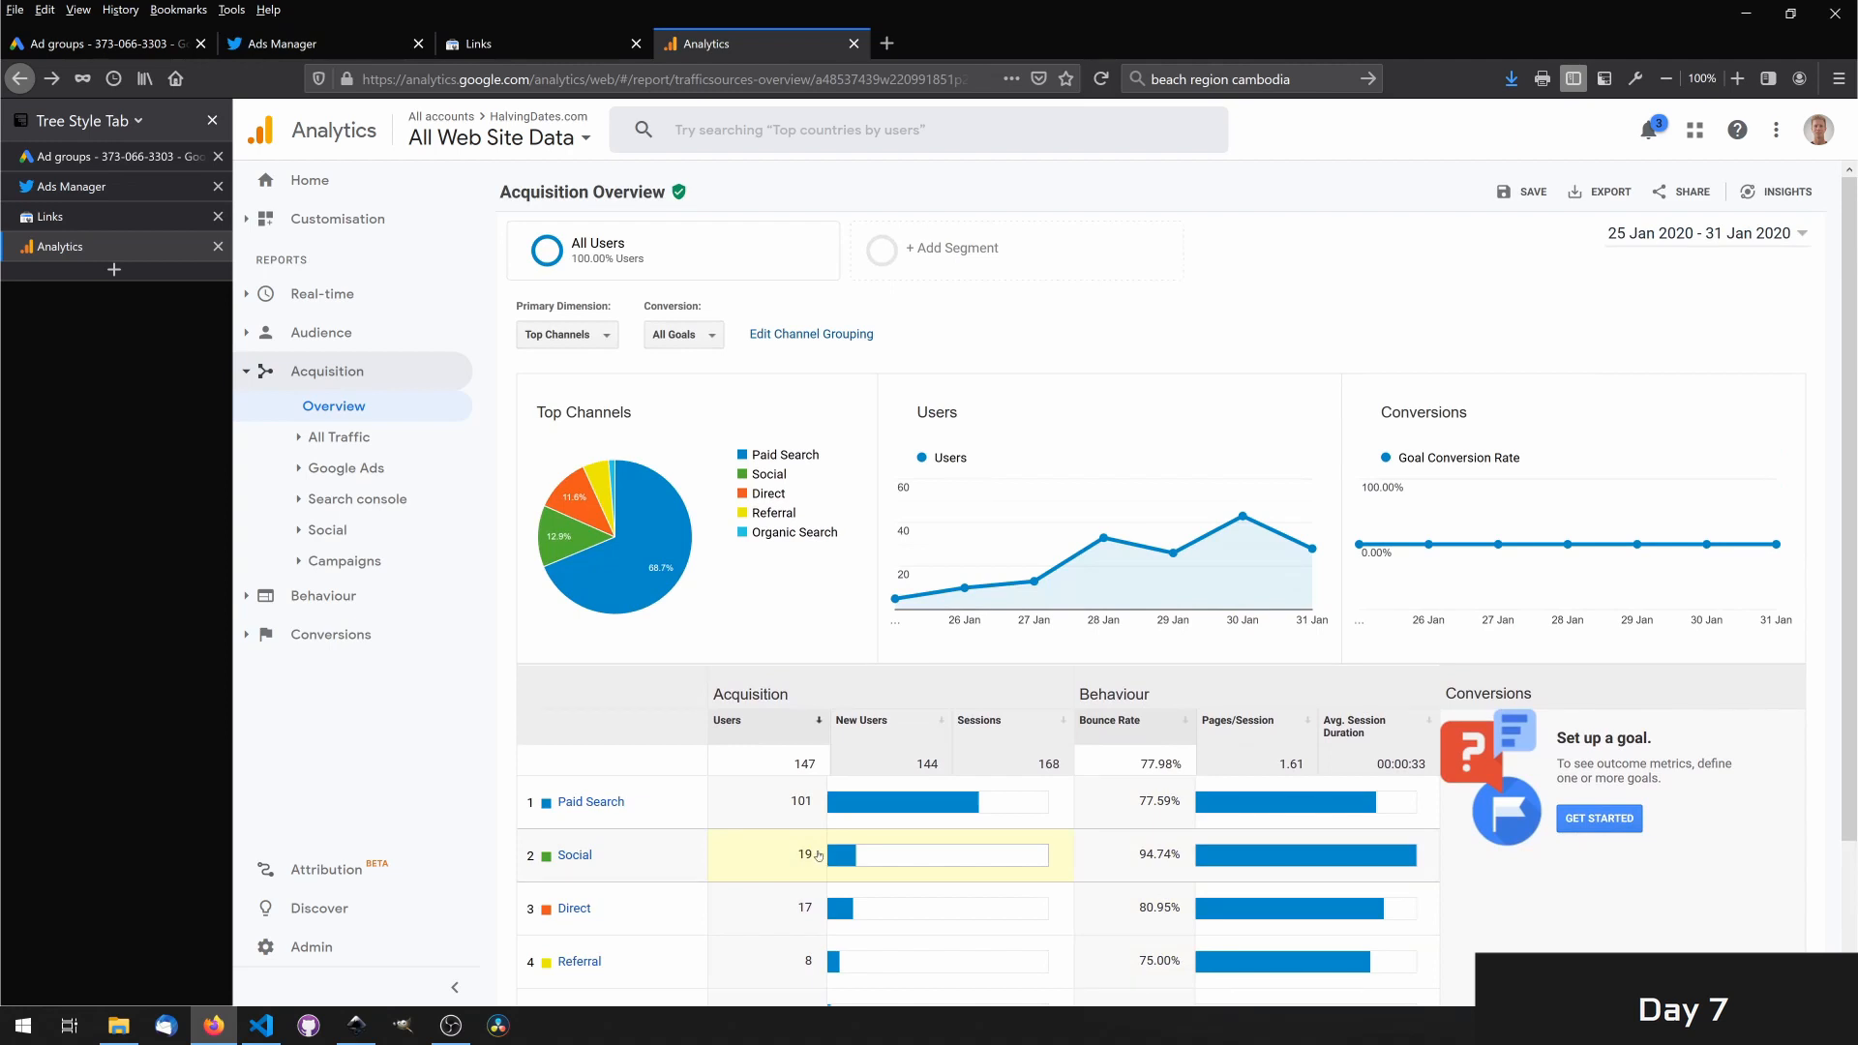
mouse_move(769, 925)
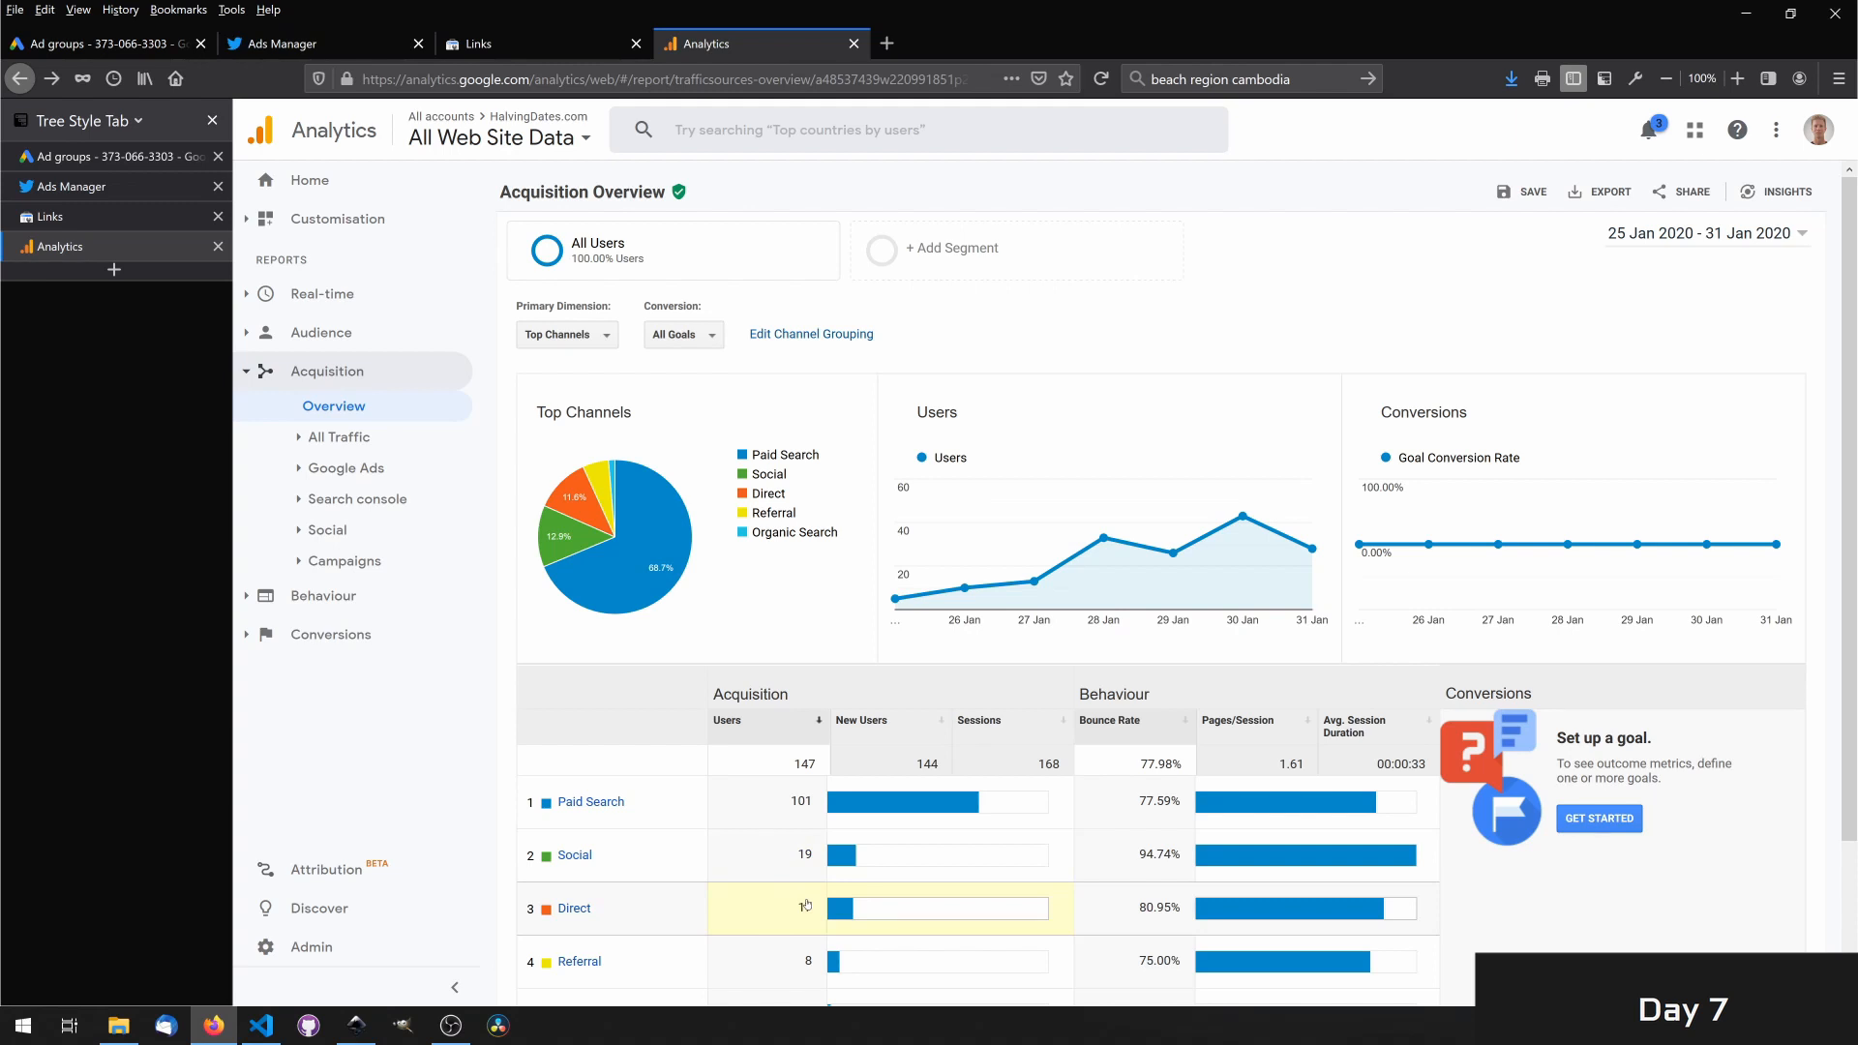
mouse_move(780, 949)
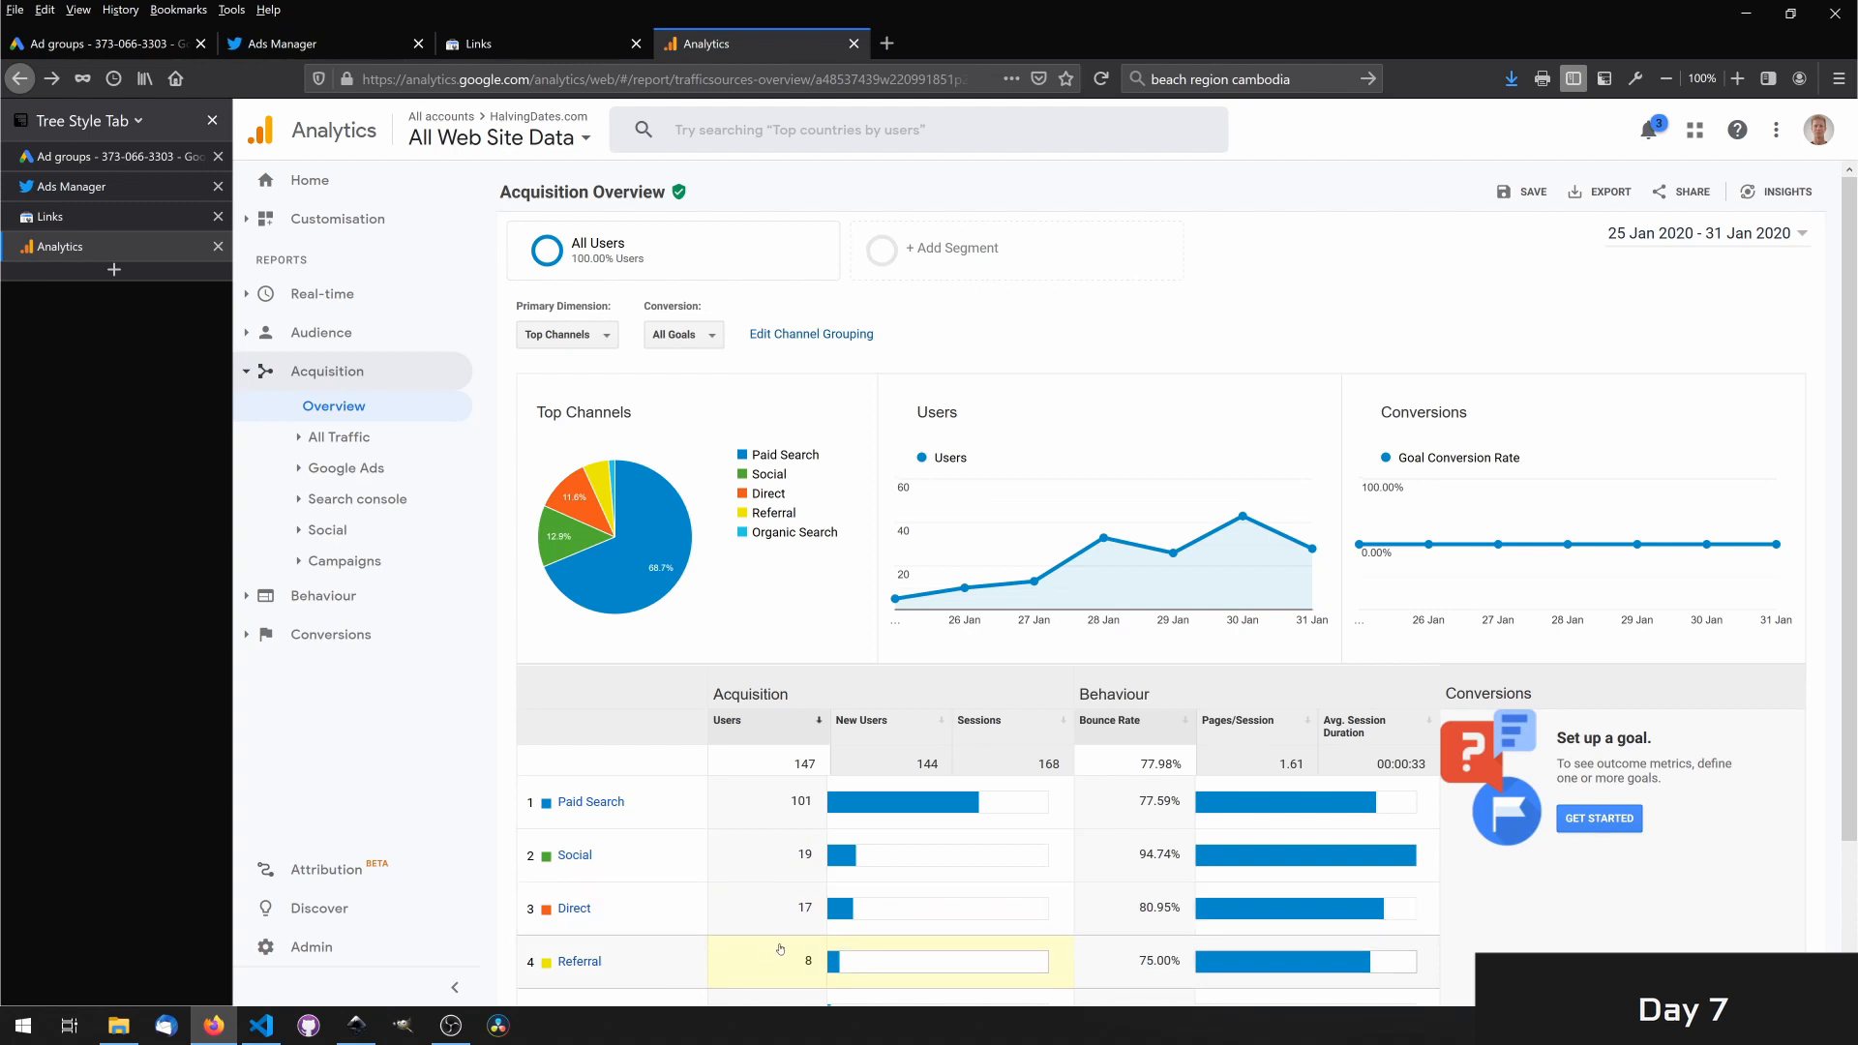
scroll(down, 3)
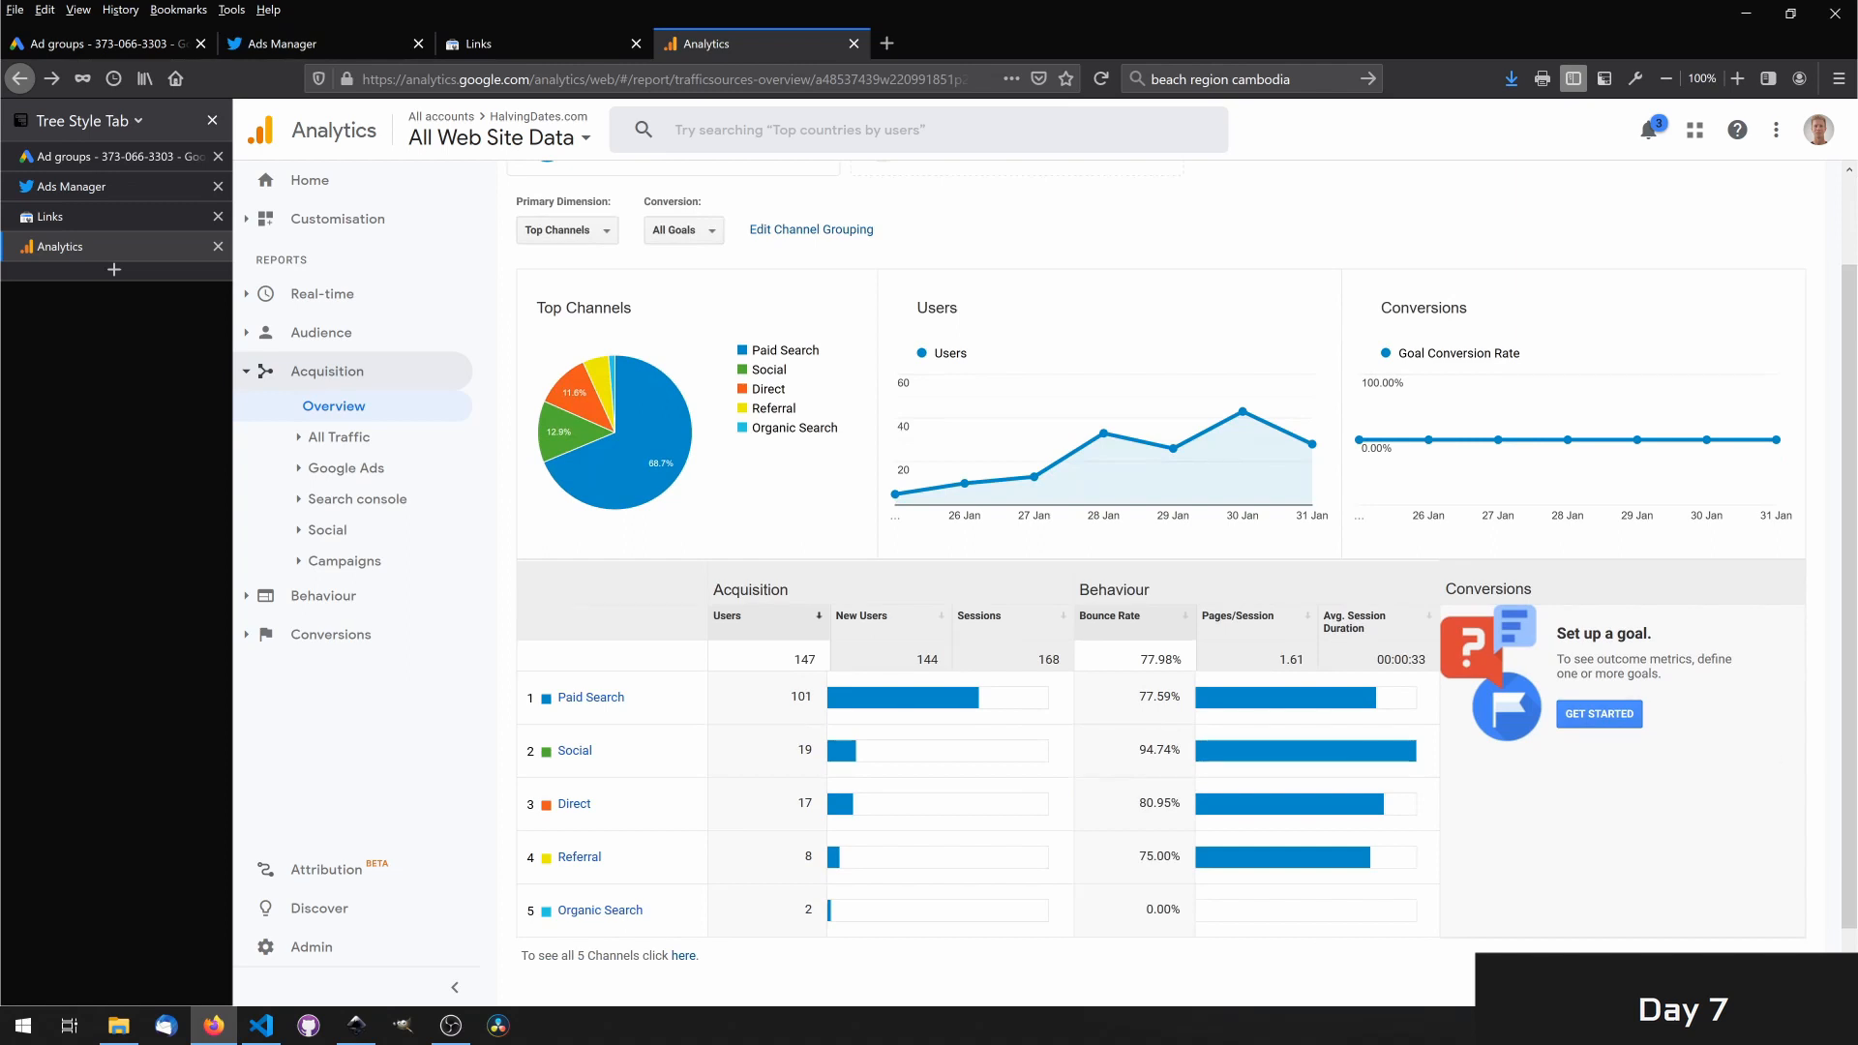
mouse_move(1522, 441)
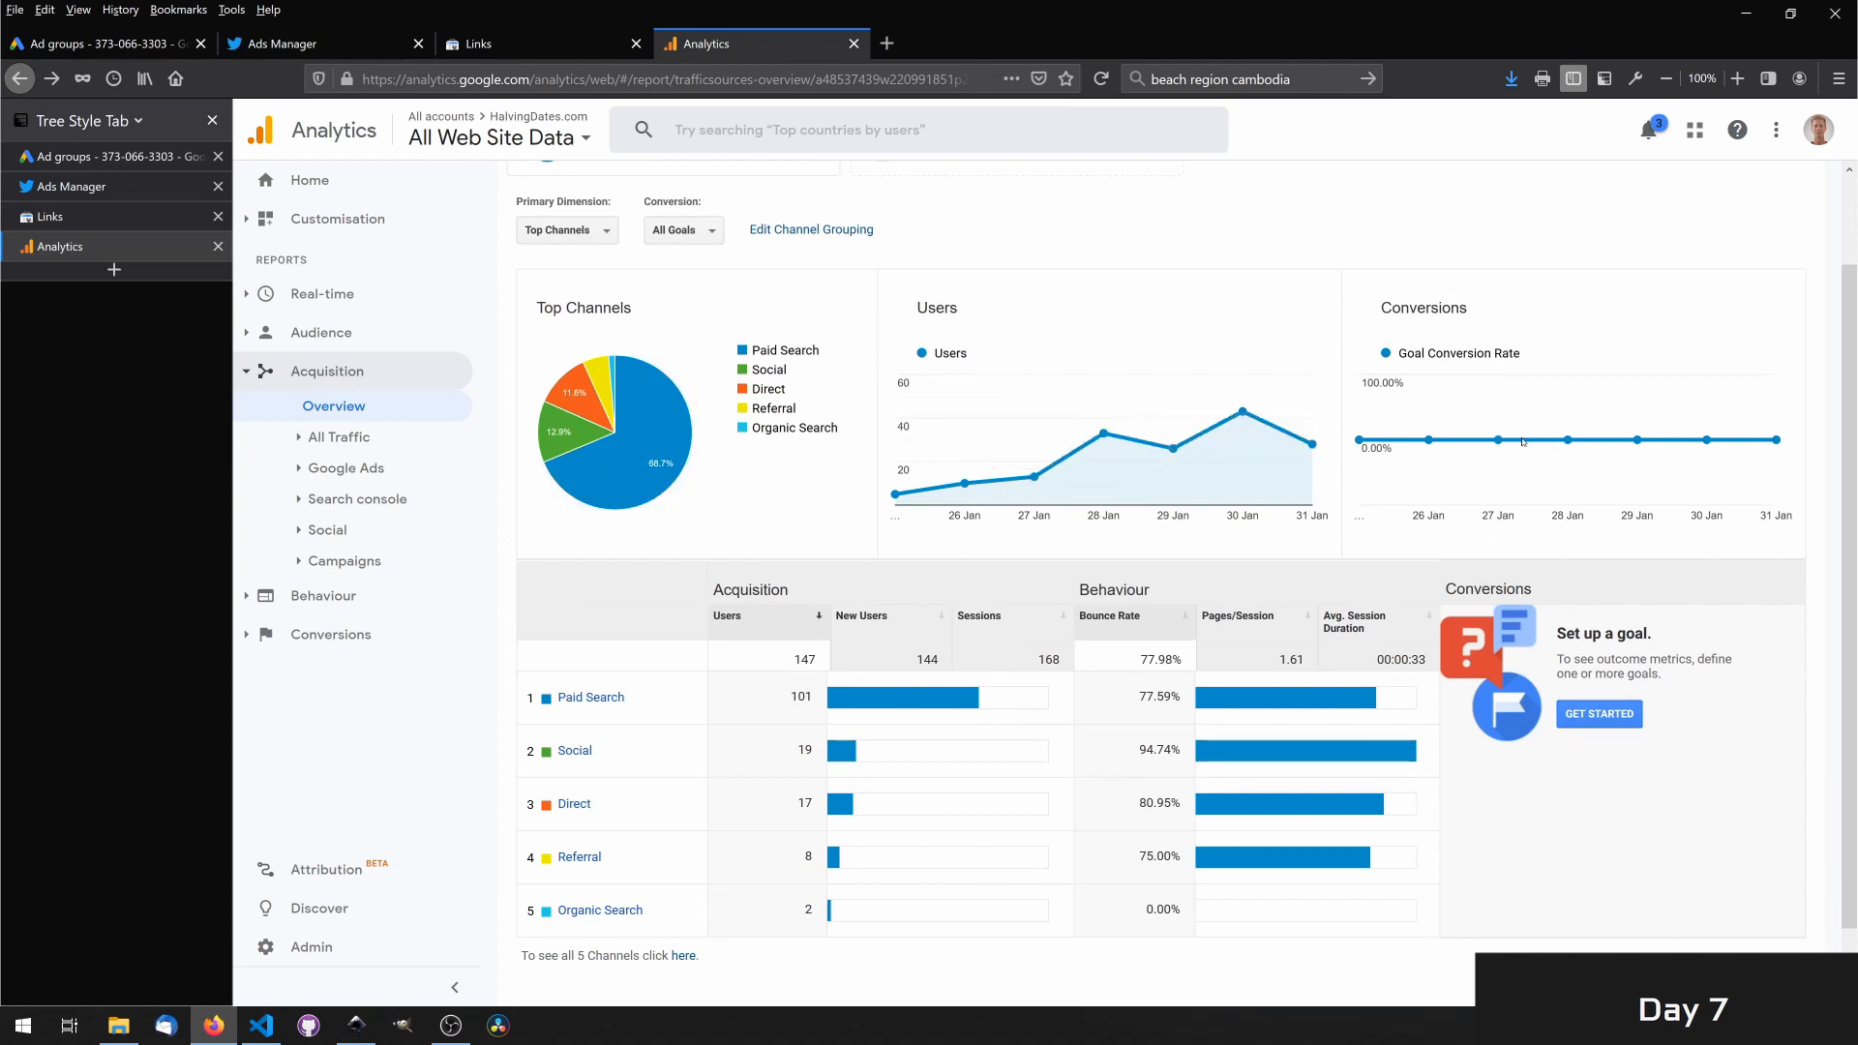
mouse_move(1496, 439)
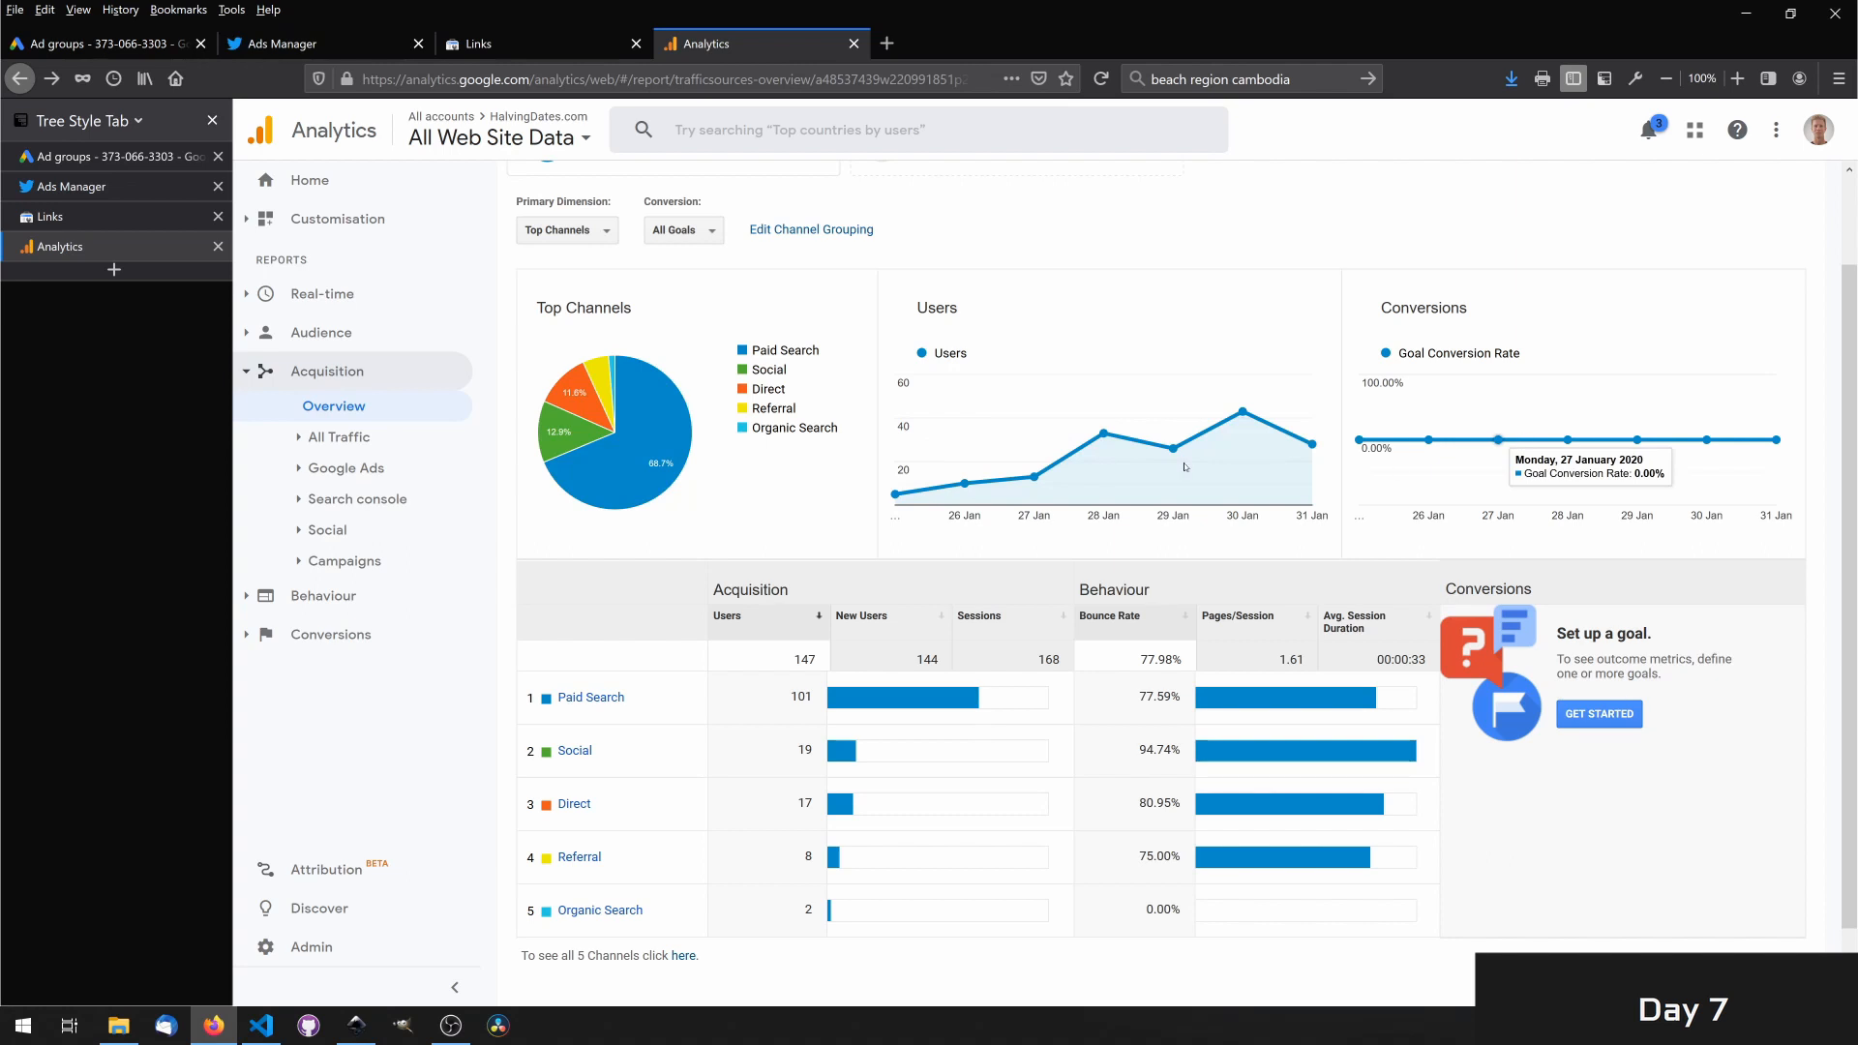
scroll(up, 3)
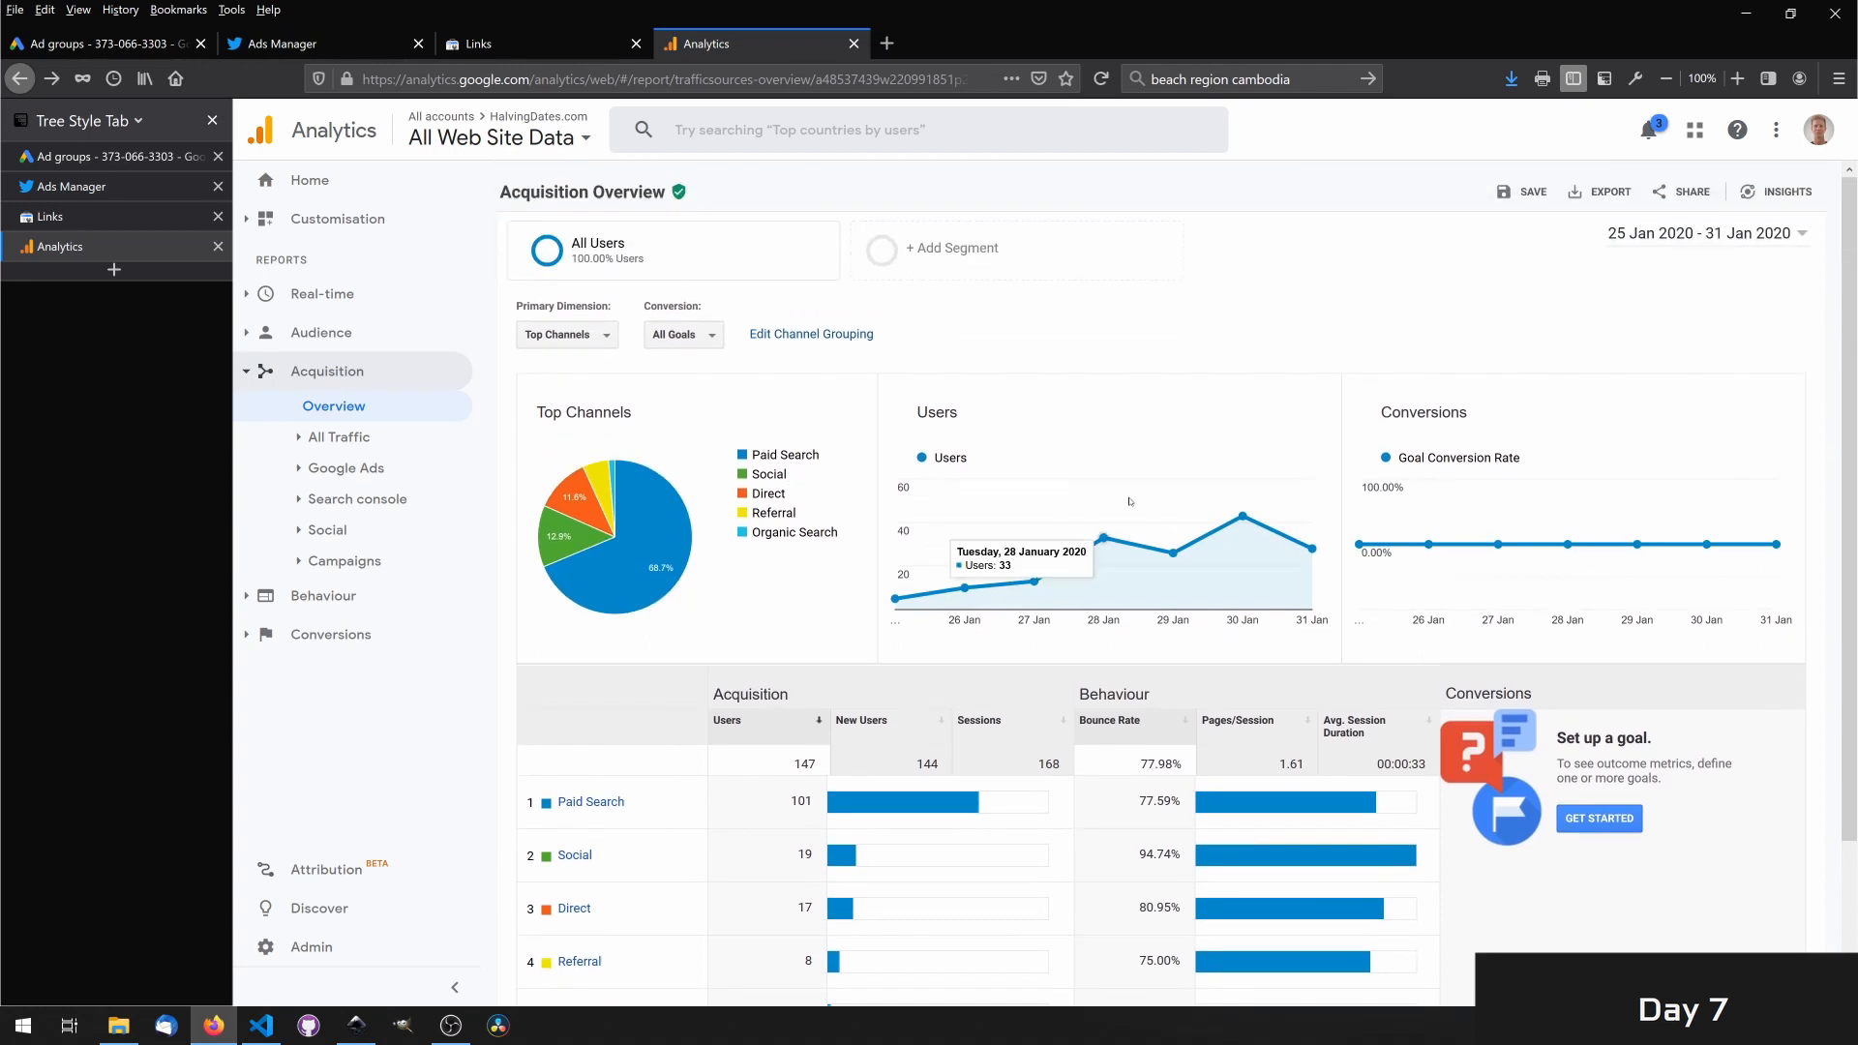
mouse_move(1095, 489)
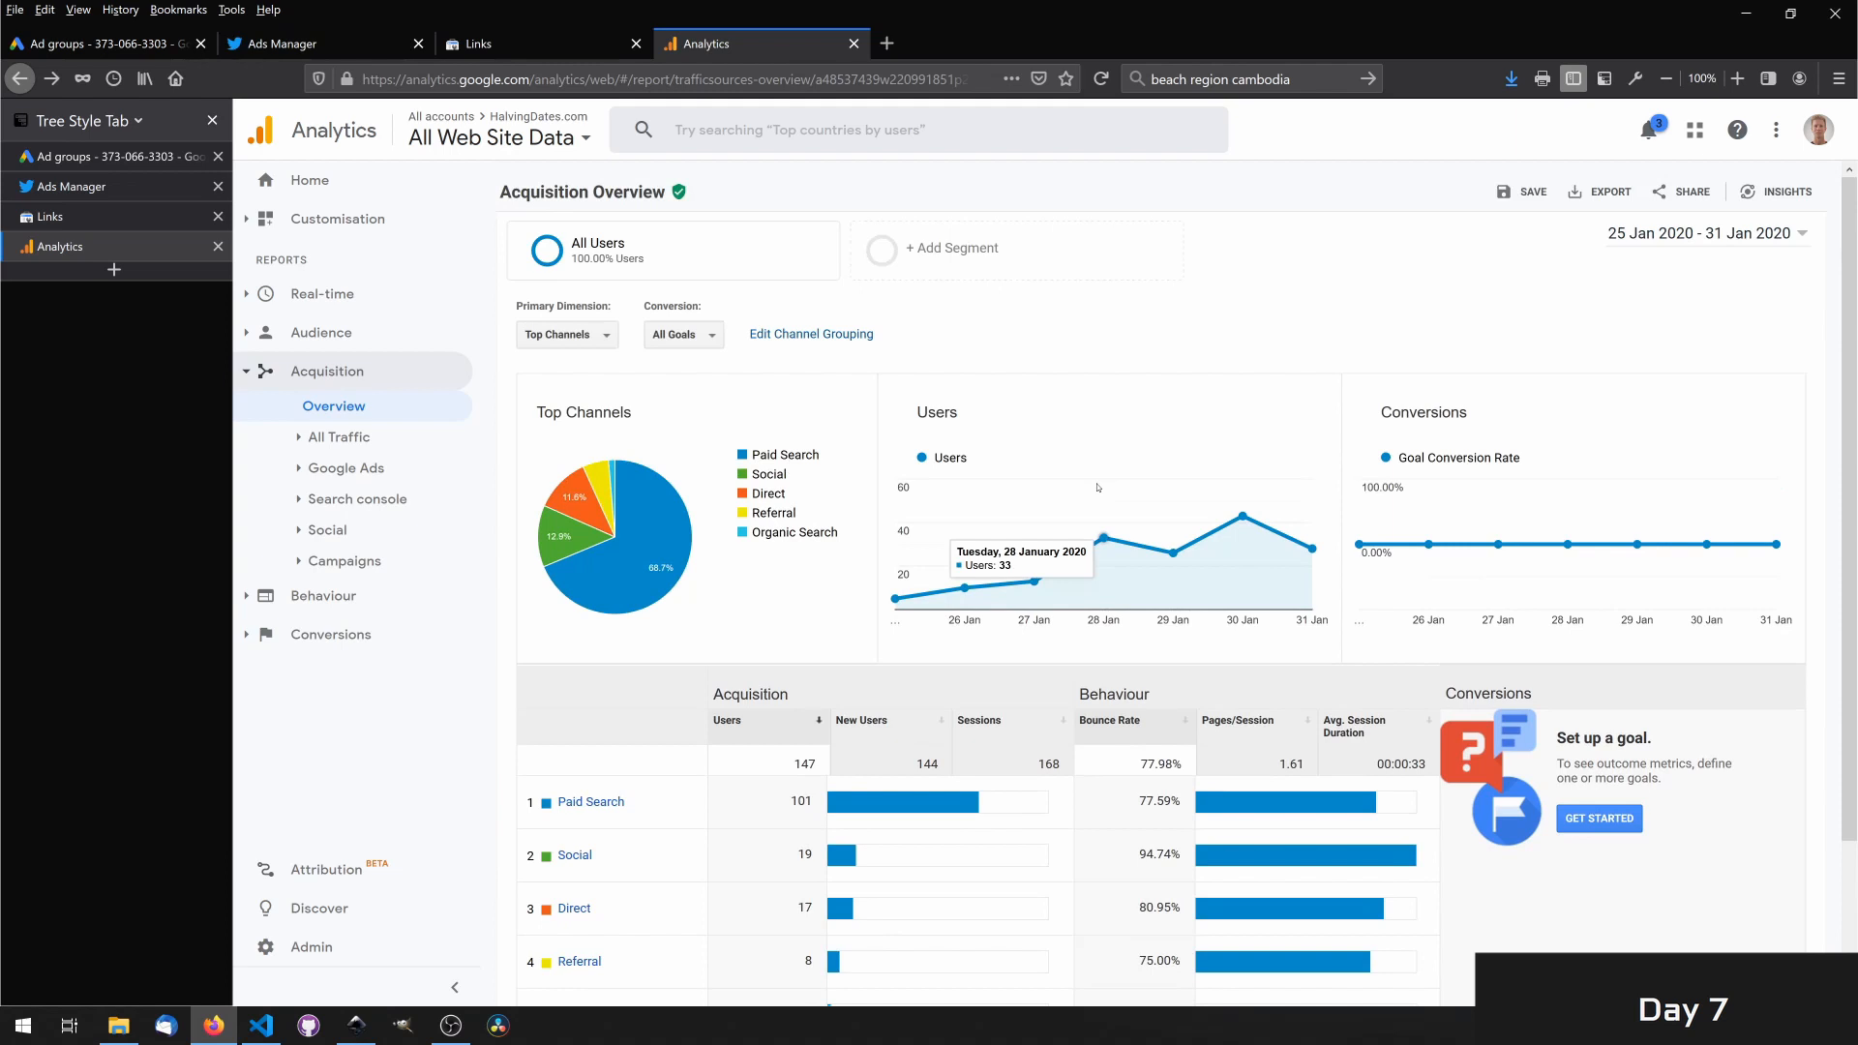